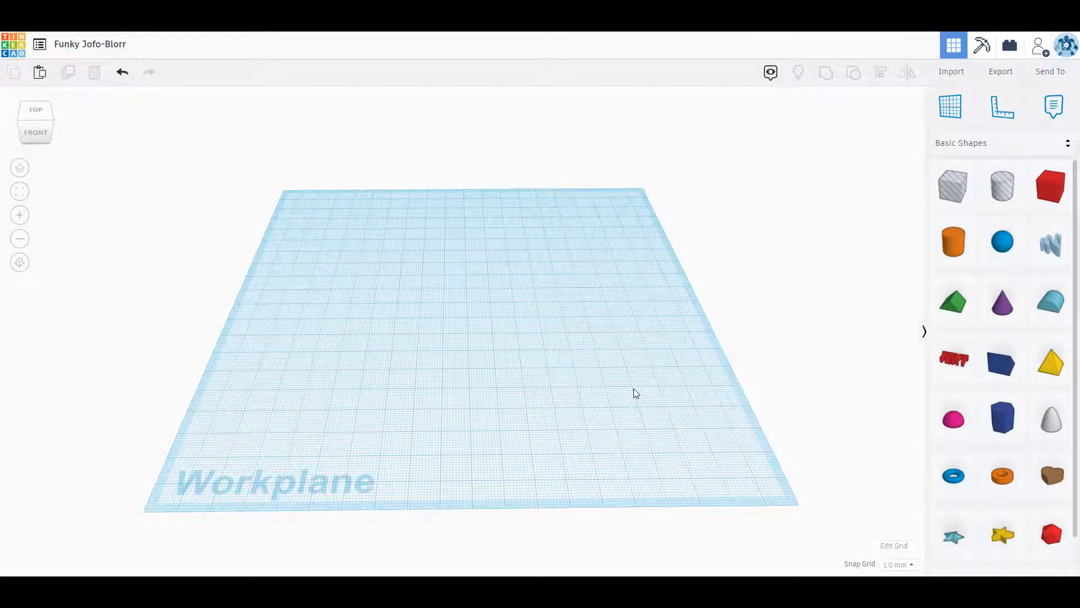
mouse_move(468, 355)
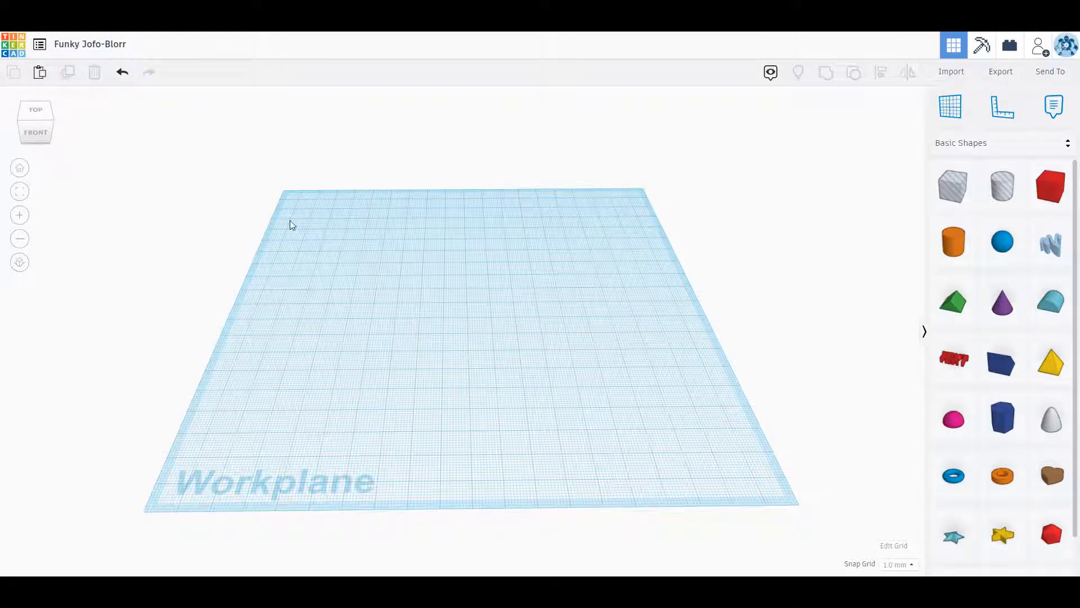
mouse_move(508, 203)
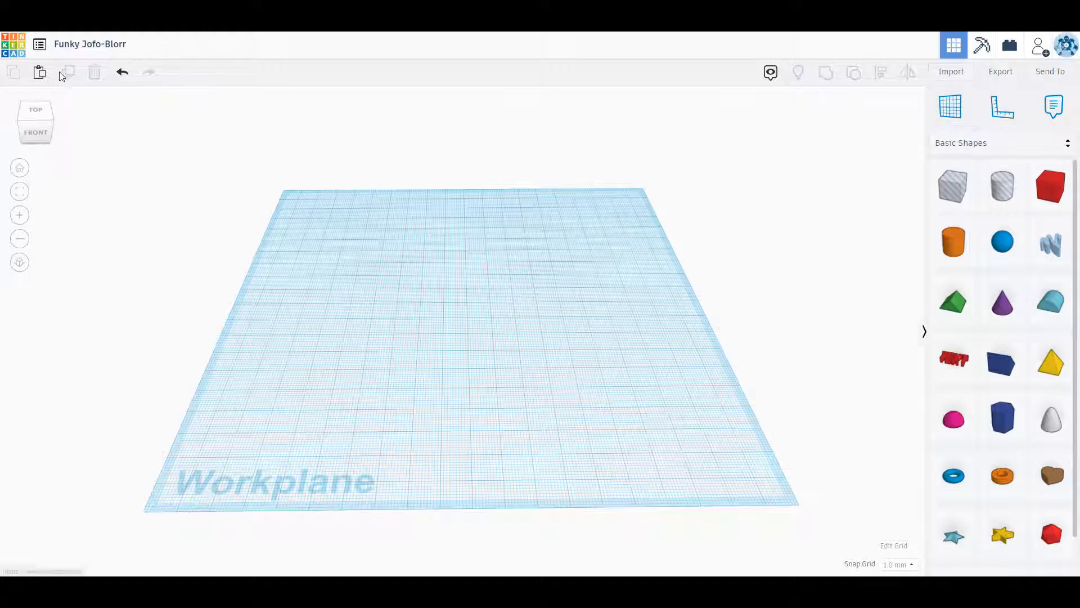
Open the design from the recent designs list and rename it 'Tutorial'
left_click(1002, 107)
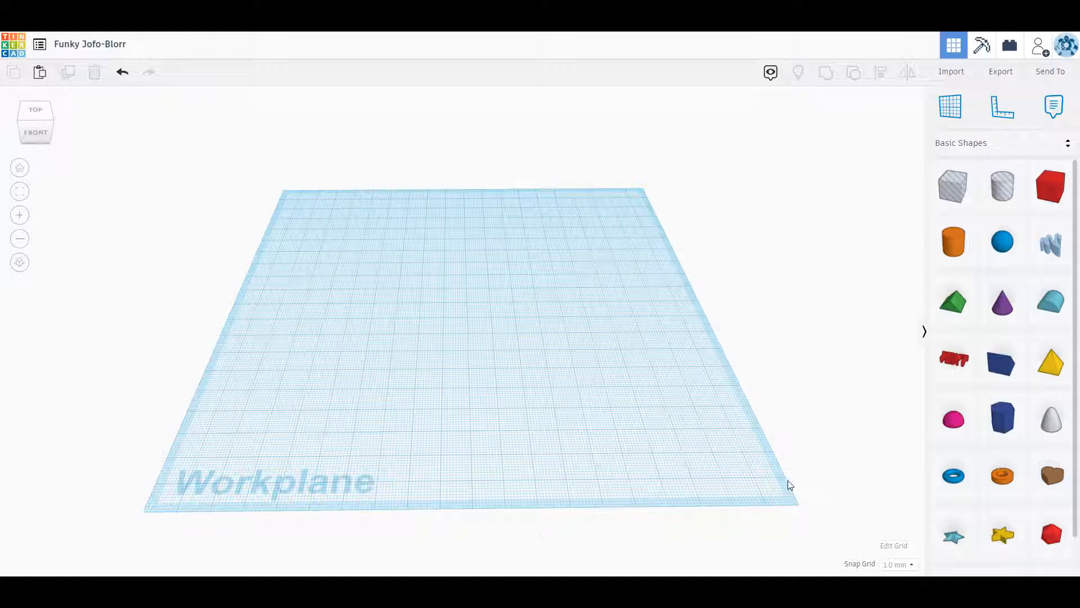
mouse_move(677, 142)
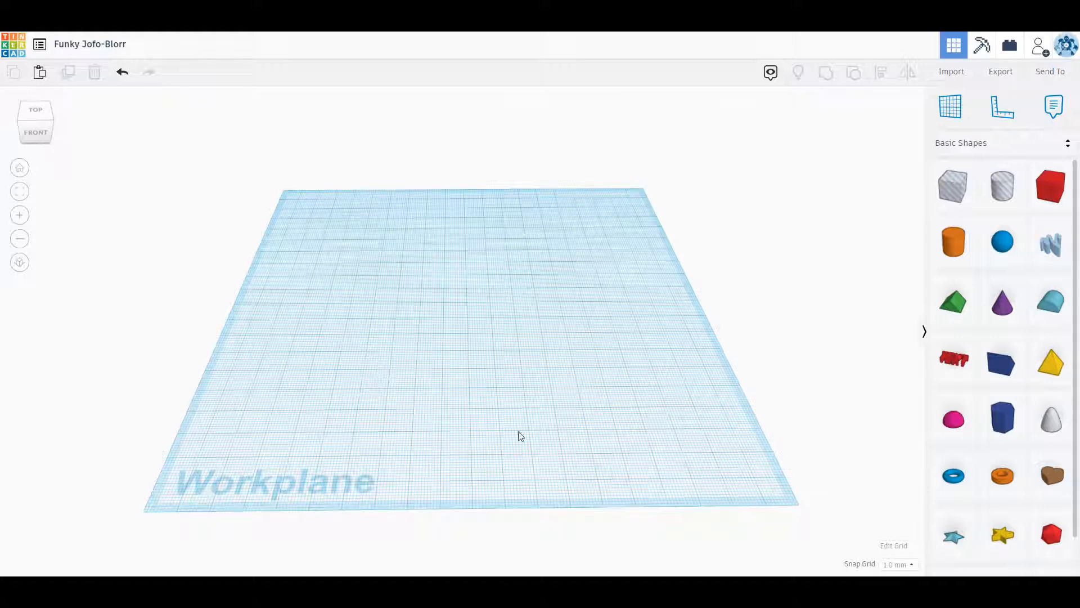
mouse_move(491, 324)
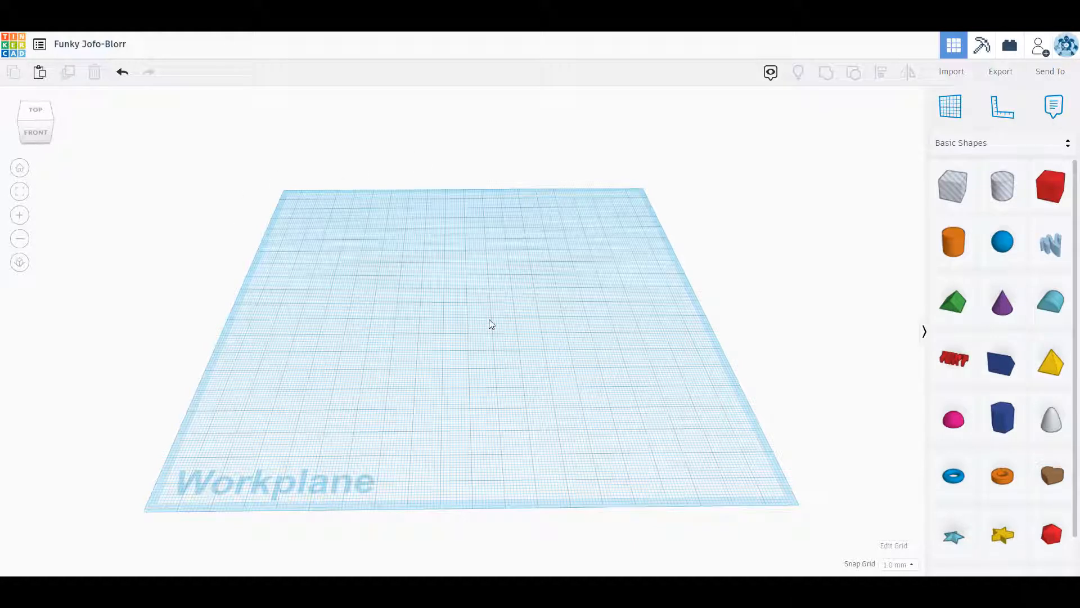
mouse_move(279, 221)
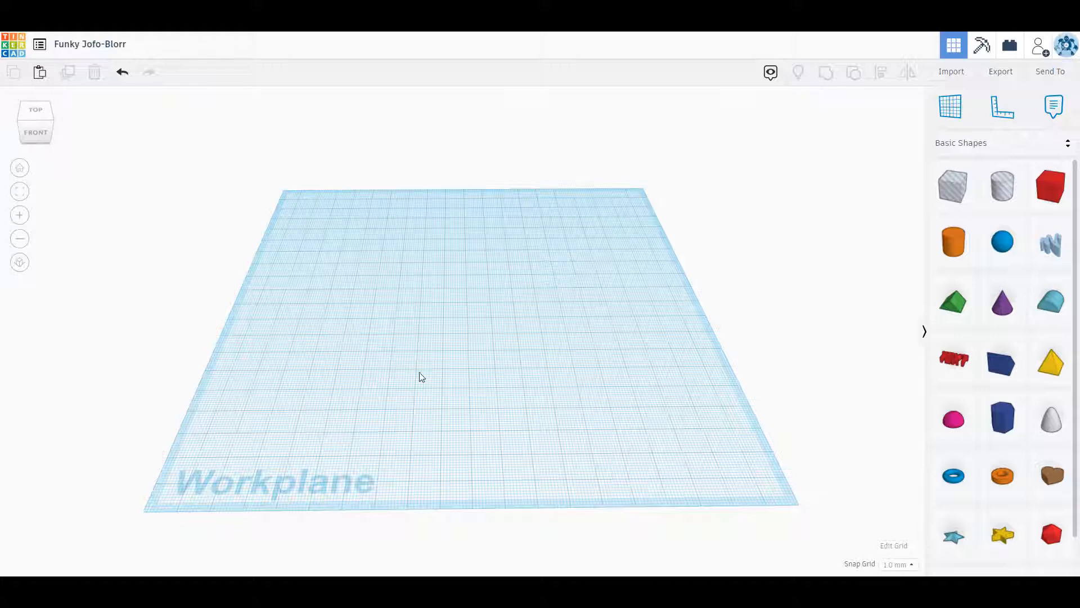
mouse_move(618, 277)
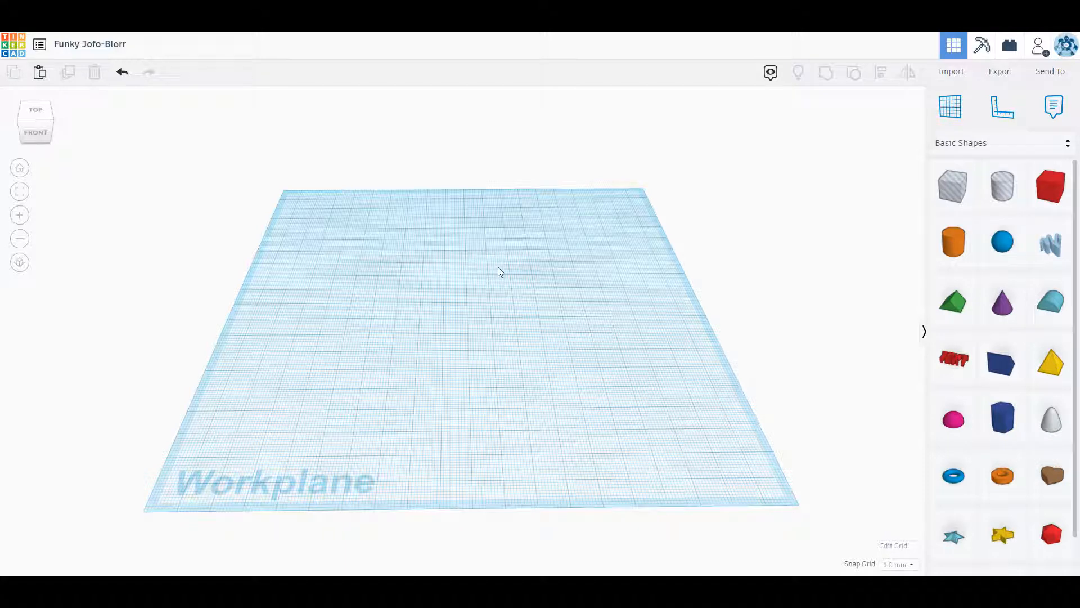
mouse_move(504, 383)
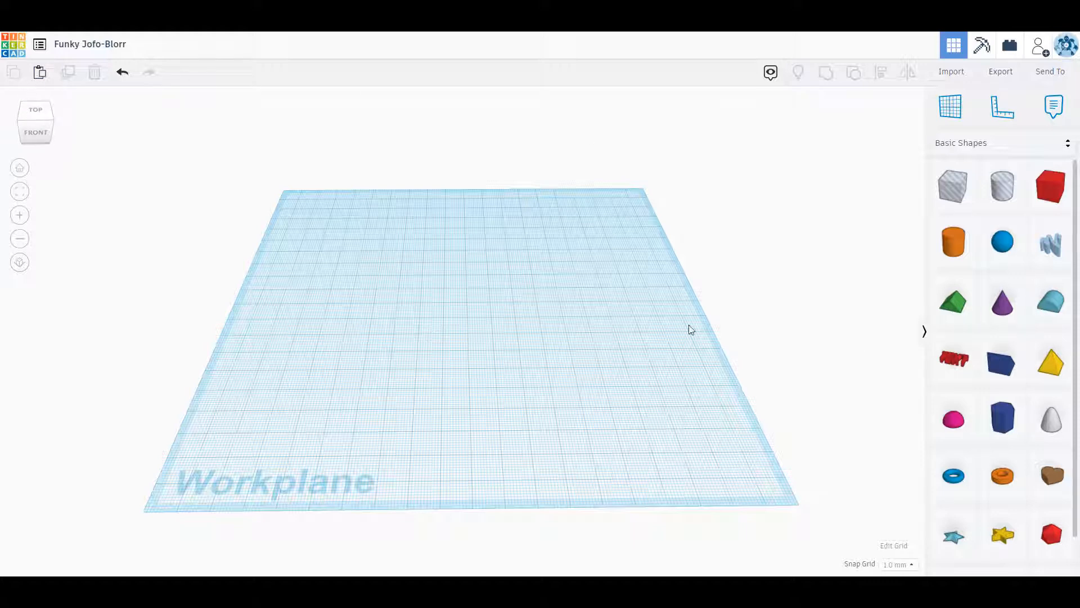
mouse_move(12, 43)
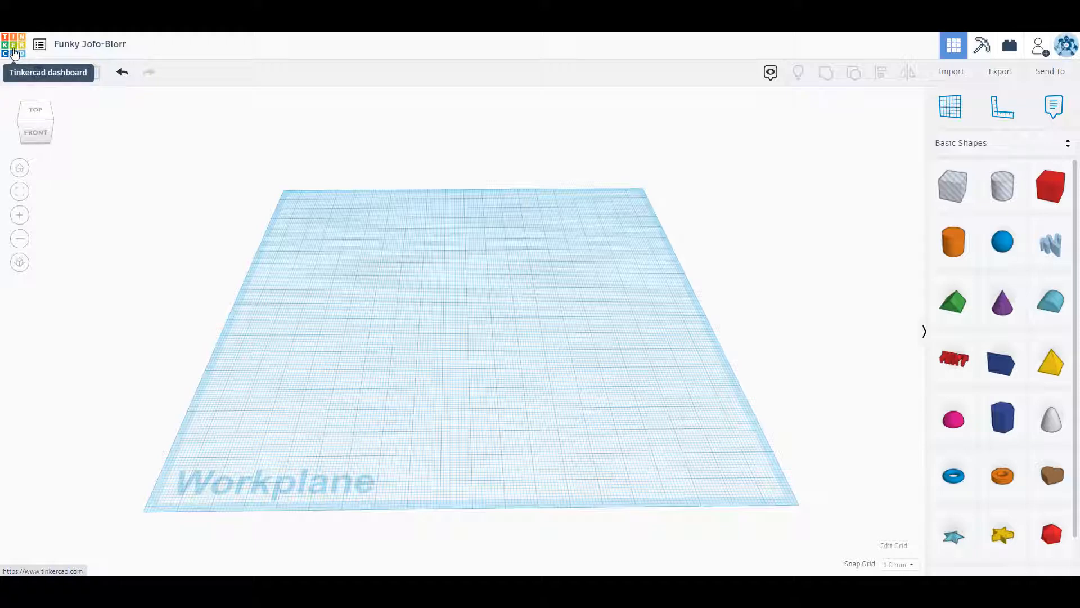
mouse_move(16, 50)
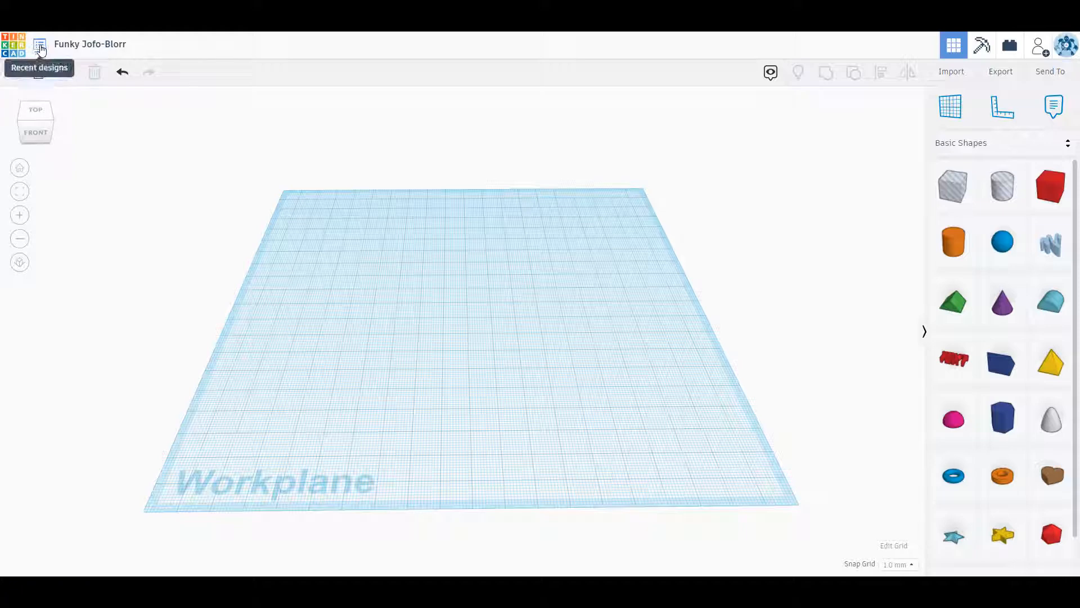
left_click(39, 43)
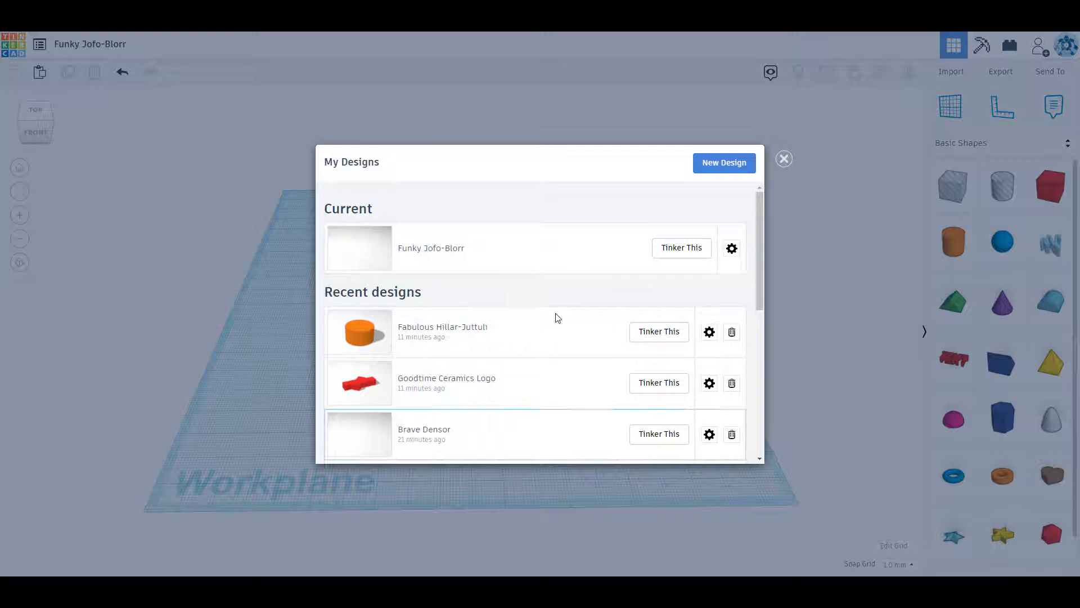
mouse_move(522, 390)
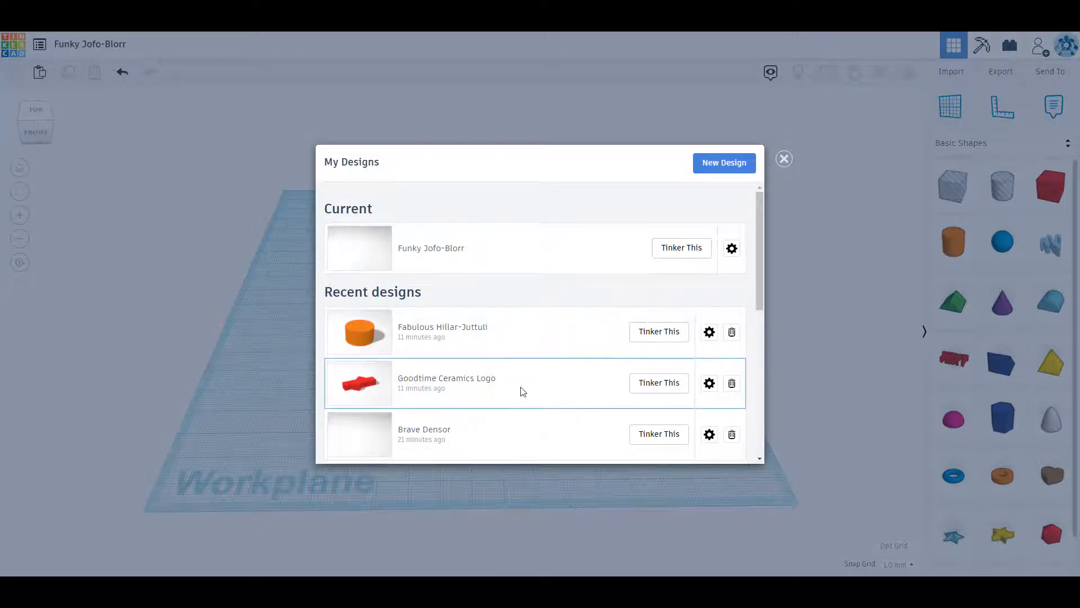
mouse_move(731, 248)
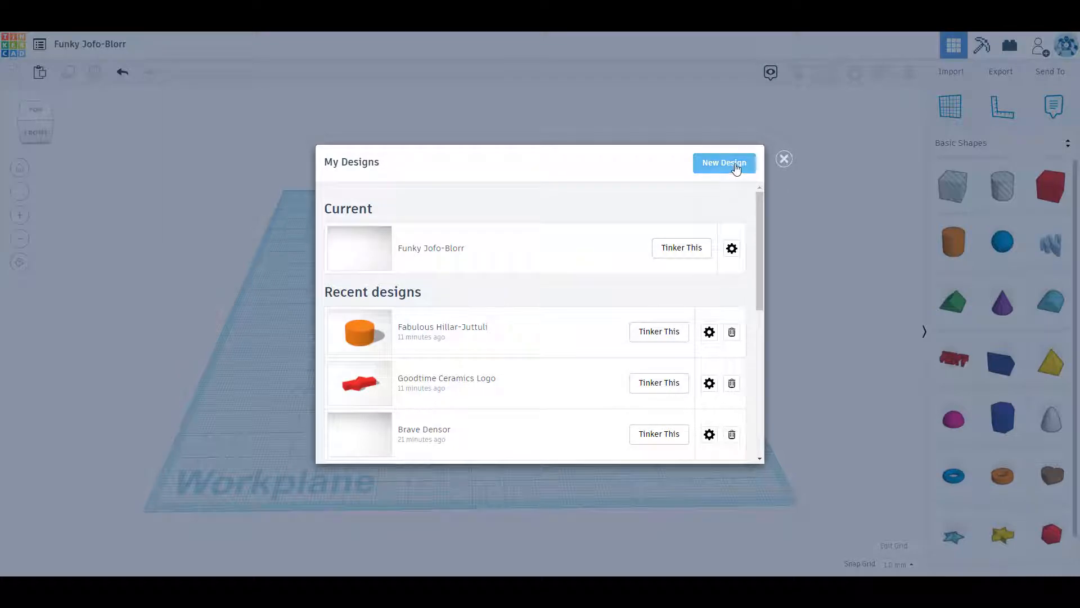
left_click(783, 159)
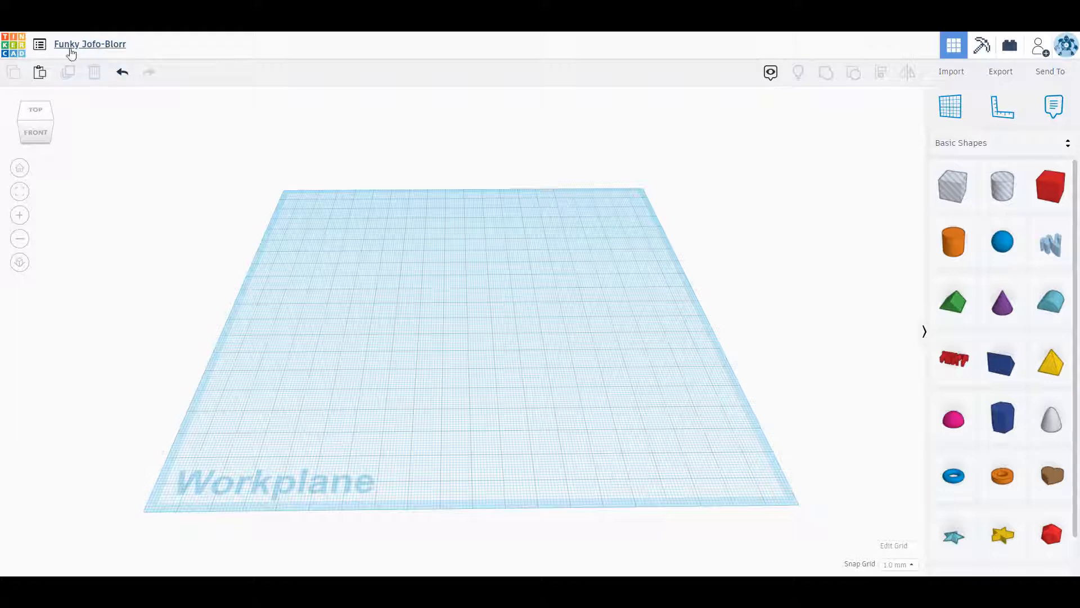
mouse_move(89, 44)
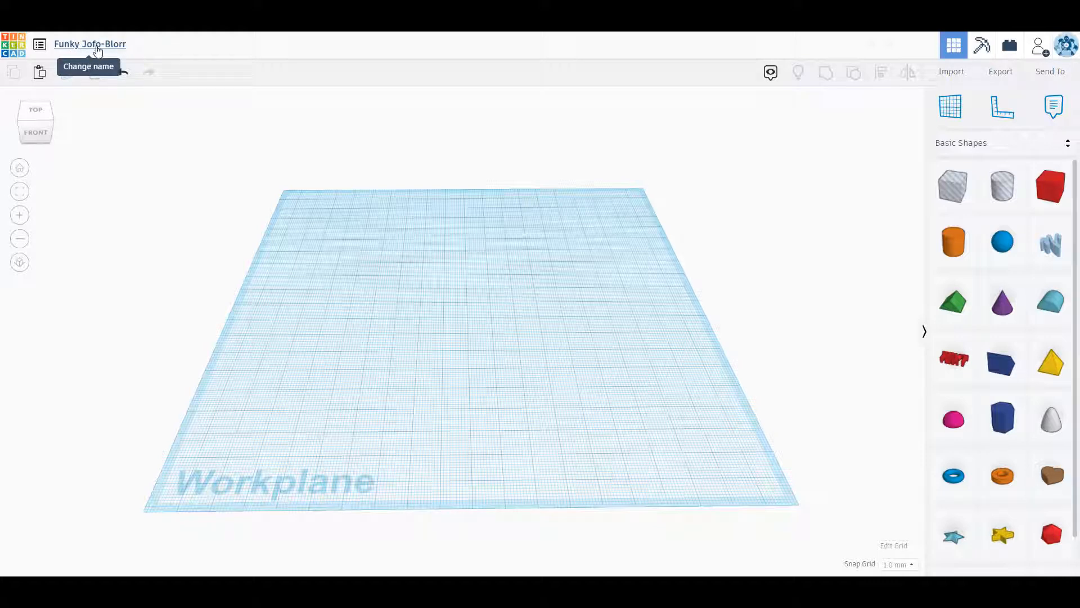
left_click(89, 44)
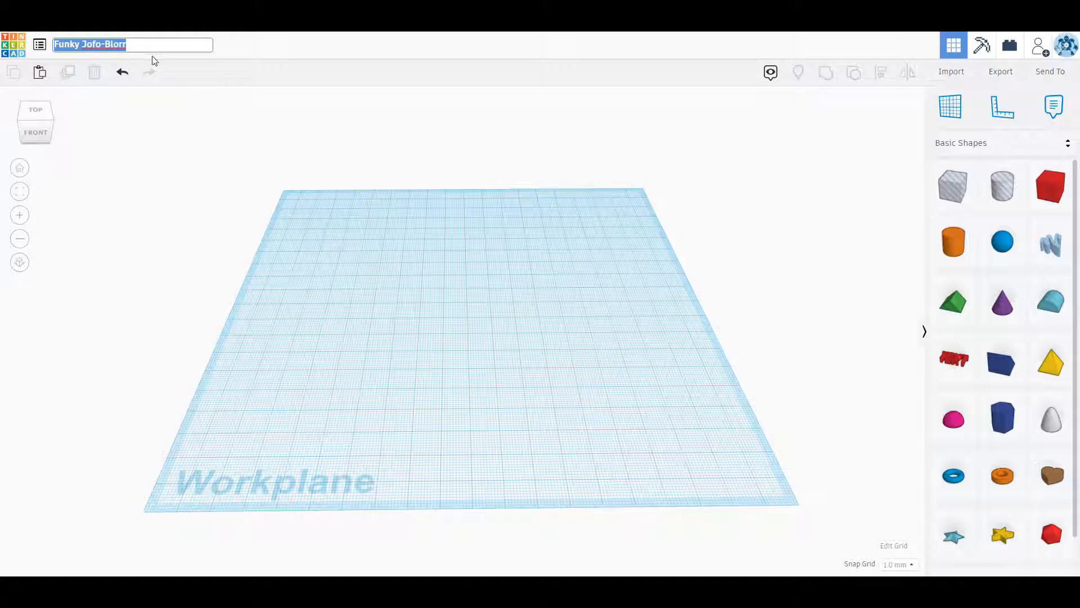
type("Tutorial")
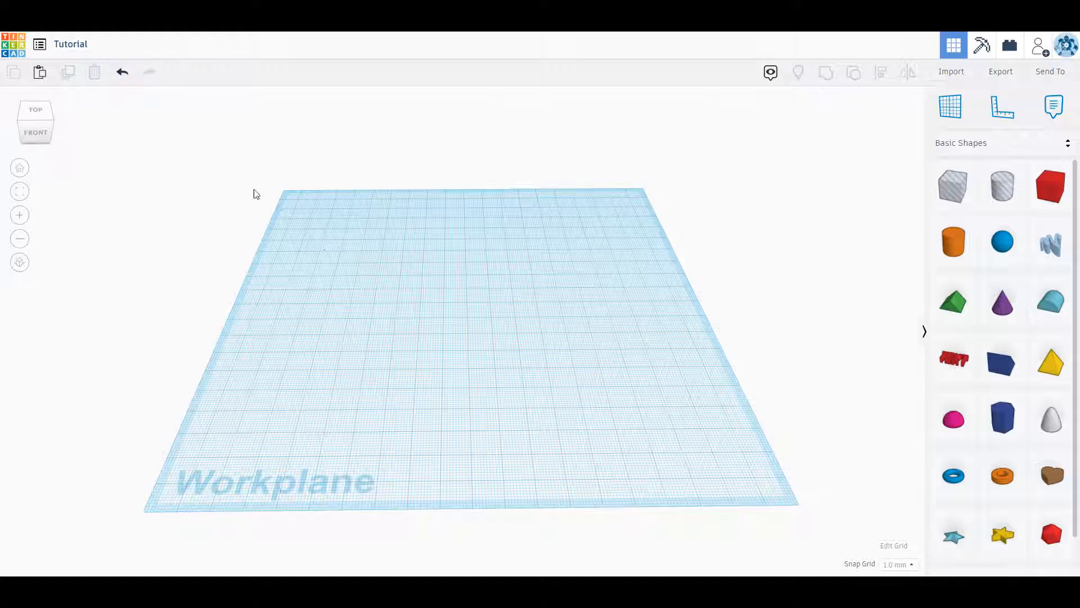
mouse_move(70, 44)
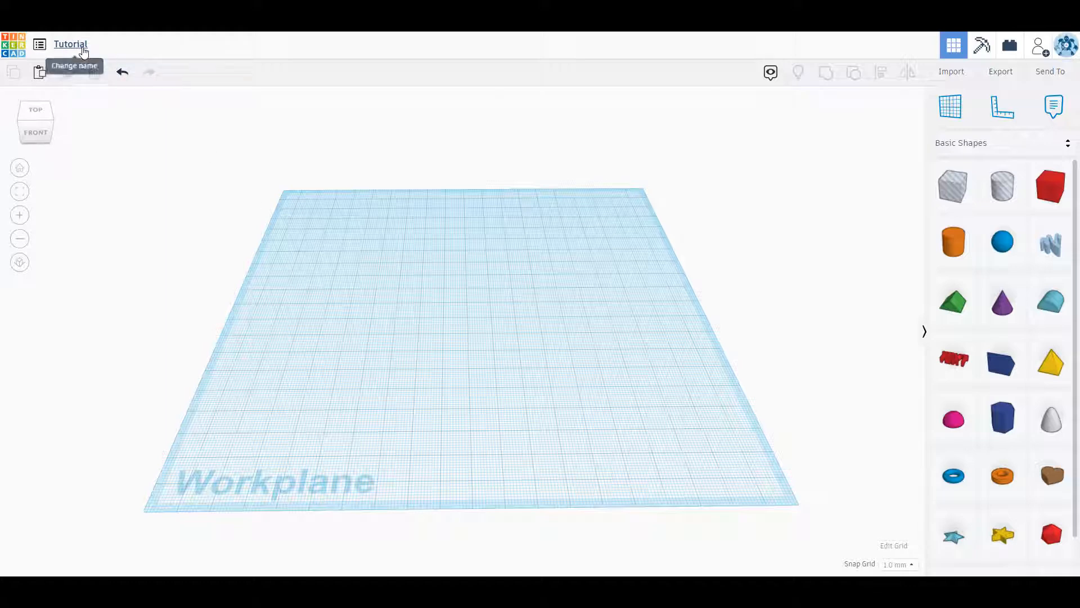
mouse_move(352, 85)
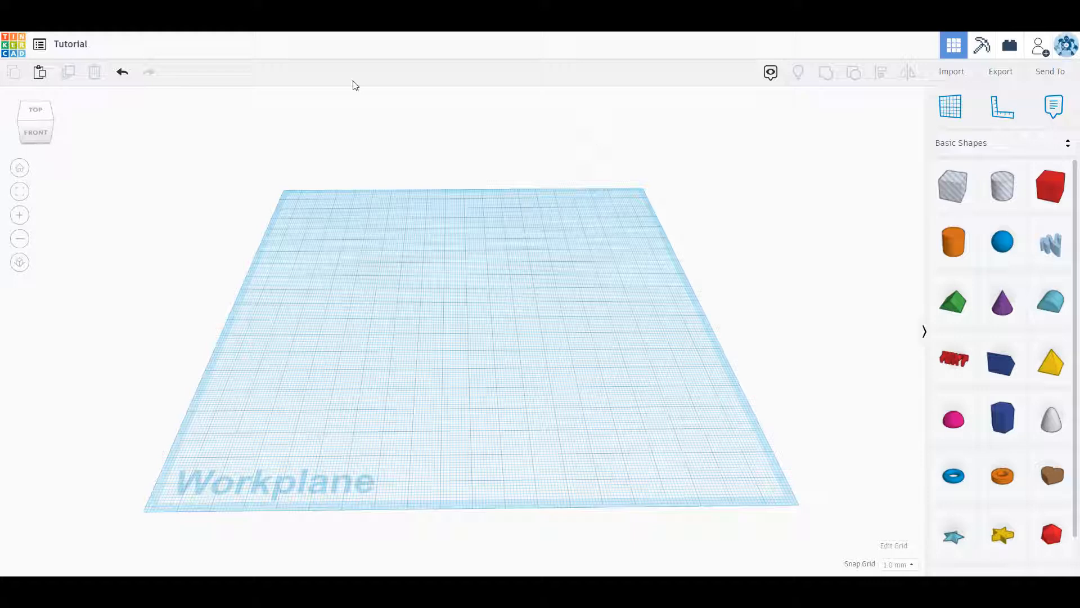
mouse_move(4, 89)
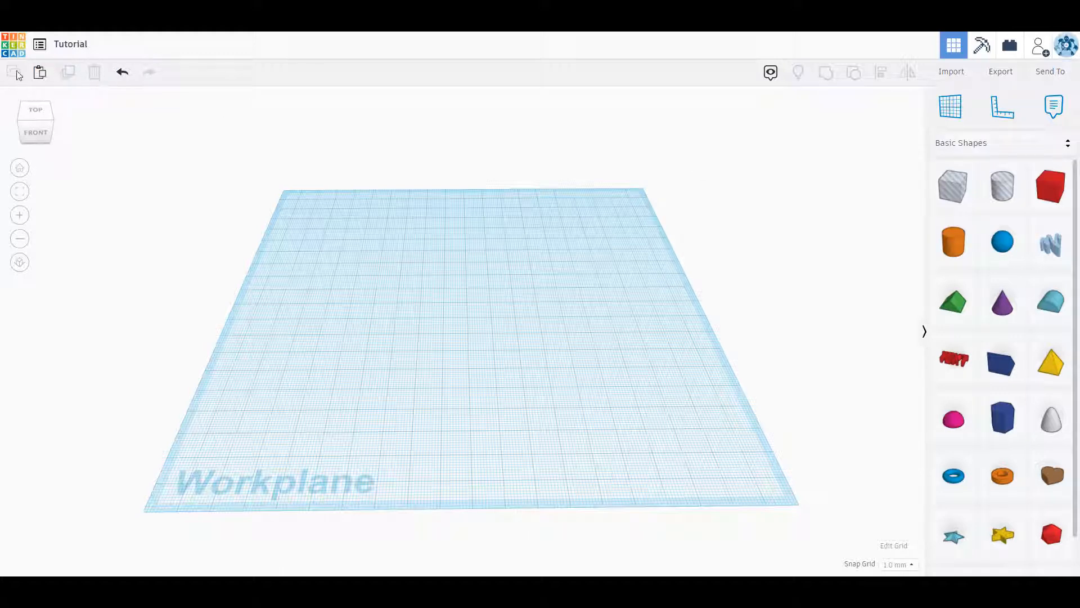
mouse_move(12, 73)
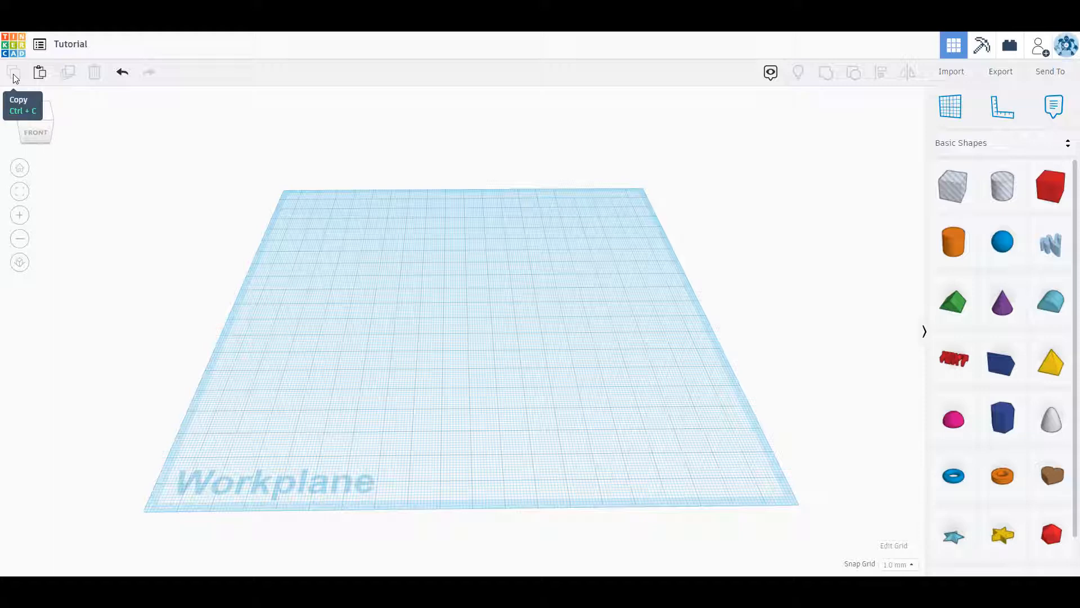
mouse_move(40, 73)
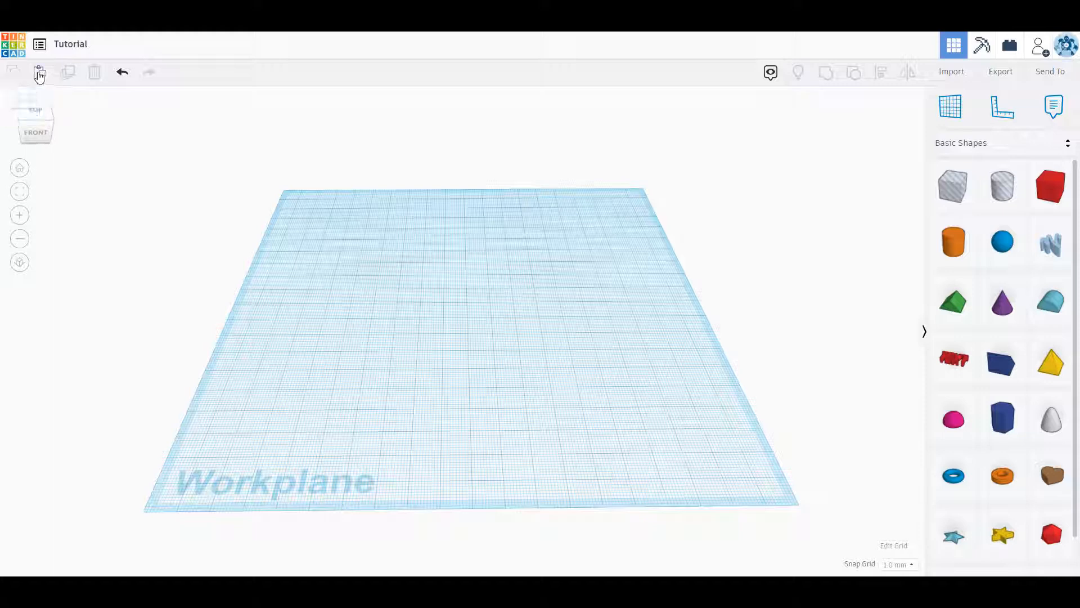
mouse_move(40, 73)
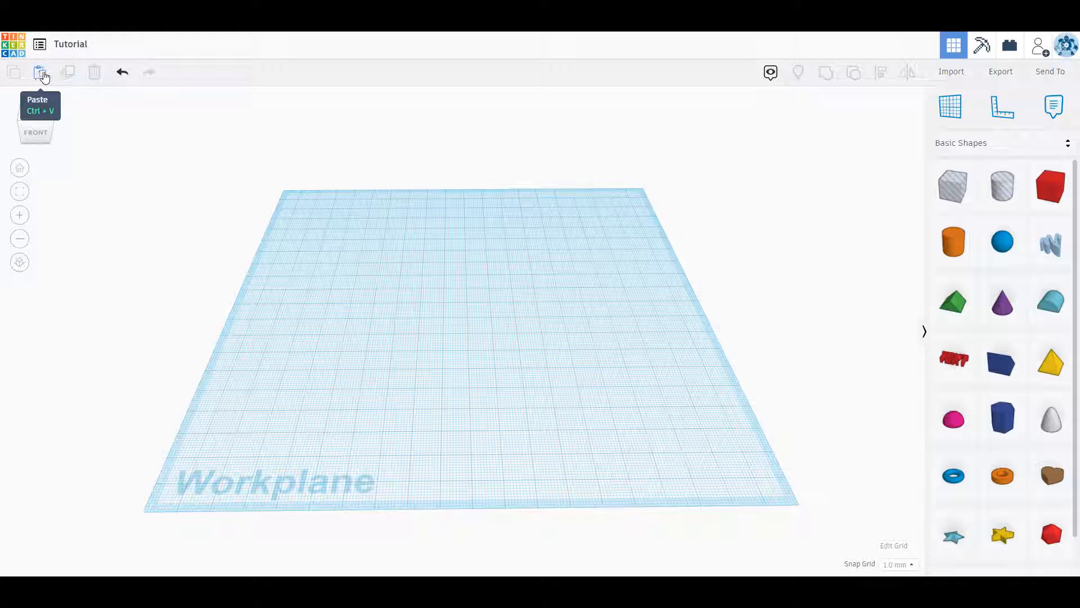
mouse_move(67, 73)
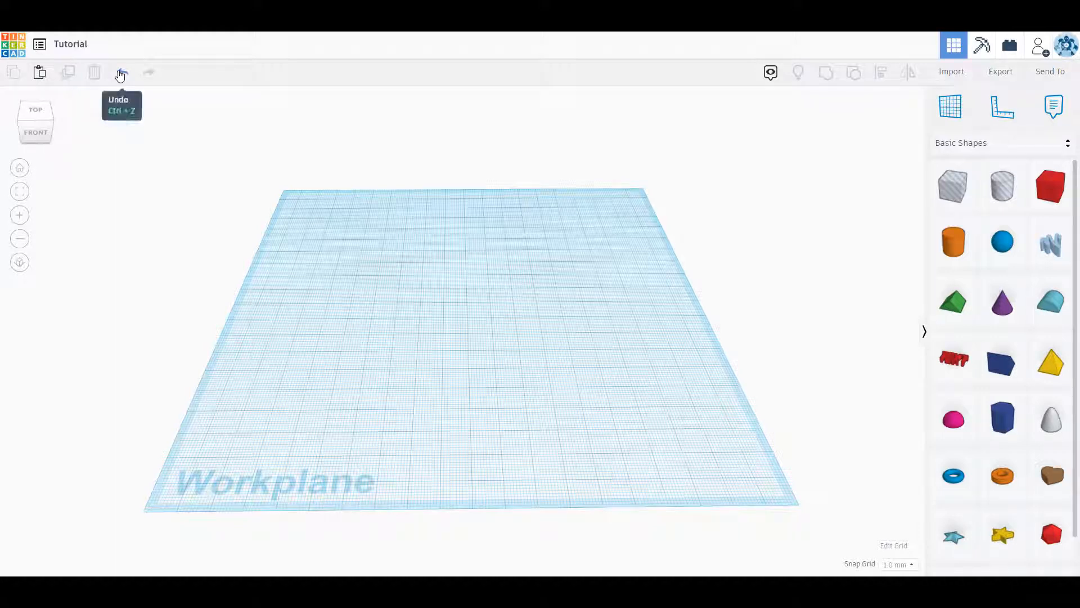
mouse_move(141, 74)
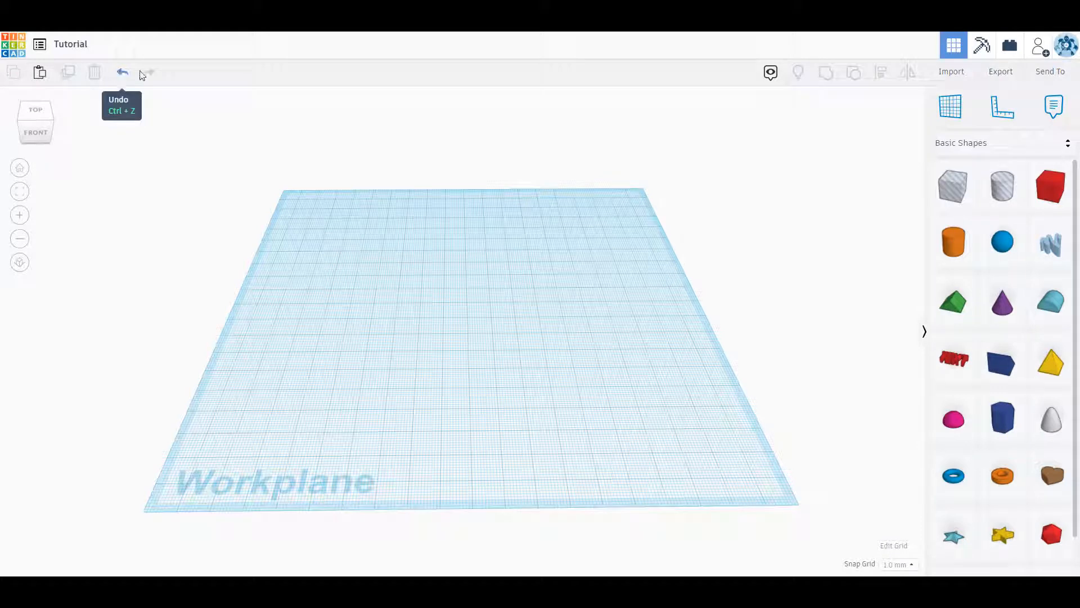
mouse_move(148, 73)
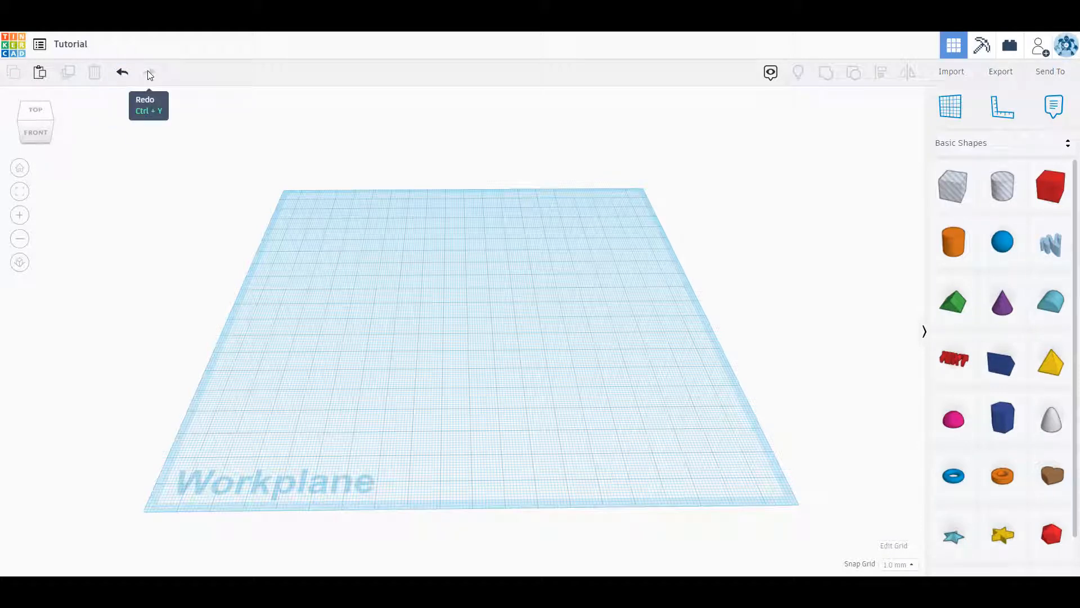
mouse_move(771, 72)
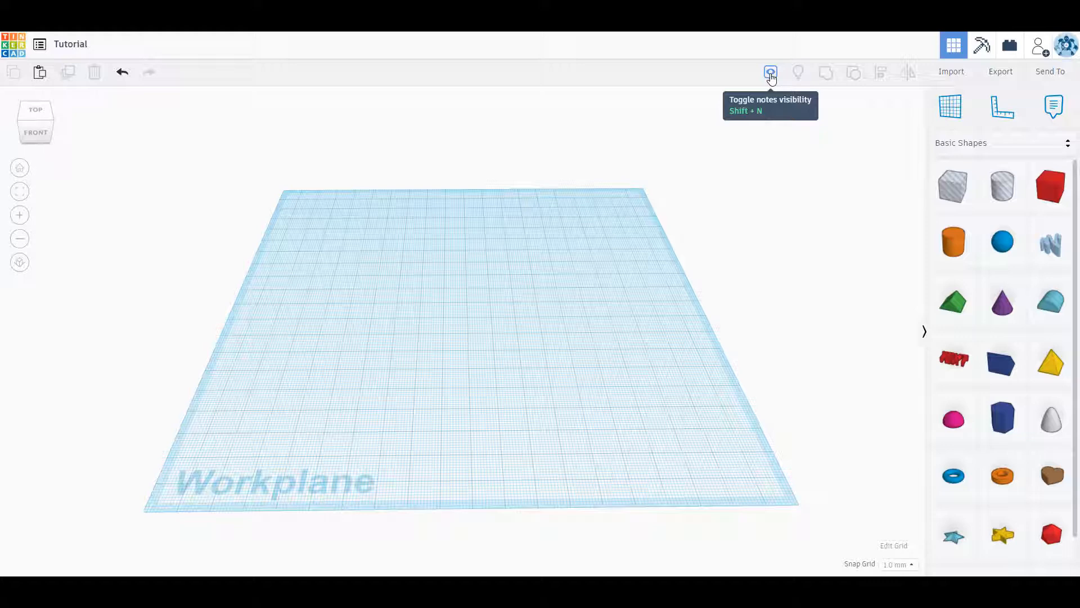
mouse_move(797, 78)
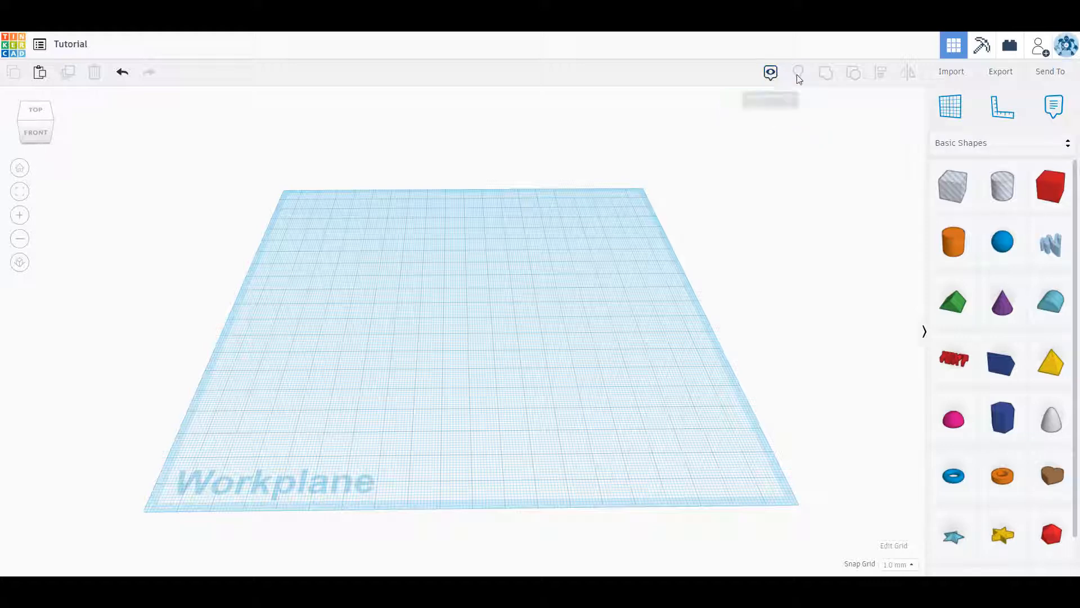
mouse_move(798, 72)
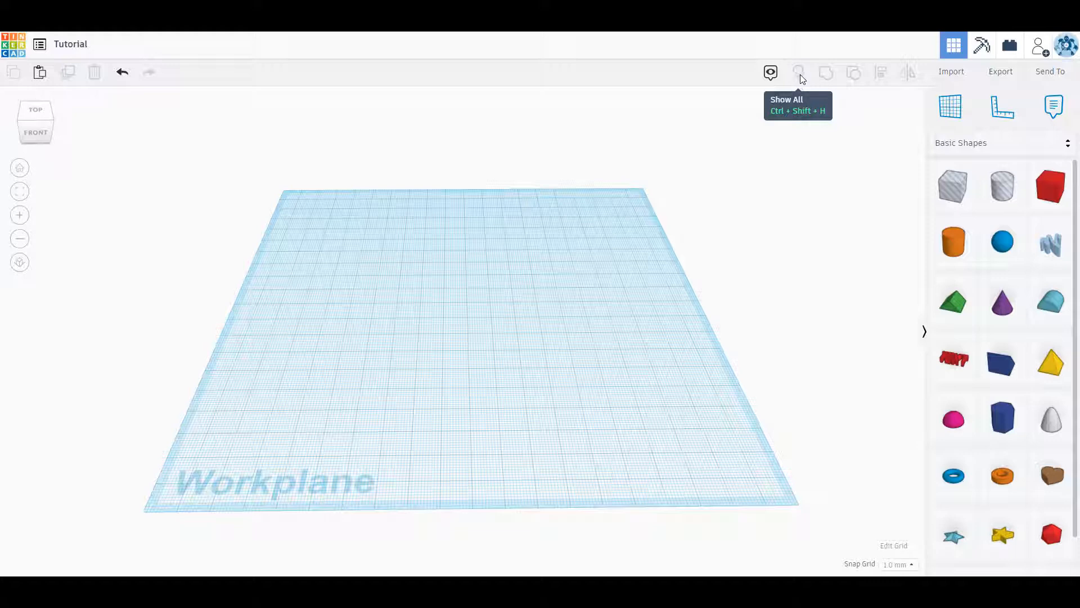
mouse_move(804, 77)
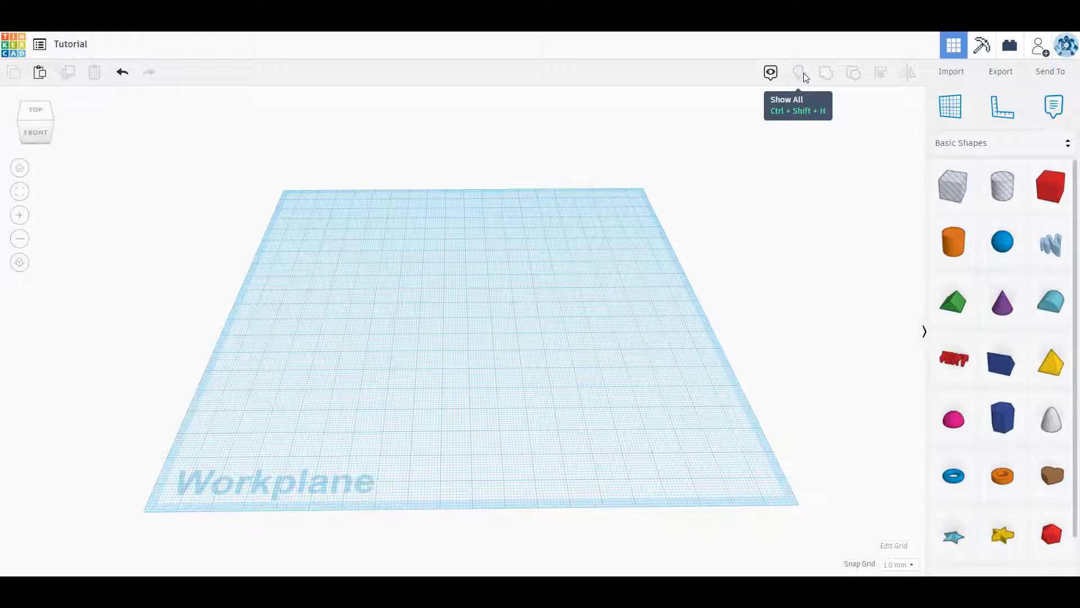
mouse_move(825, 74)
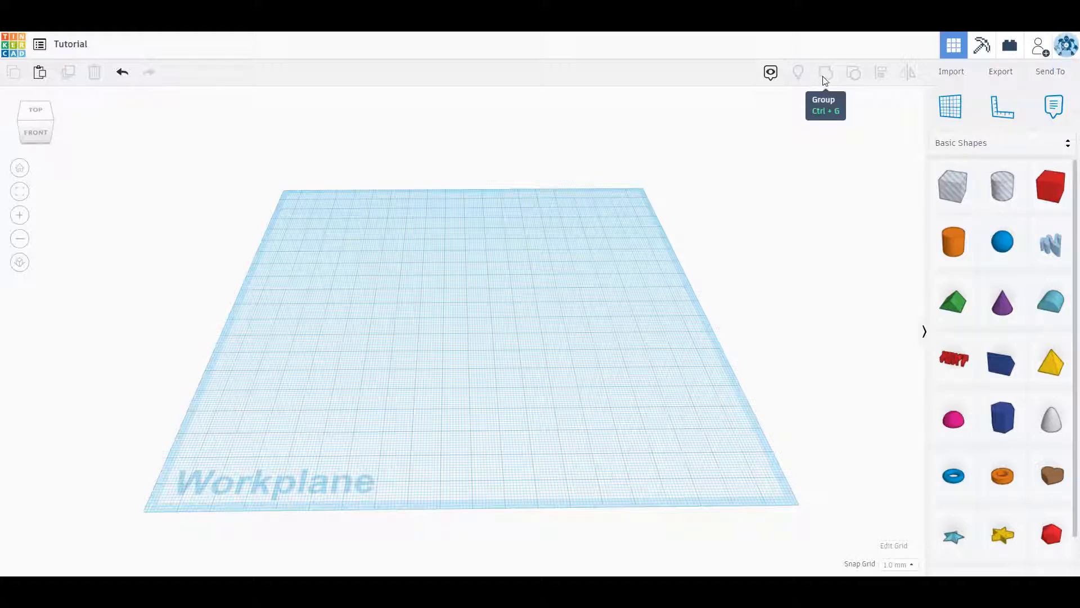
mouse_move(854, 78)
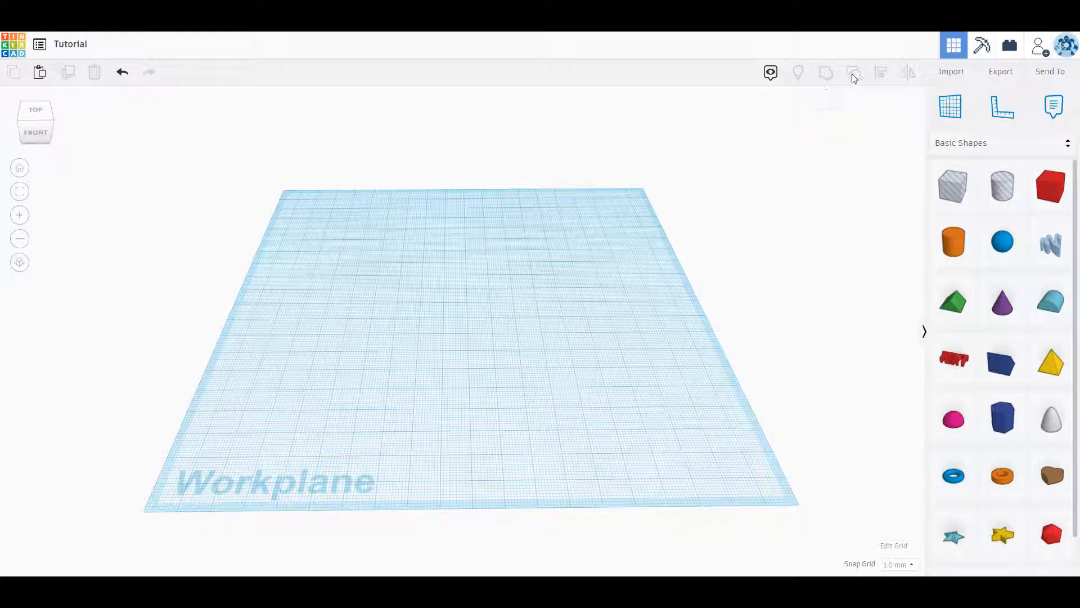
mouse_move(853, 73)
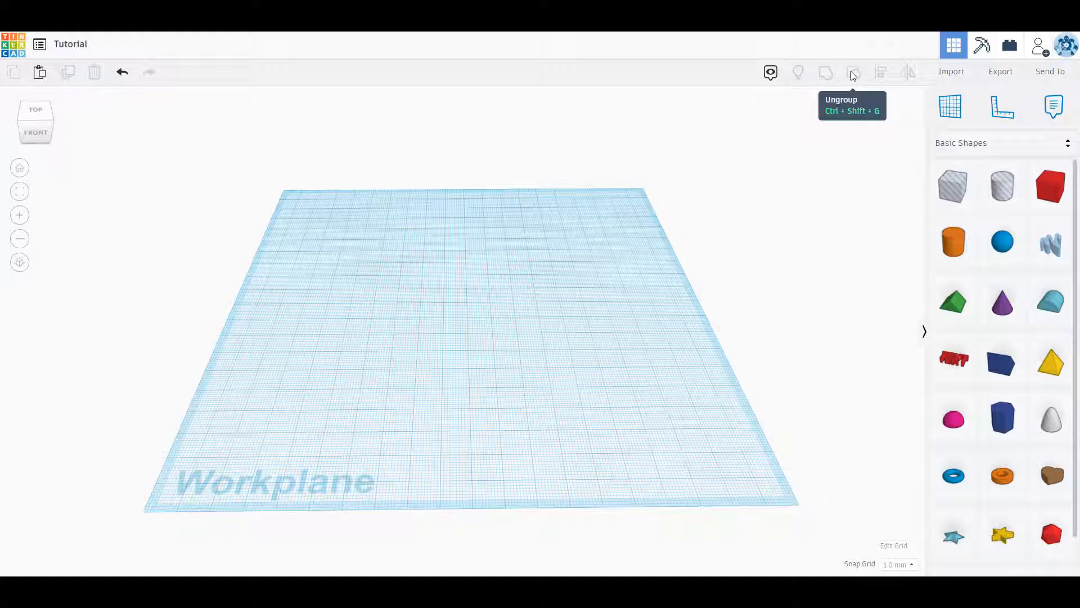
mouse_move(881, 74)
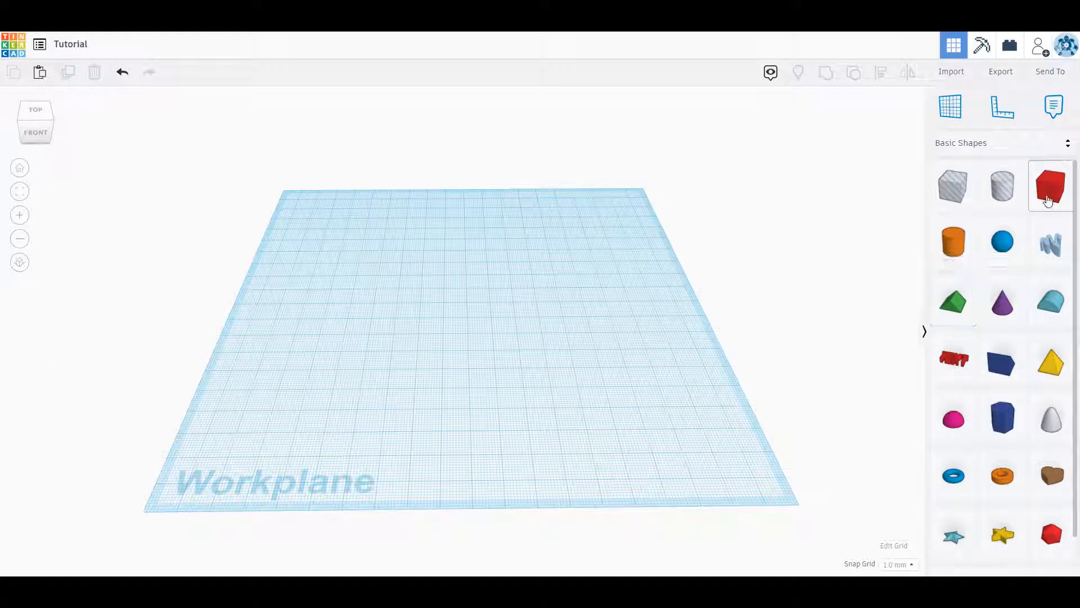
mouse_move(954, 301)
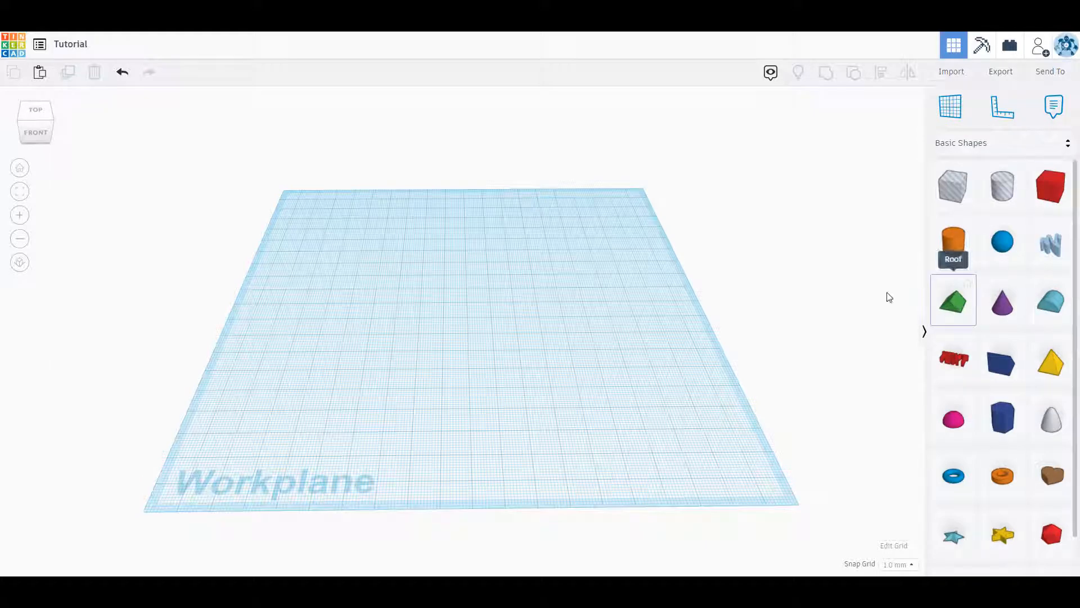
mouse_move(461, 347)
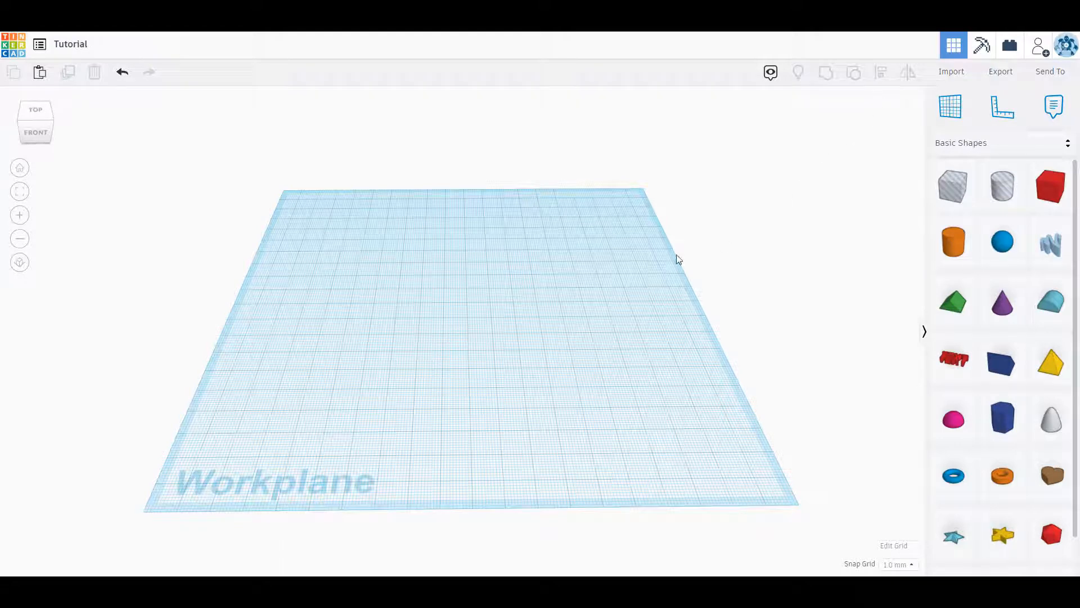
mouse_move(900, 77)
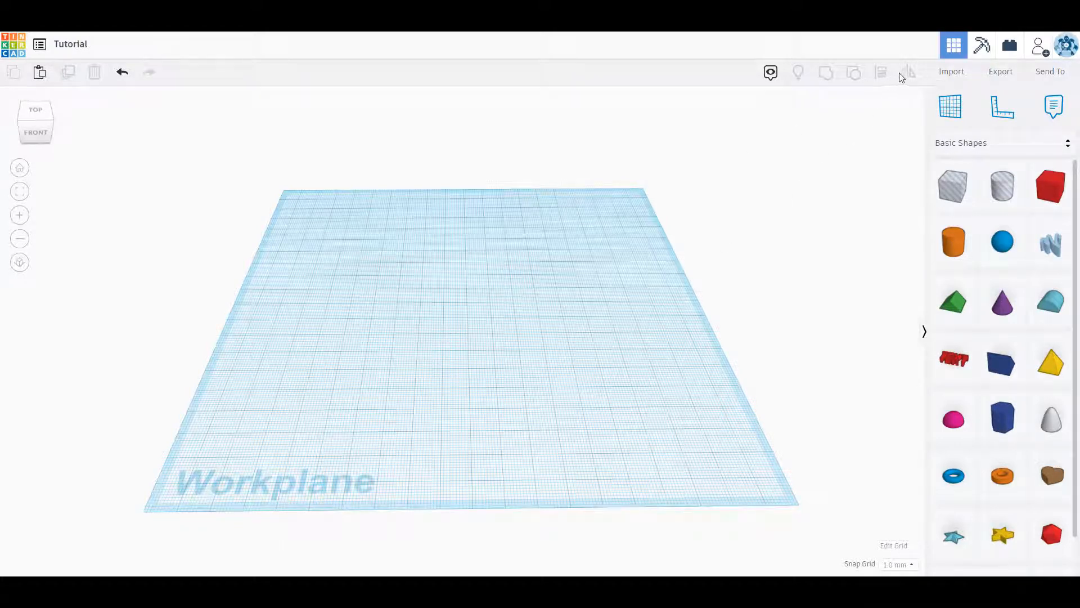
mouse_move(909, 71)
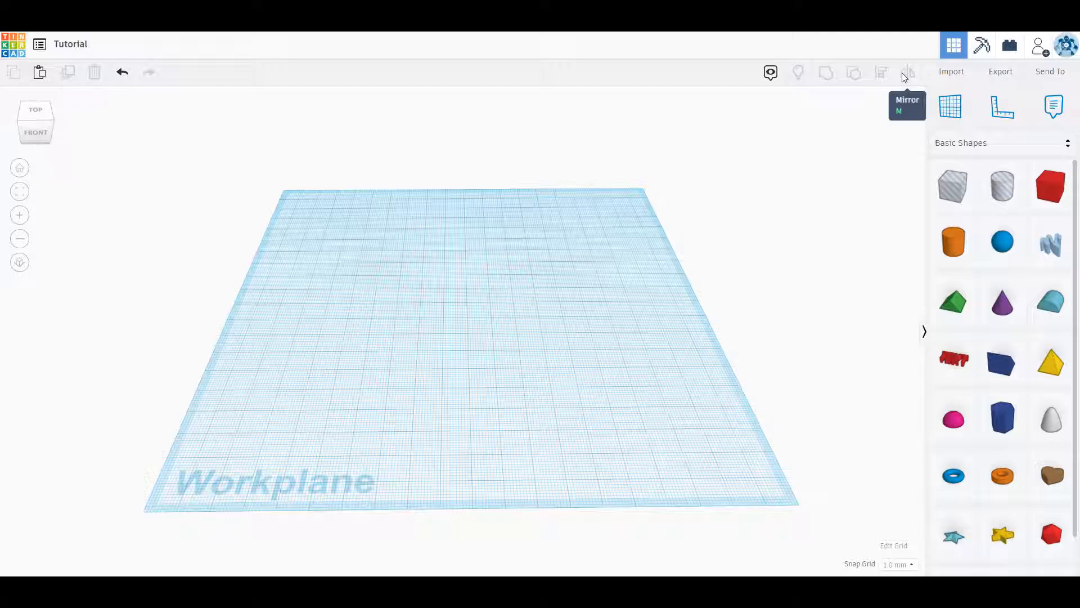
mouse_move(951, 70)
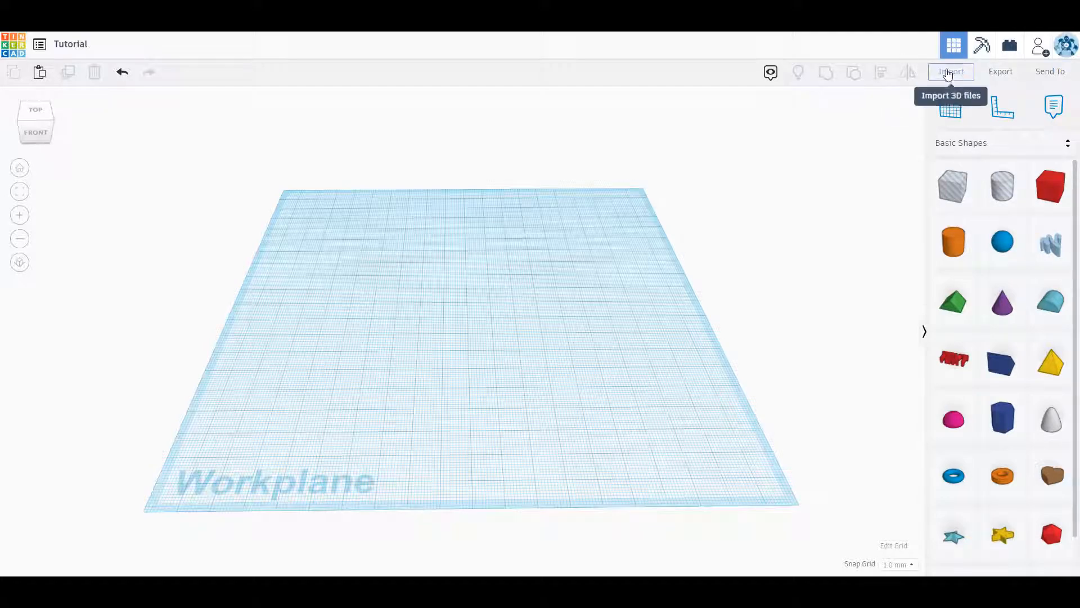
Open the Import Shapes dialog for stl, obj or svg files
left_click(951, 71)
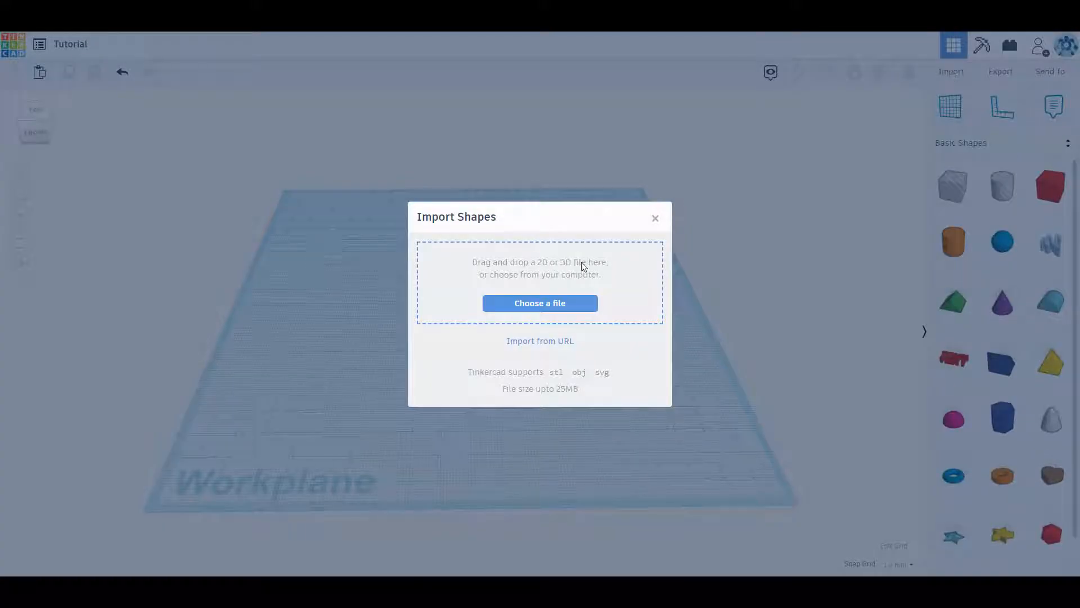
mouse_move(561, 377)
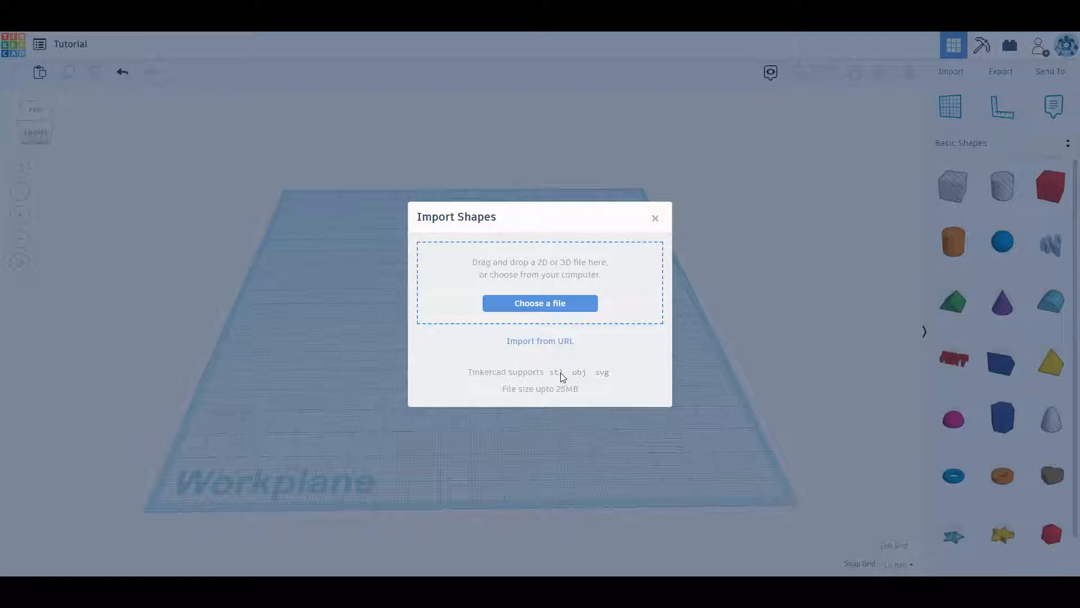
mouse_move(603, 378)
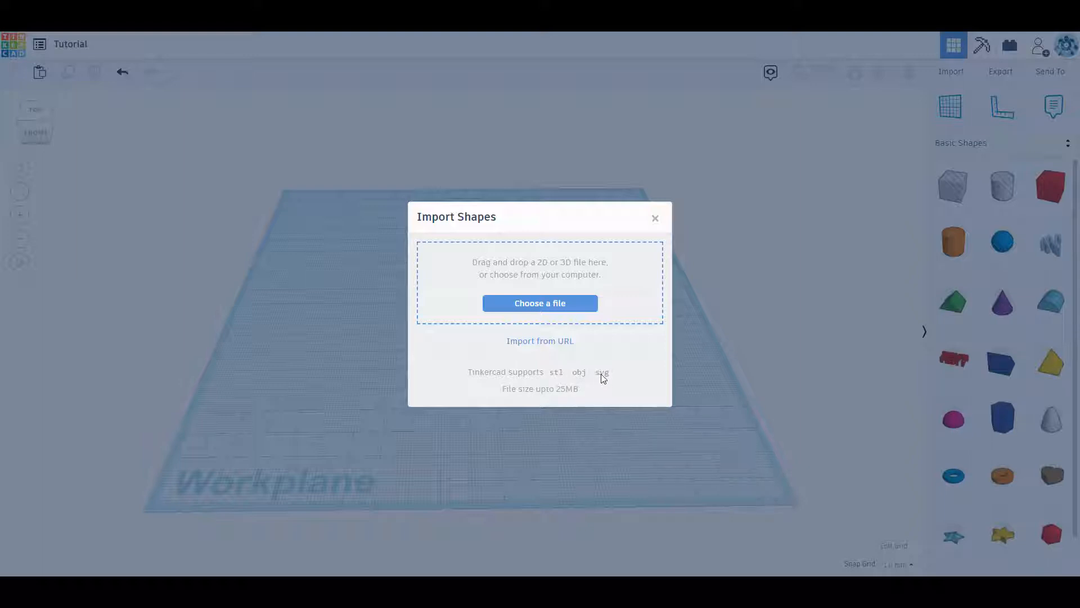
mouse_move(598, 372)
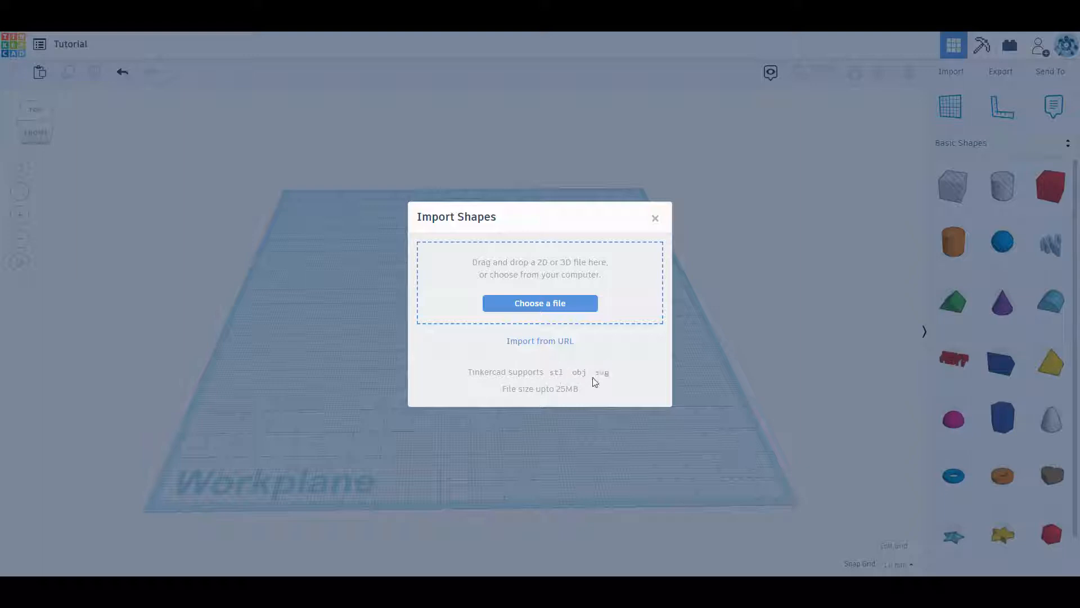
mouse_move(576, 363)
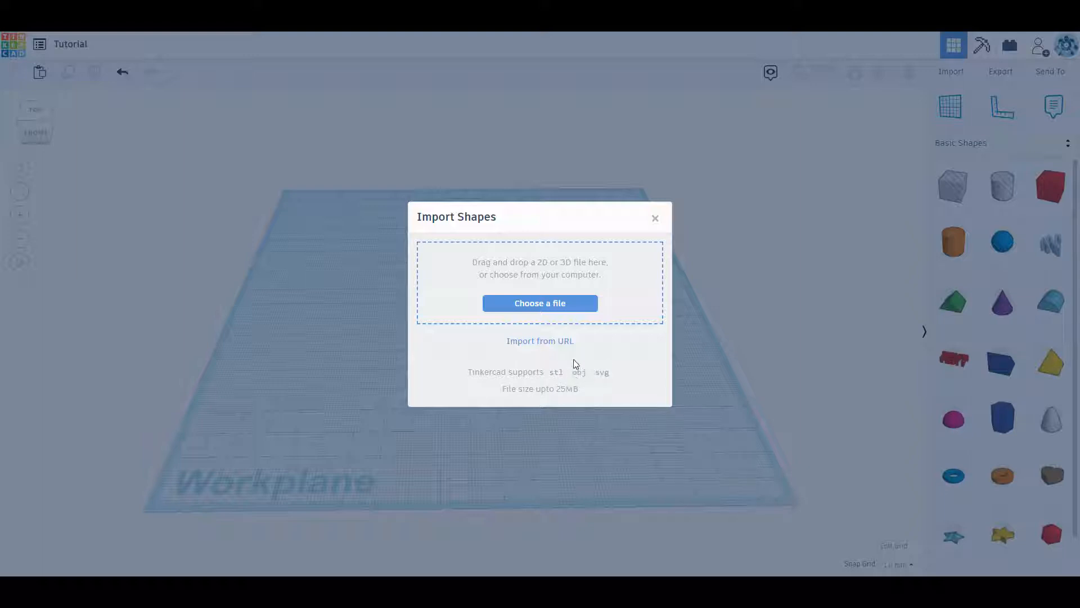
mouse_move(651, 217)
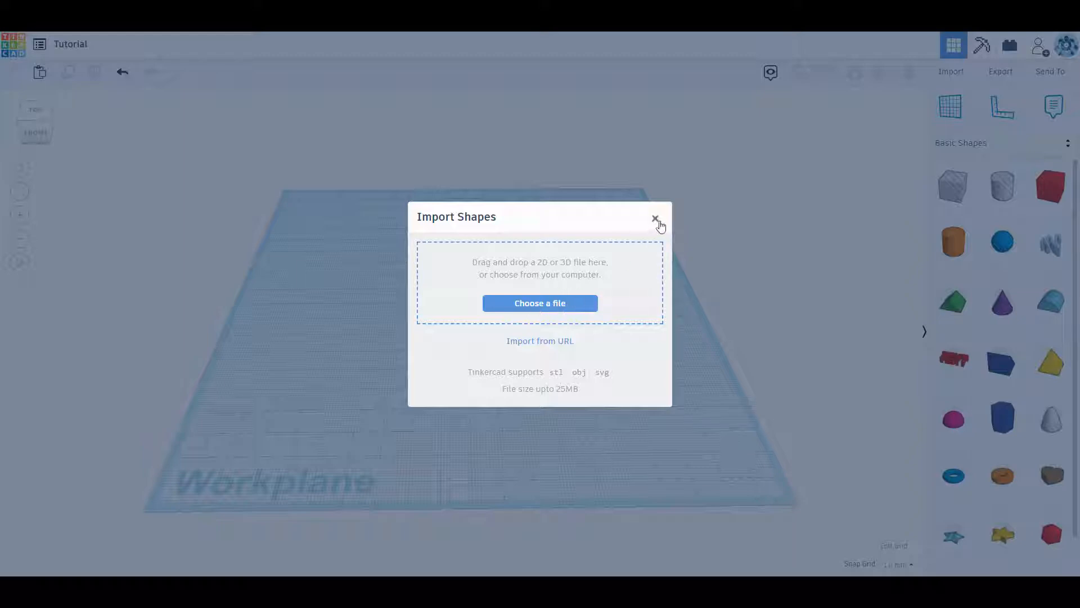
mouse_move(653, 236)
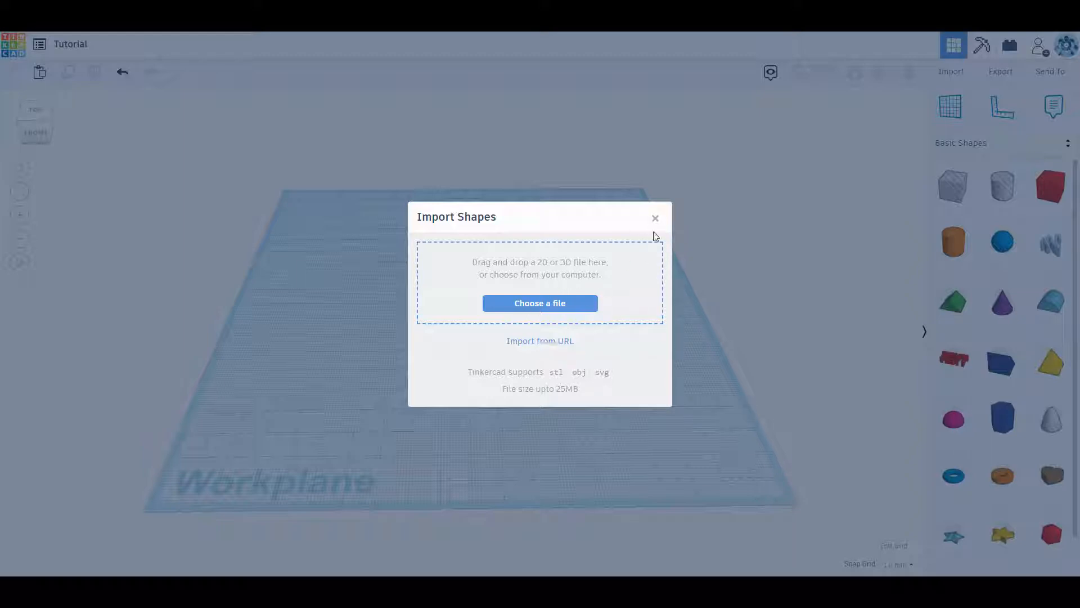
Close Import Shapes, view the empty design's download formats, then close that window
left_click(654, 217)
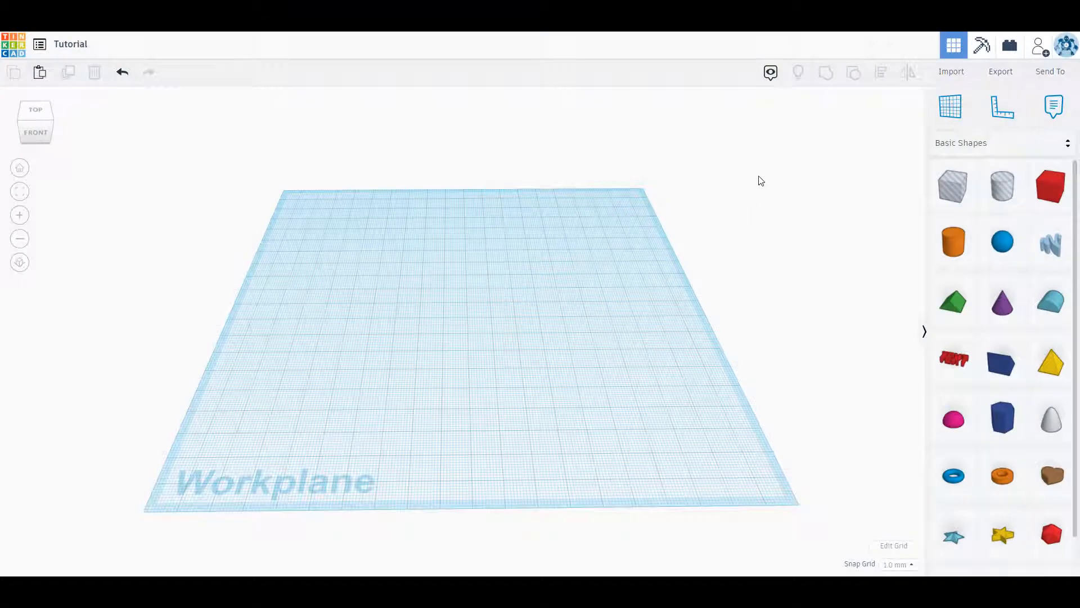
mouse_move(1000, 76)
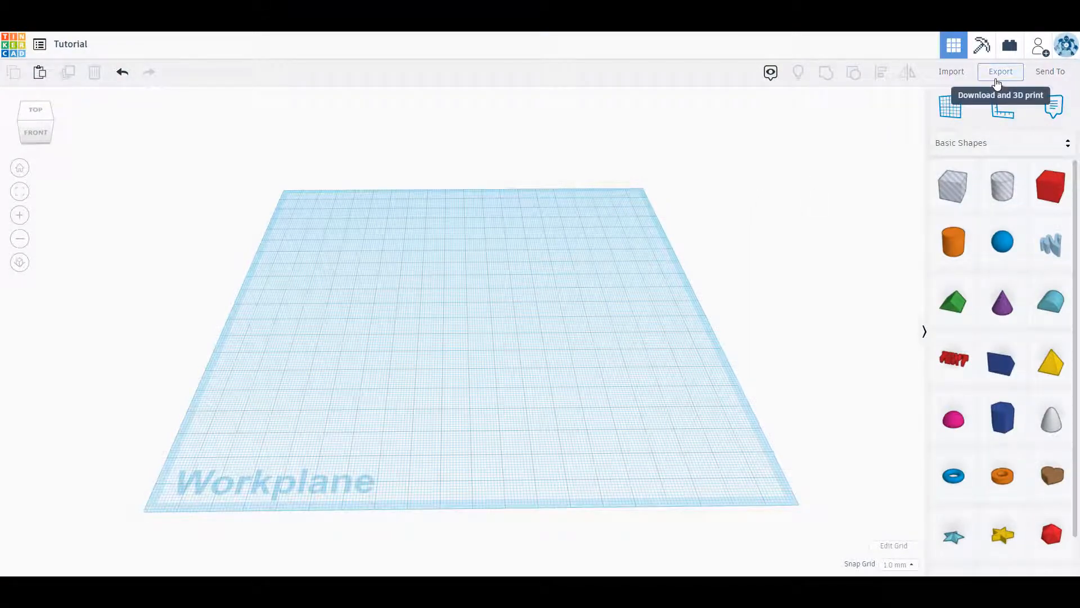
left_click(1000, 71)
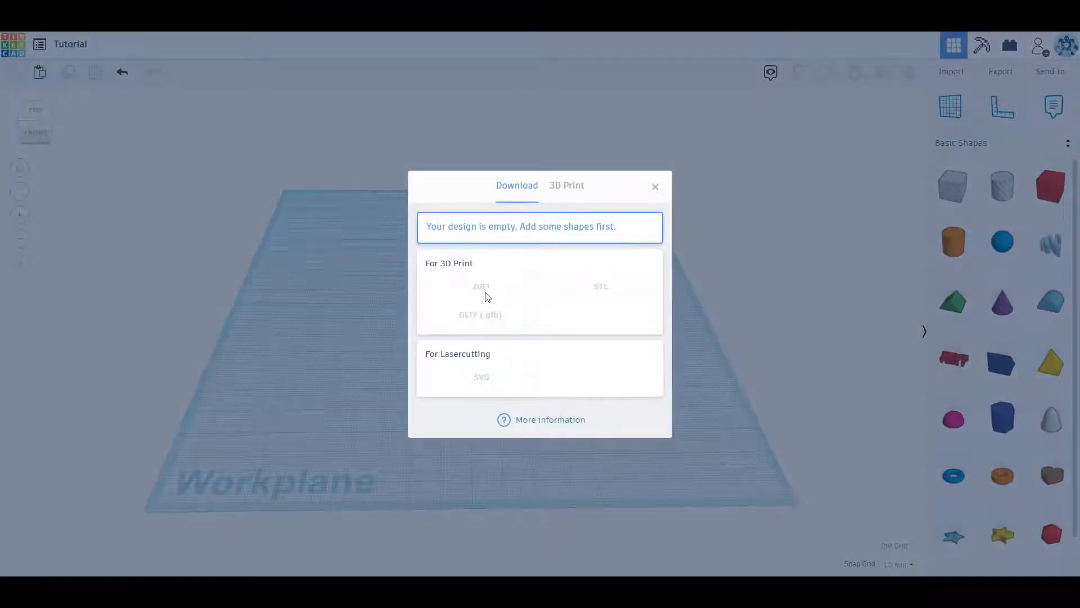
mouse_move(585, 295)
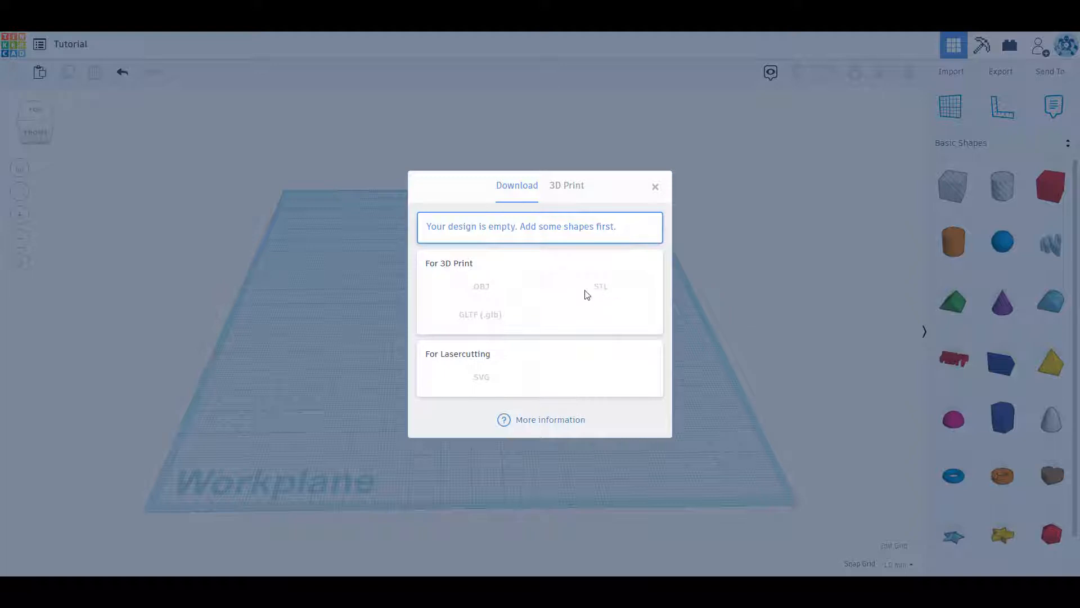
mouse_move(604, 280)
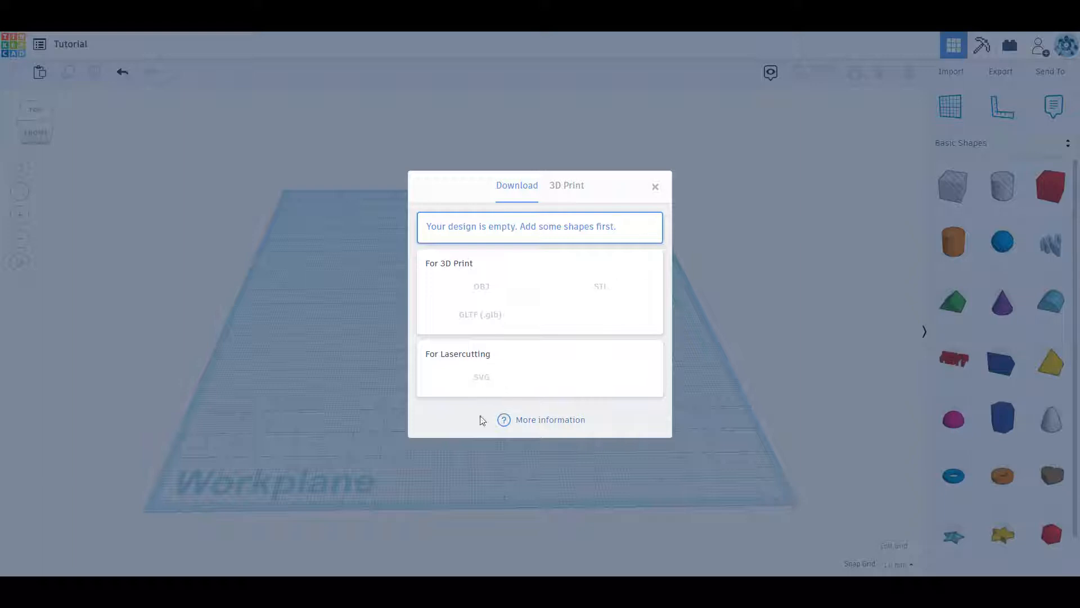
mouse_move(593, 289)
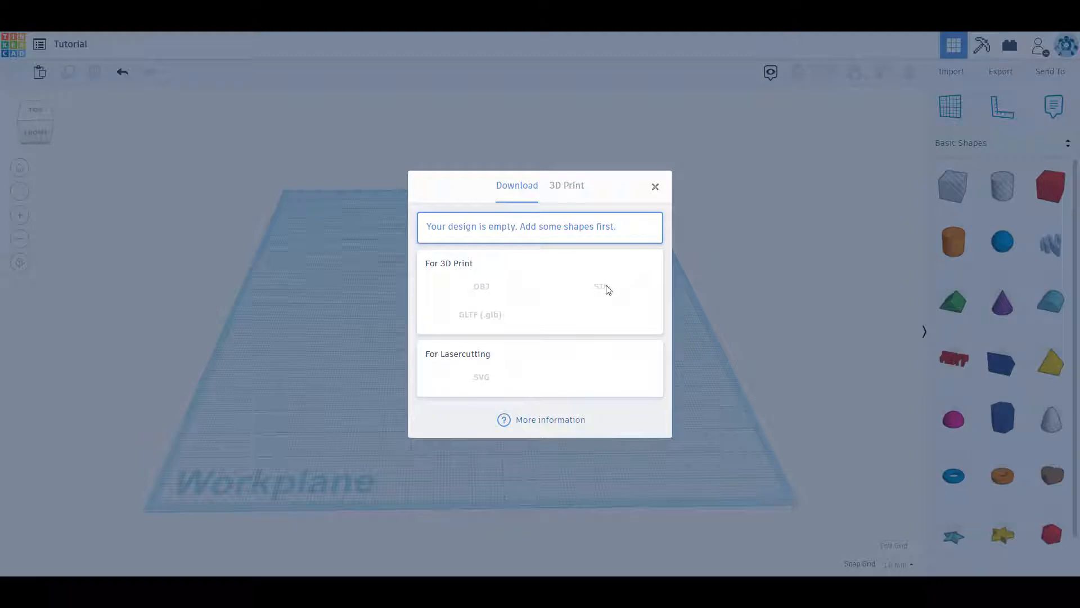
left_click(654, 187)
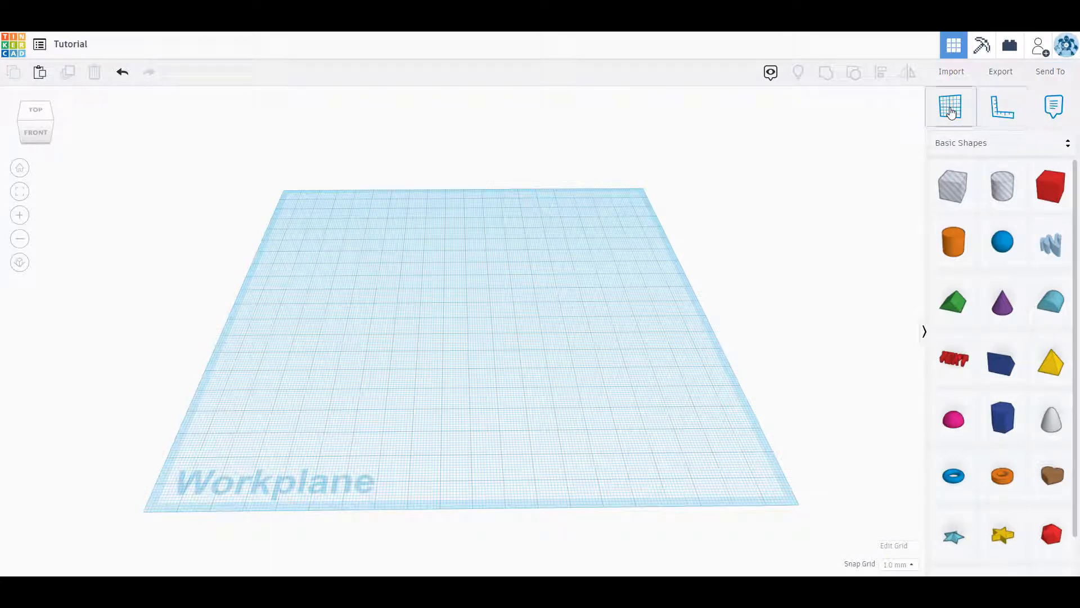
mouse_move(951, 109)
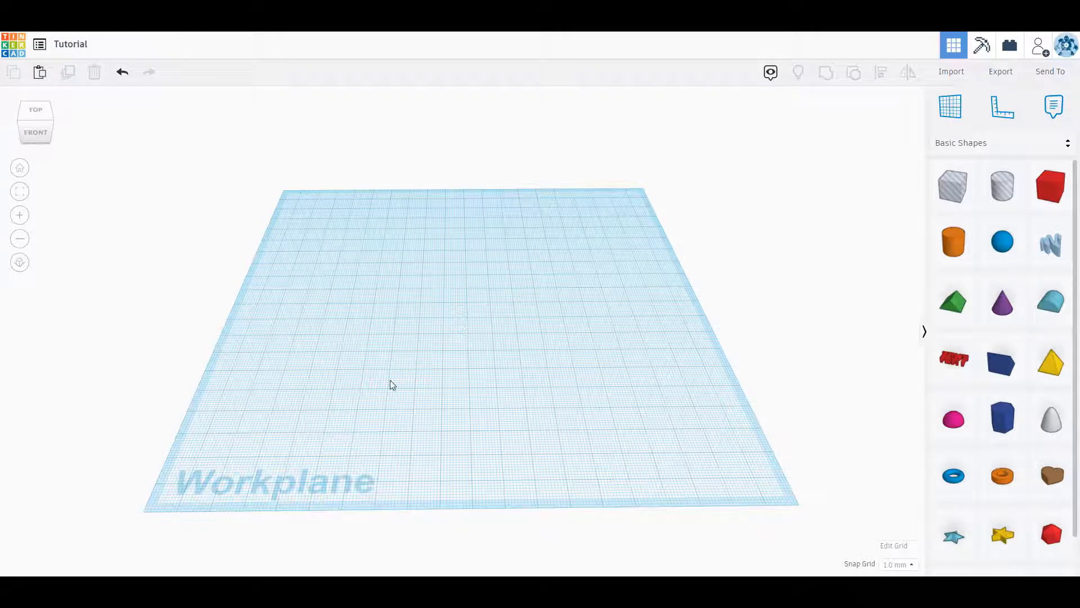
mouse_move(1049, 186)
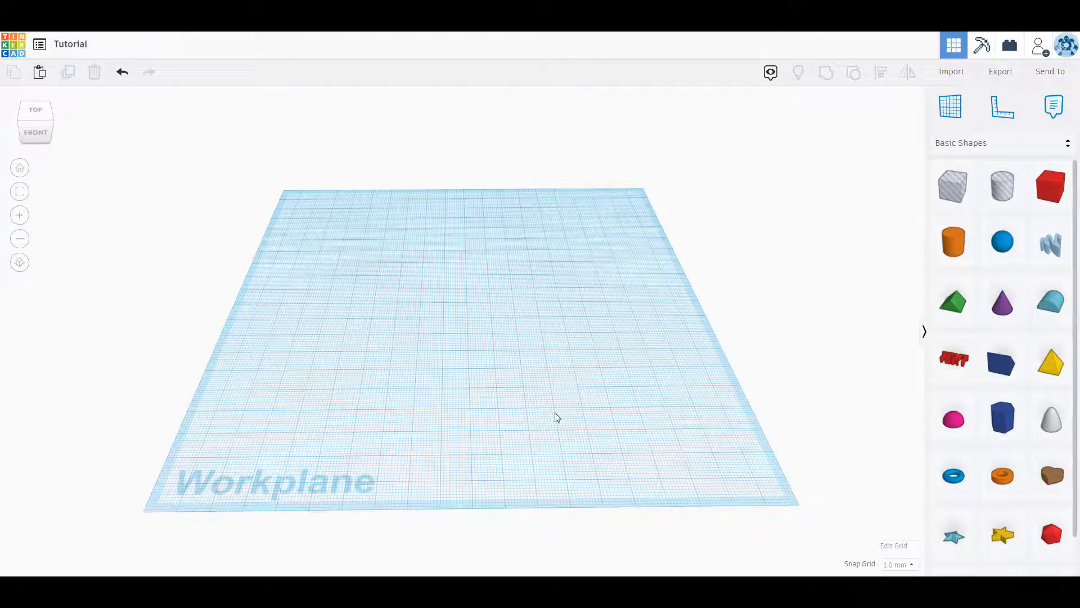
Drag a red 20 mm Box onto the workplane centre
left_click(1050, 186)
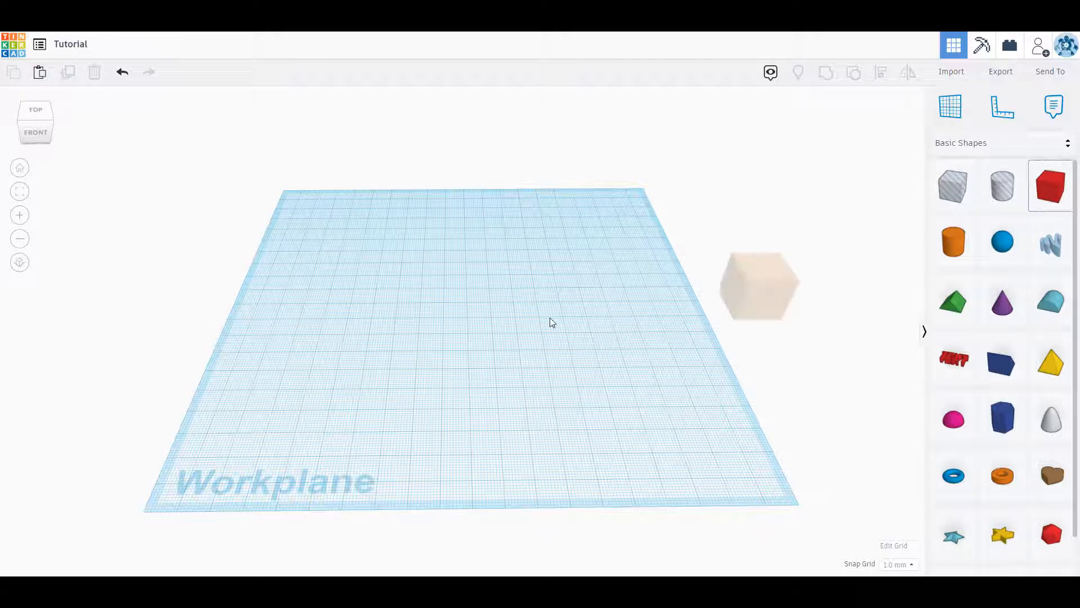
left_click_drag(757, 283, 465, 300)
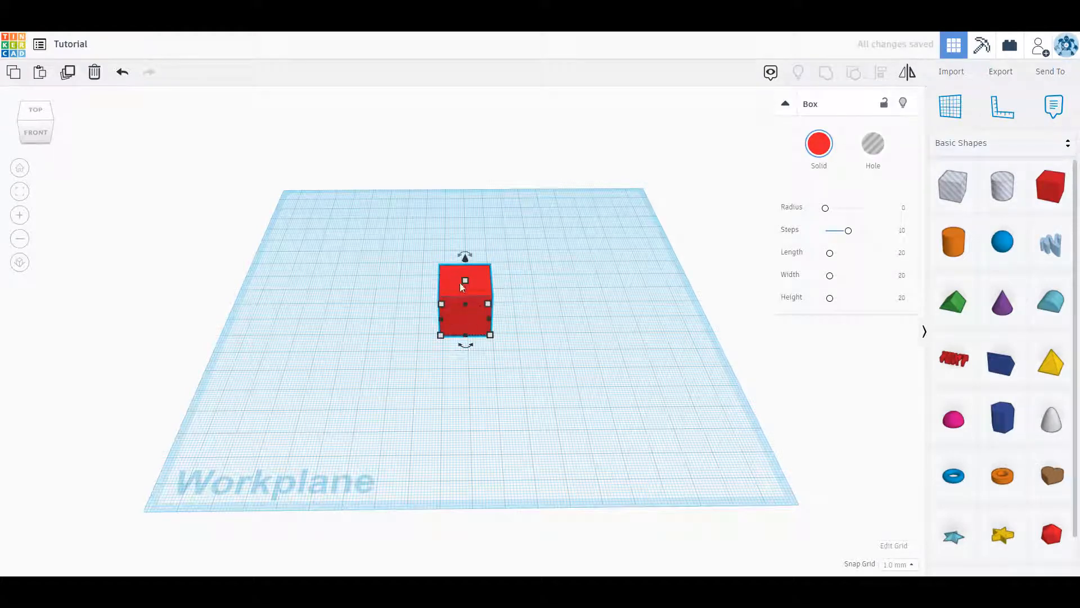
mouse_move(468, 292)
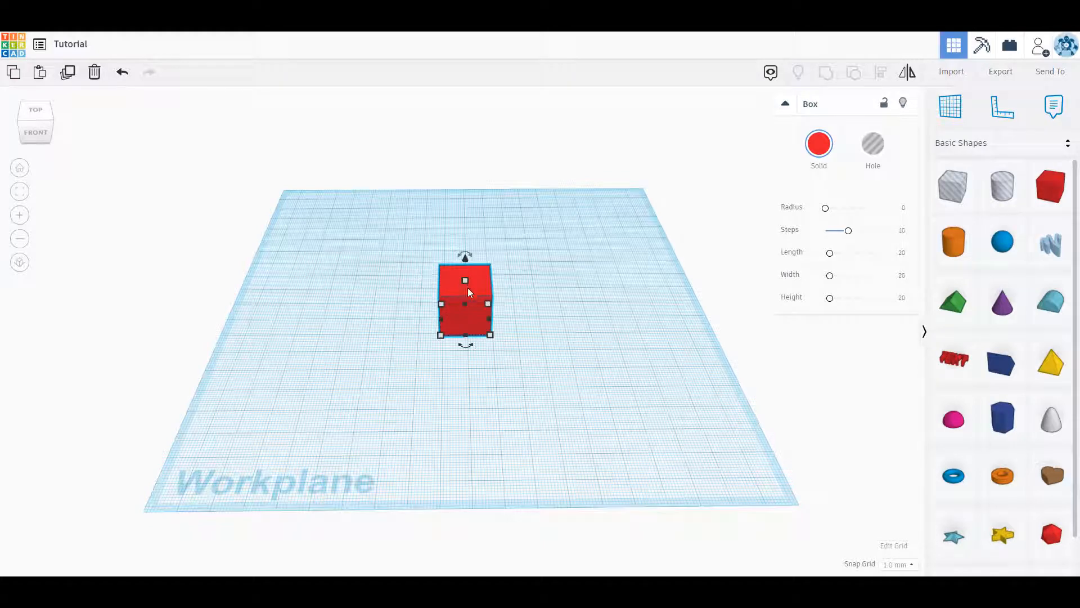
mouse_move(1003, 107)
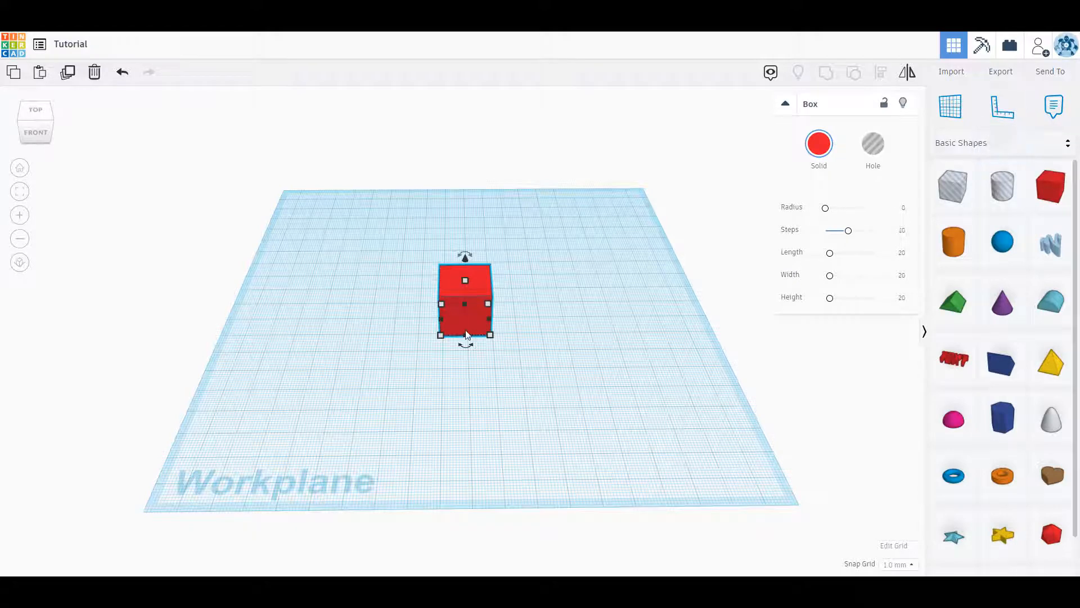
mouse_move(372, 365)
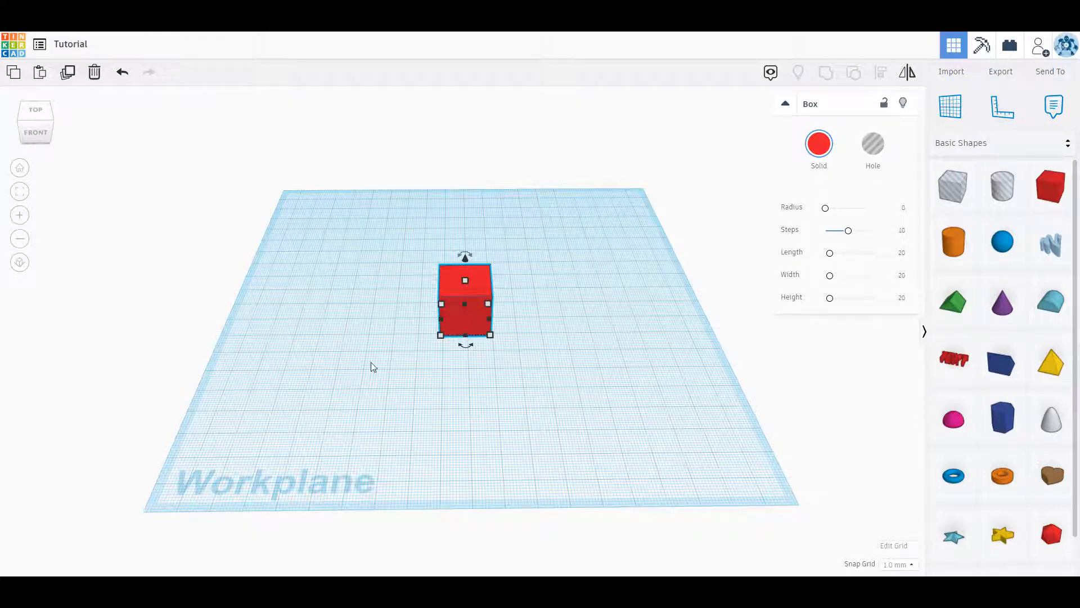
mouse_move(635, 245)
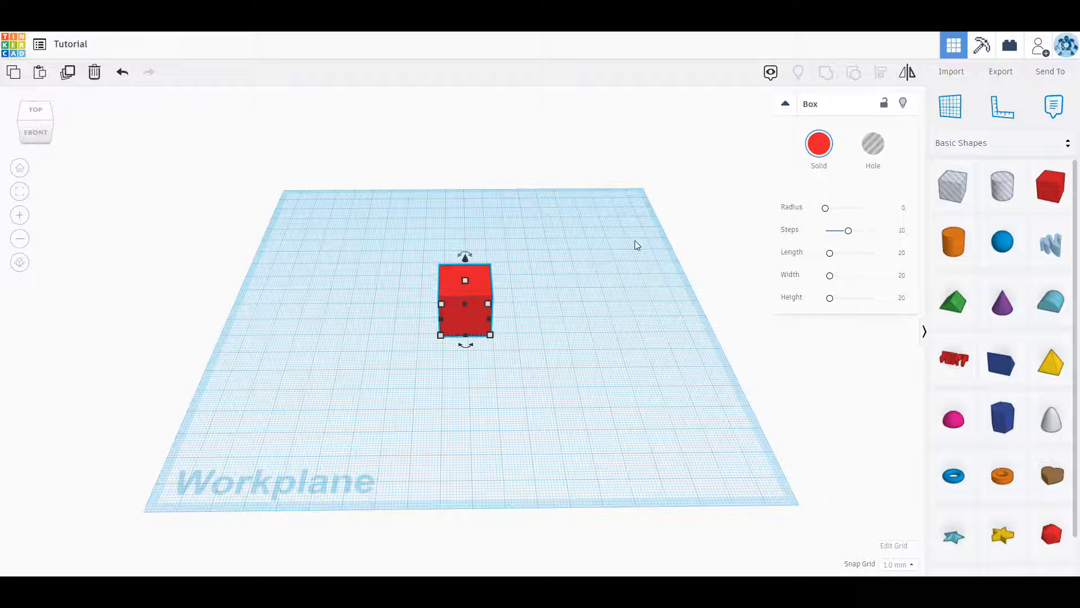
mouse_move(444, 329)
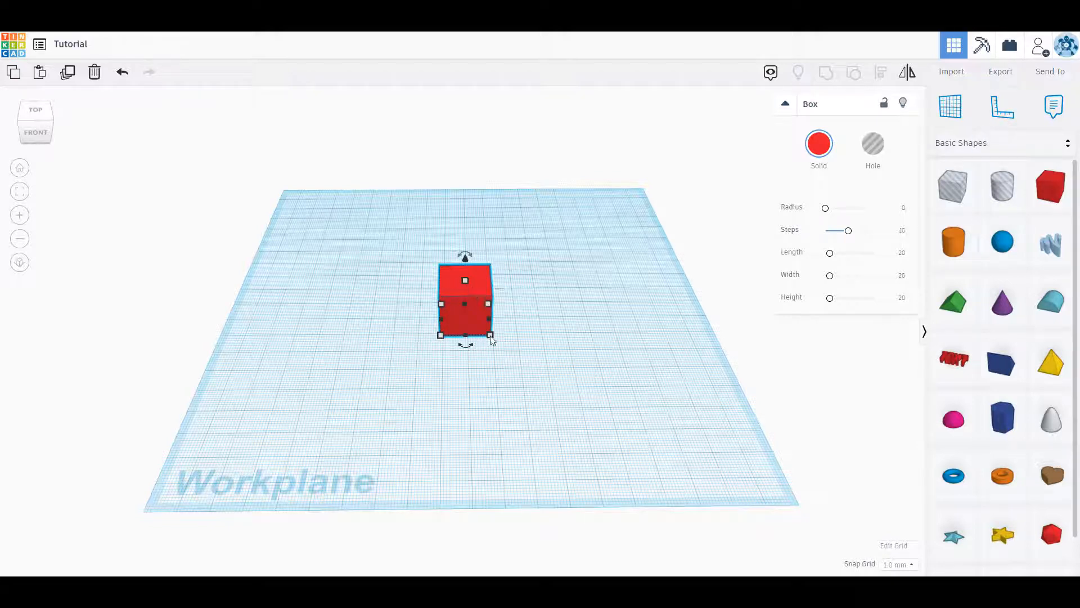
mouse_move(550, 360)
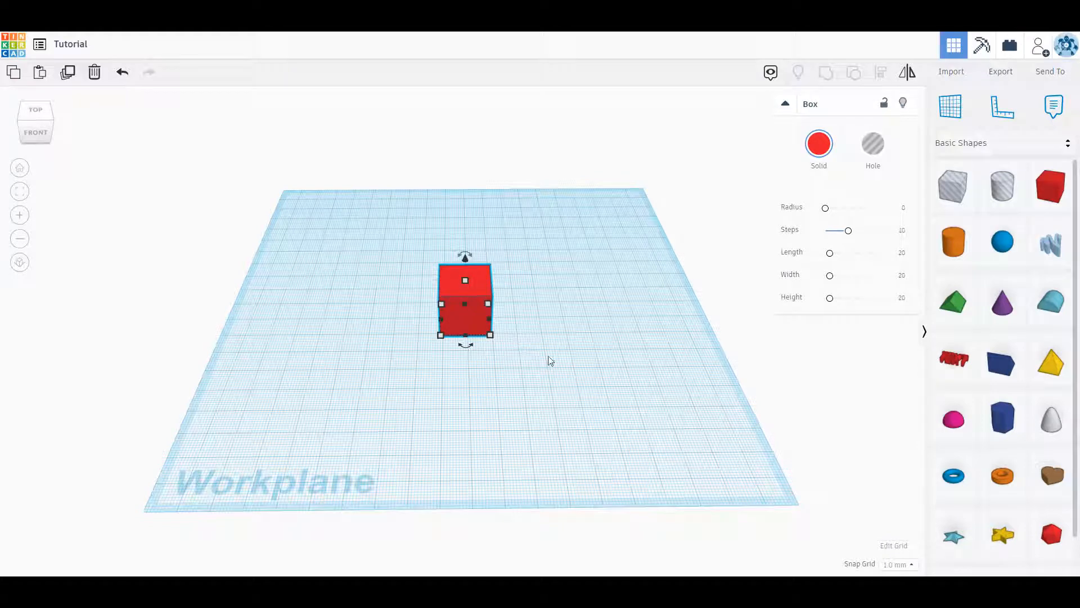
mouse_move(1003, 105)
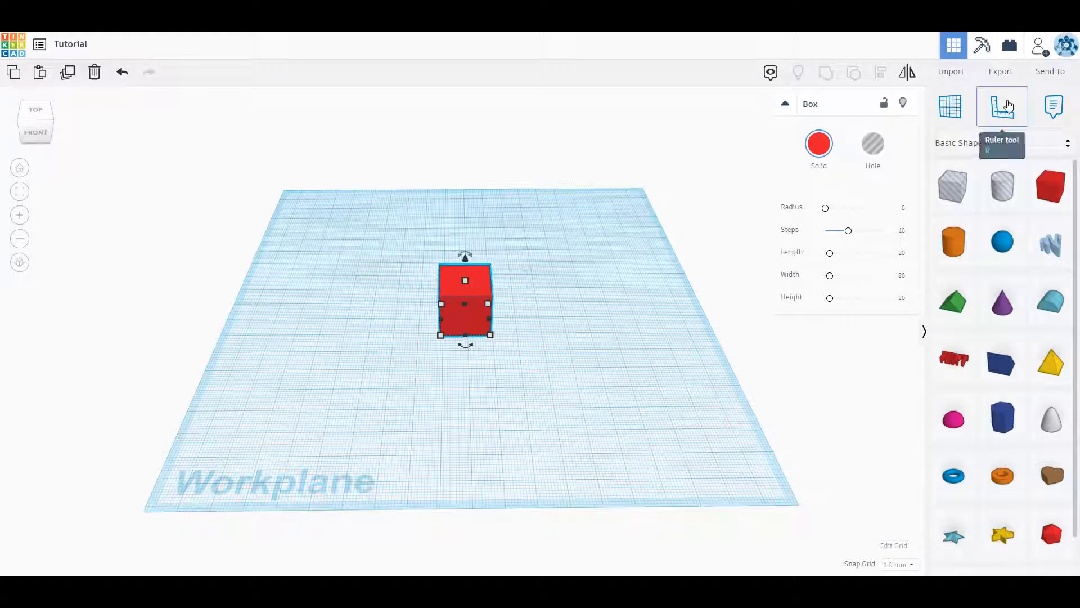
Place the Ruler at the workplane corner to show the box's 20 mm dimensions
left_click(1002, 105)
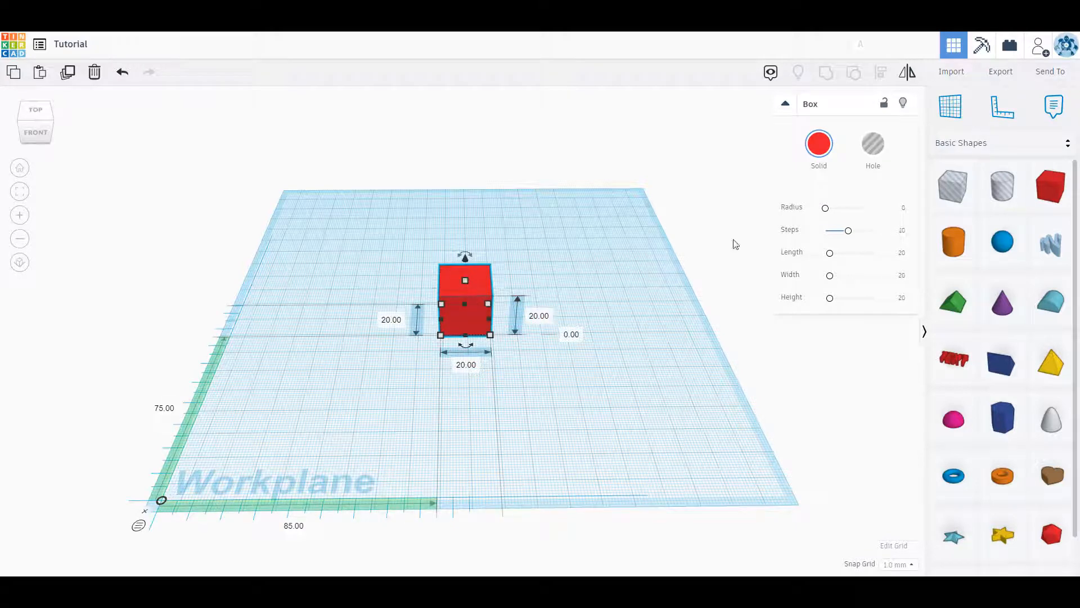
mouse_move(1053, 107)
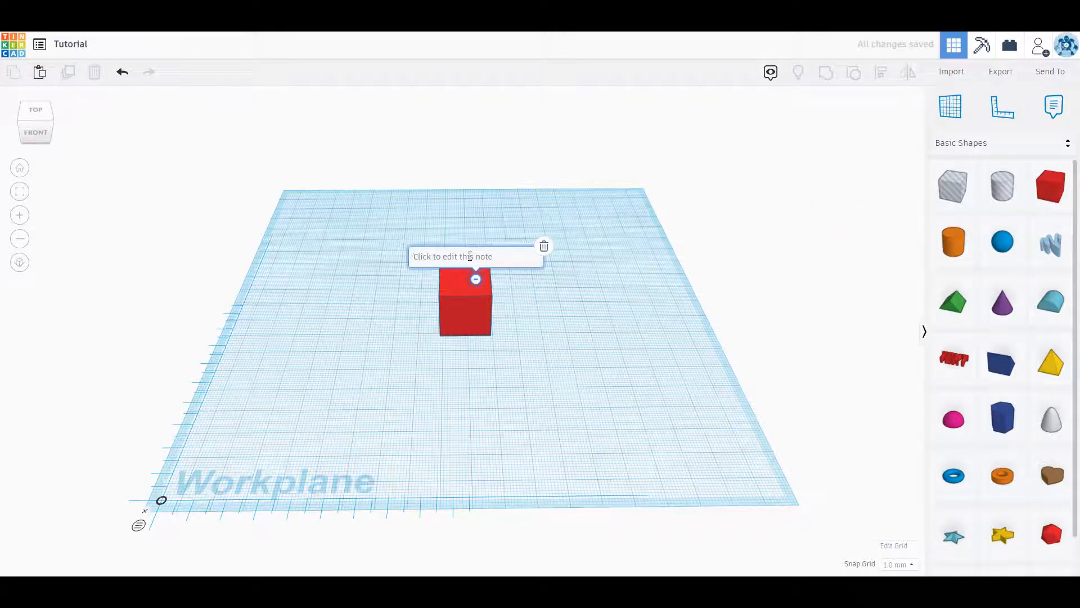
type("This is a note")
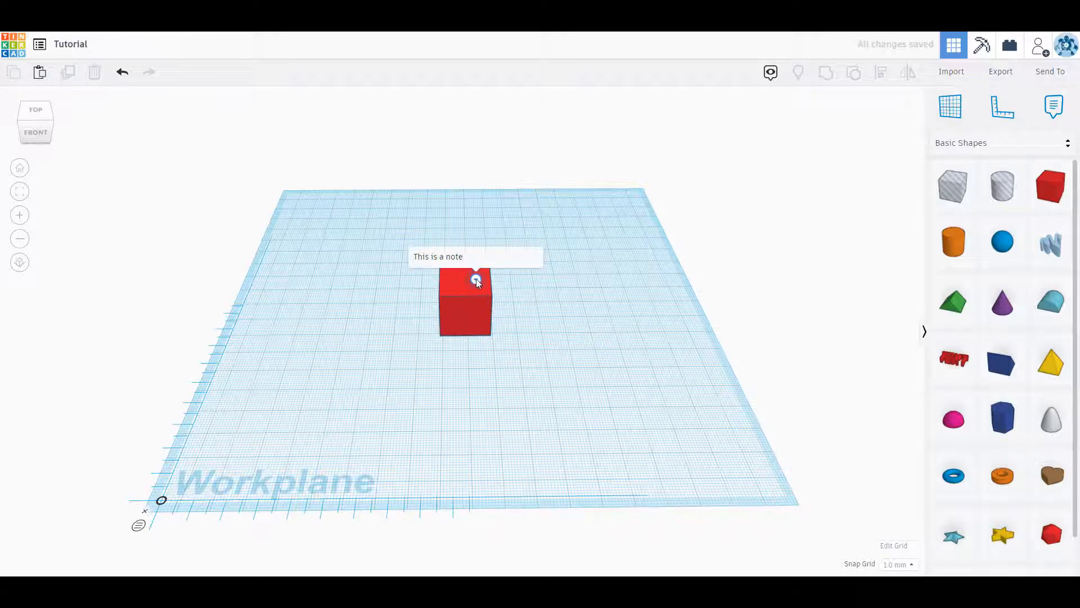
left_click(475, 264)
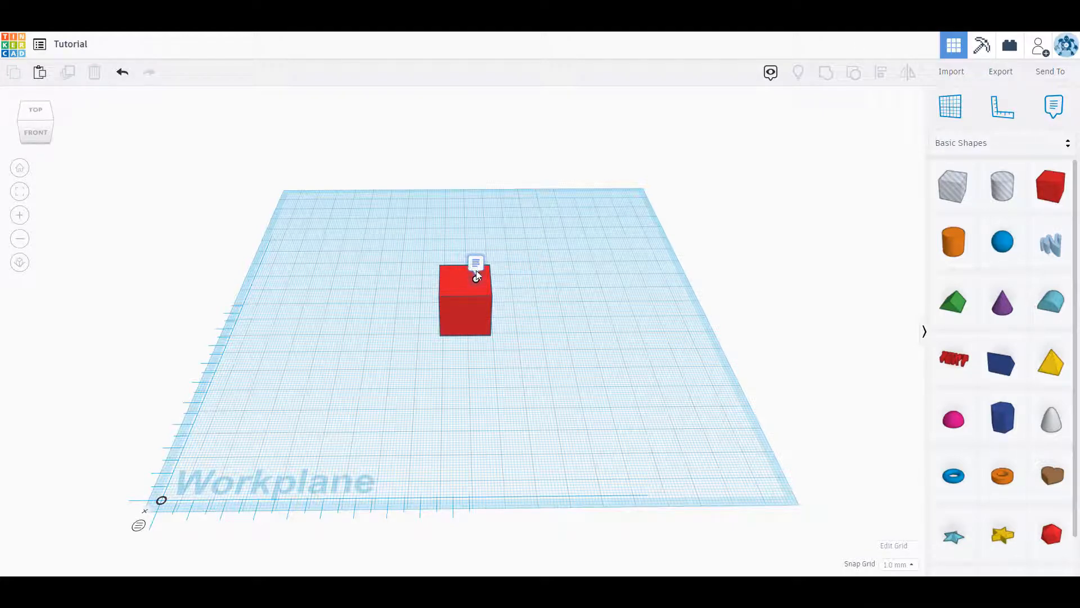
left_click(476, 262)
type("This is a note")
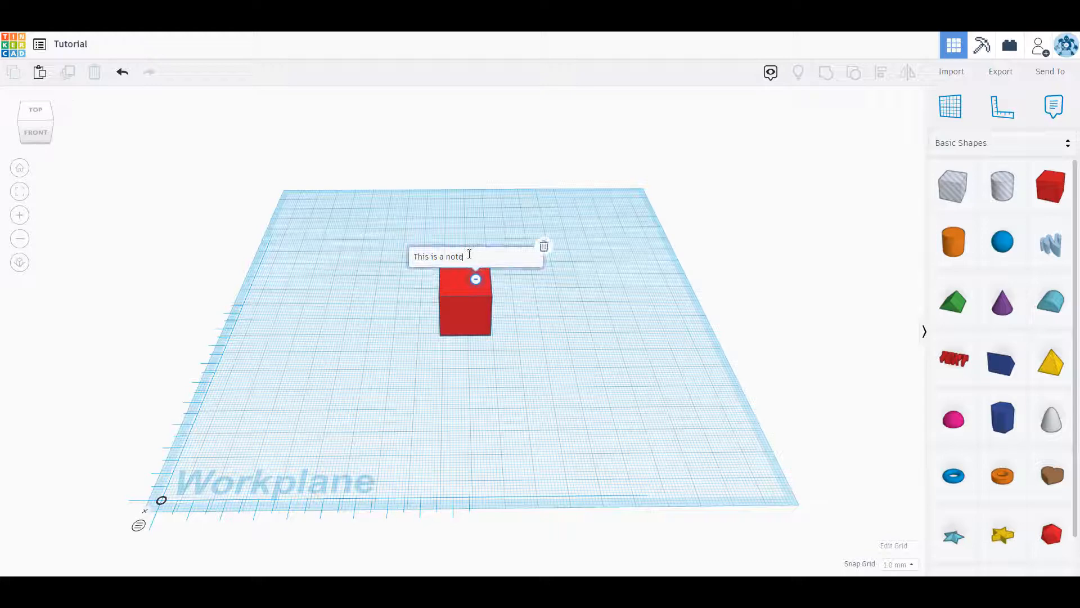
mouse_move(556, 251)
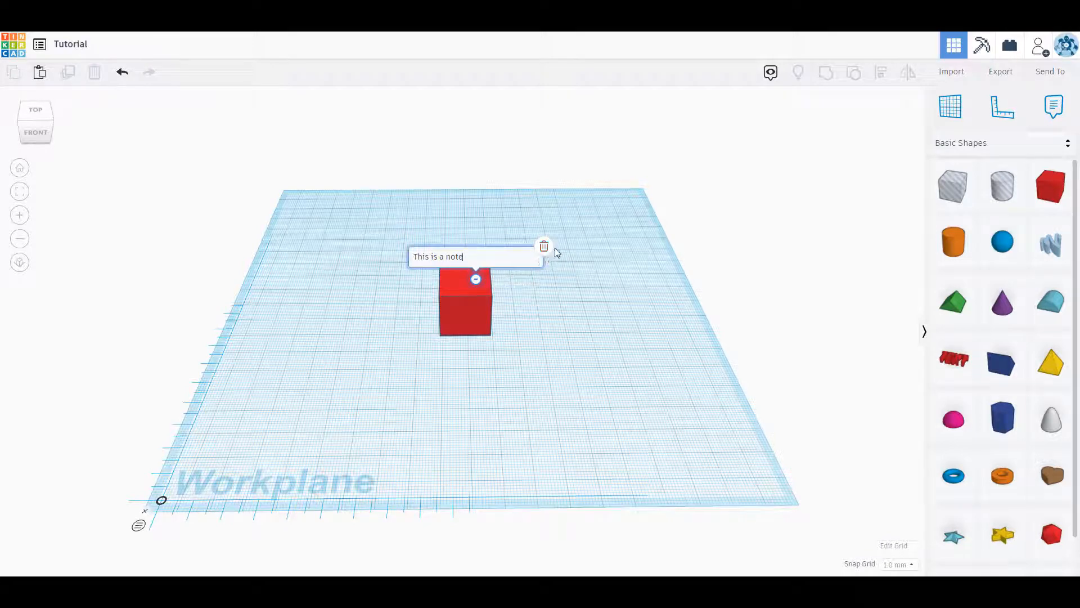
left_click(544, 246)
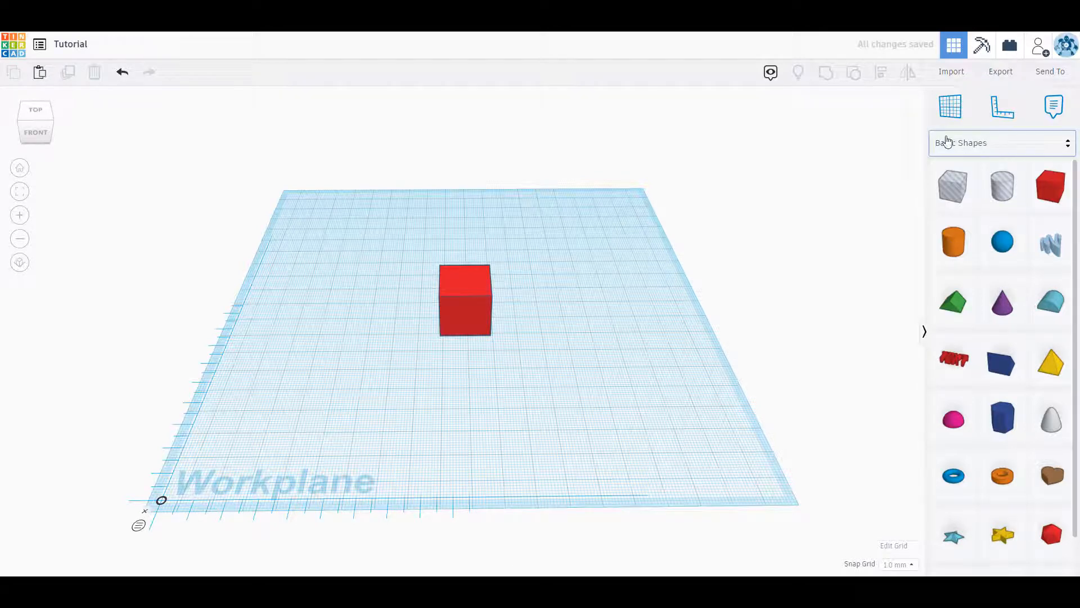
left_click(999, 142)
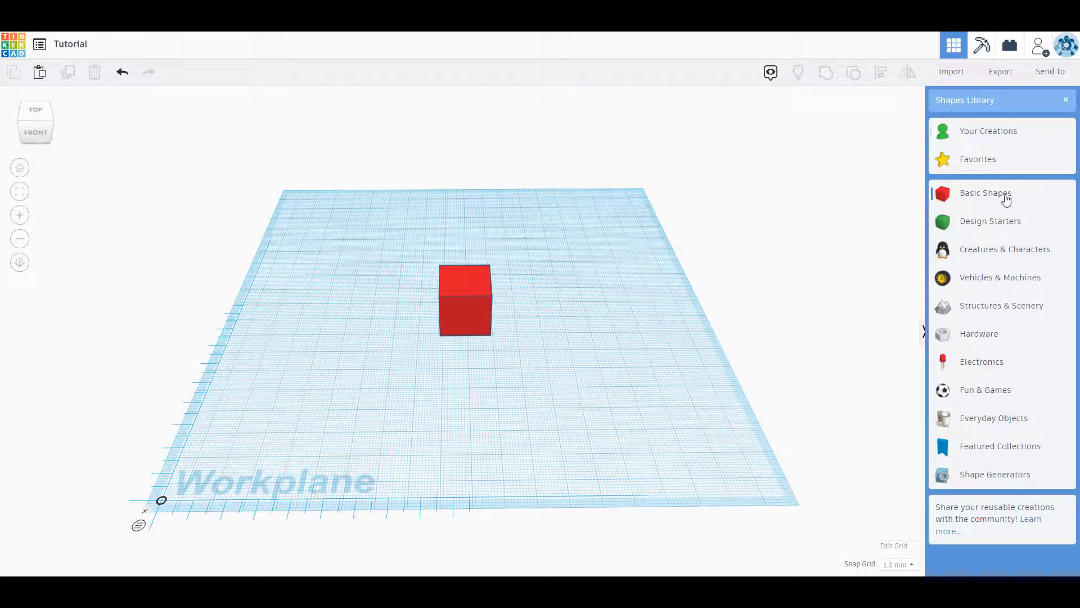
mouse_move(998, 195)
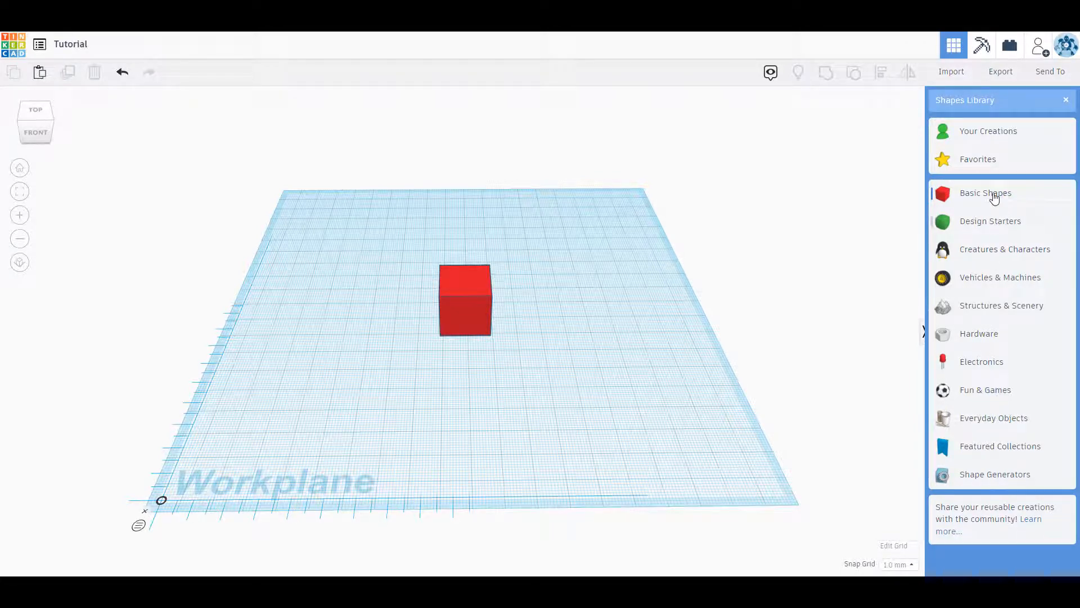
left_click(984, 193)
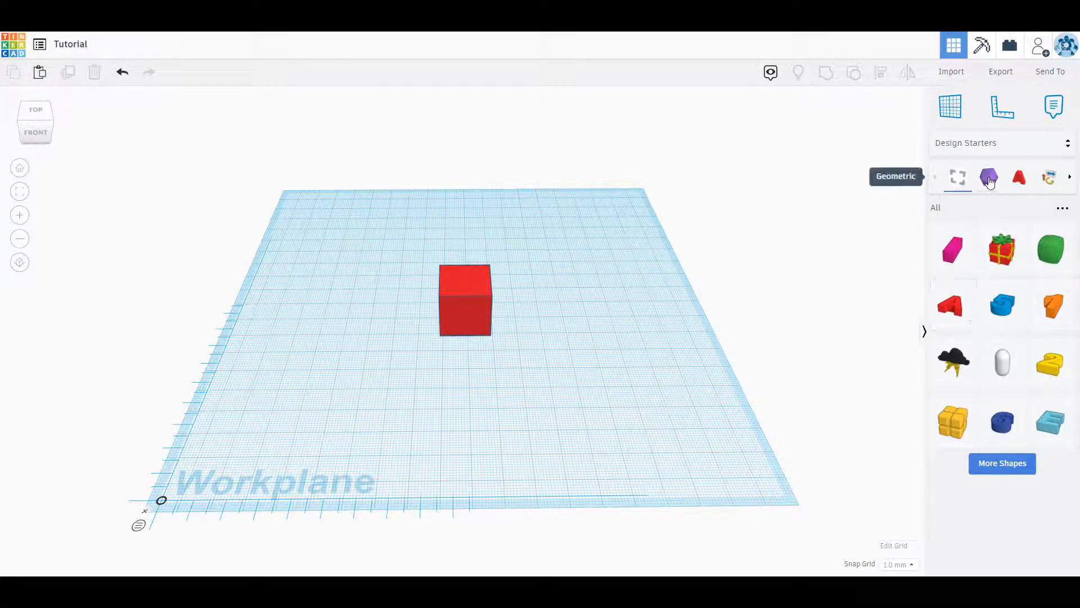
left_click(989, 176)
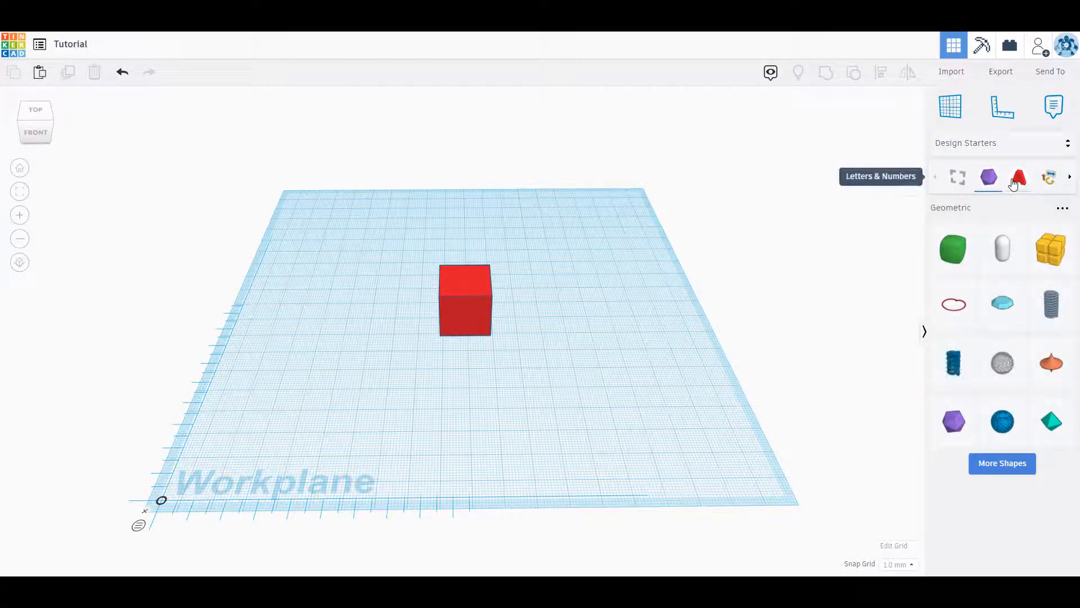
left_click(1049, 177)
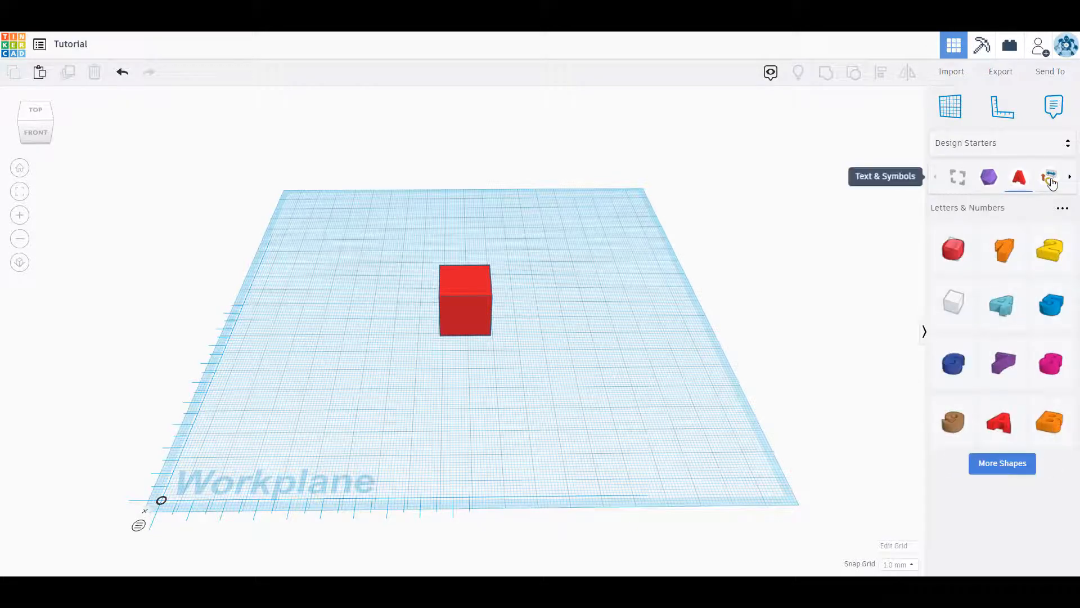
left_click(1050, 177)
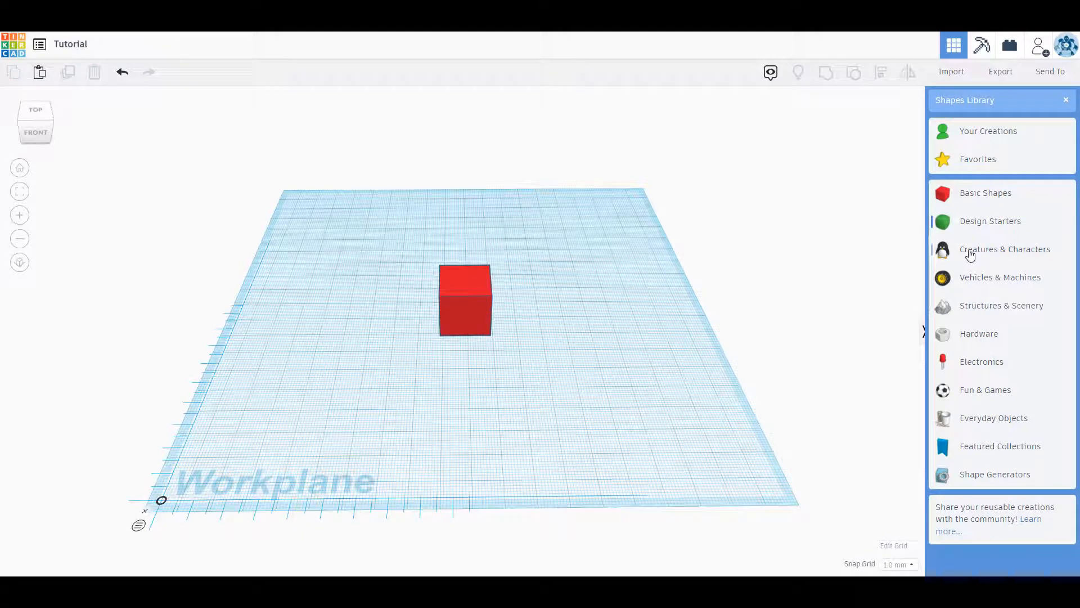
mouse_move(1008, 257)
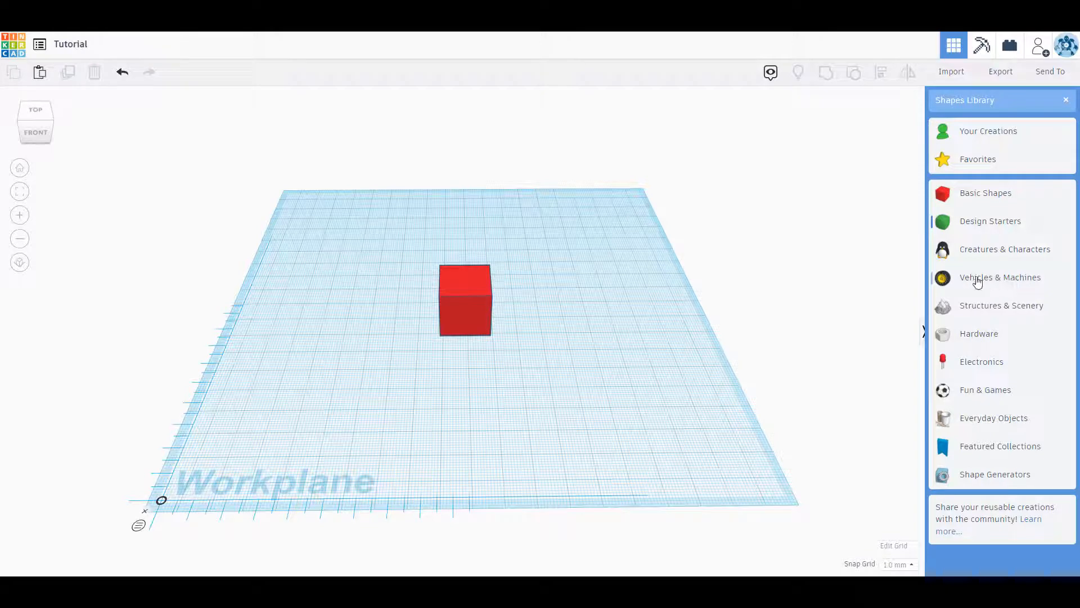
mouse_move(984, 417)
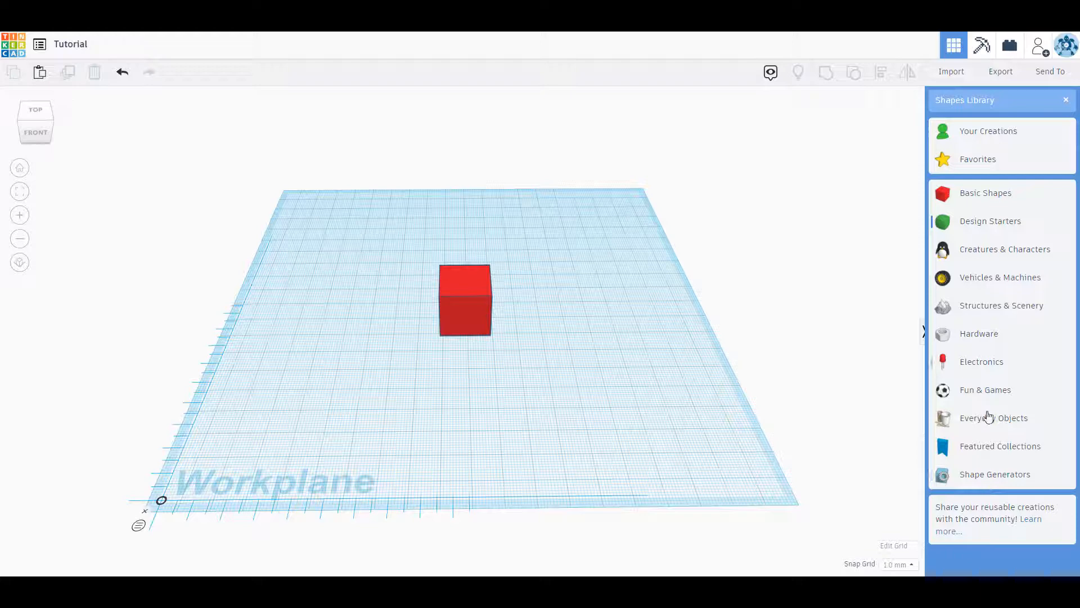
mouse_move(991, 212)
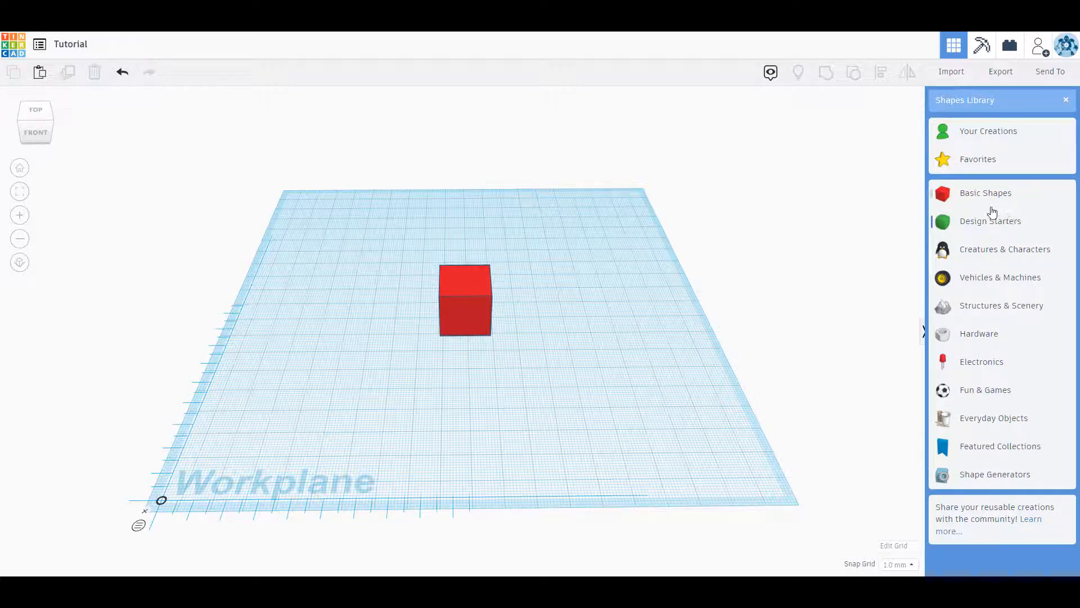
left_click(985, 193)
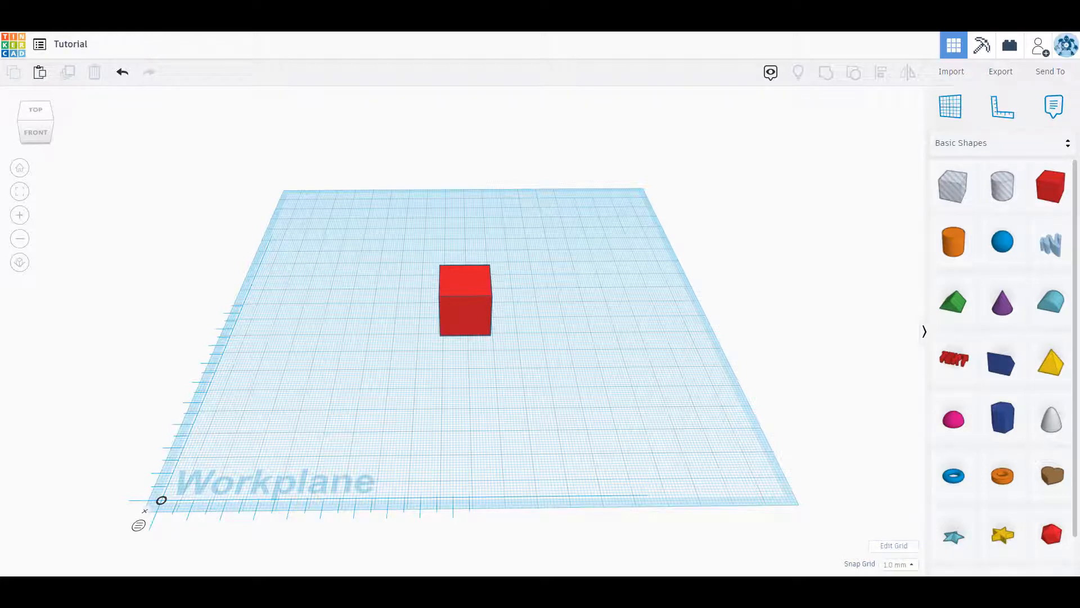
mouse_move(893, 545)
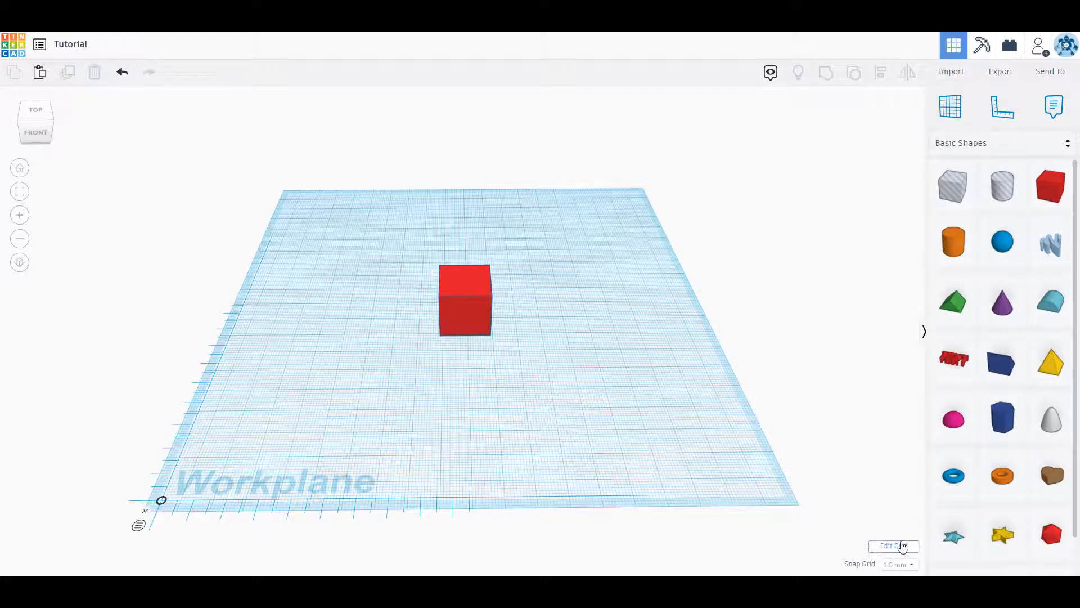
In Edit Grid, browse units and presets and change Width from 200 to 180
left_click(893, 546)
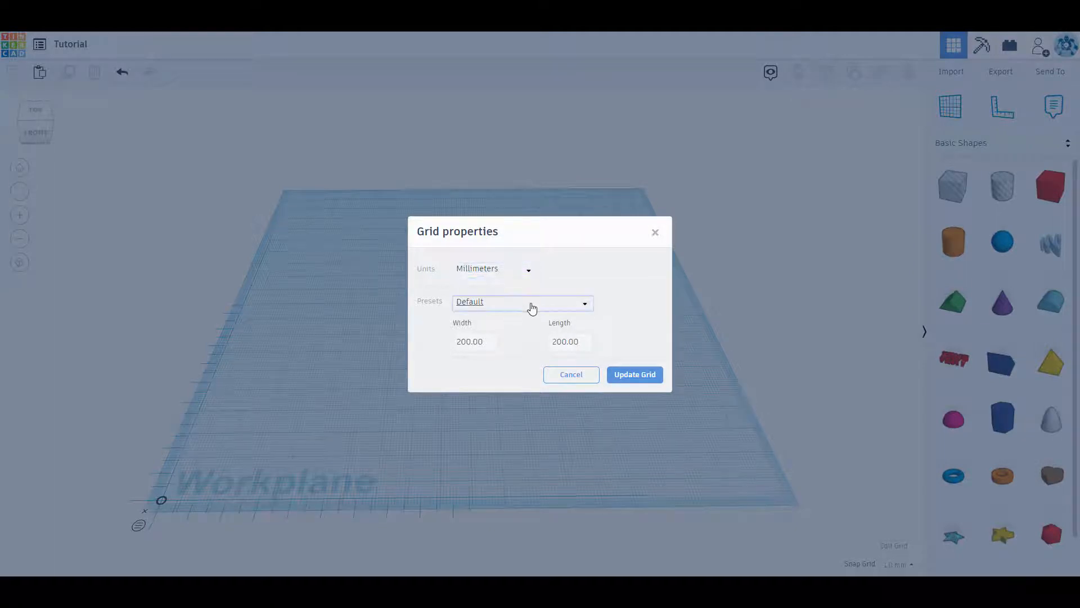
left_click(492, 269)
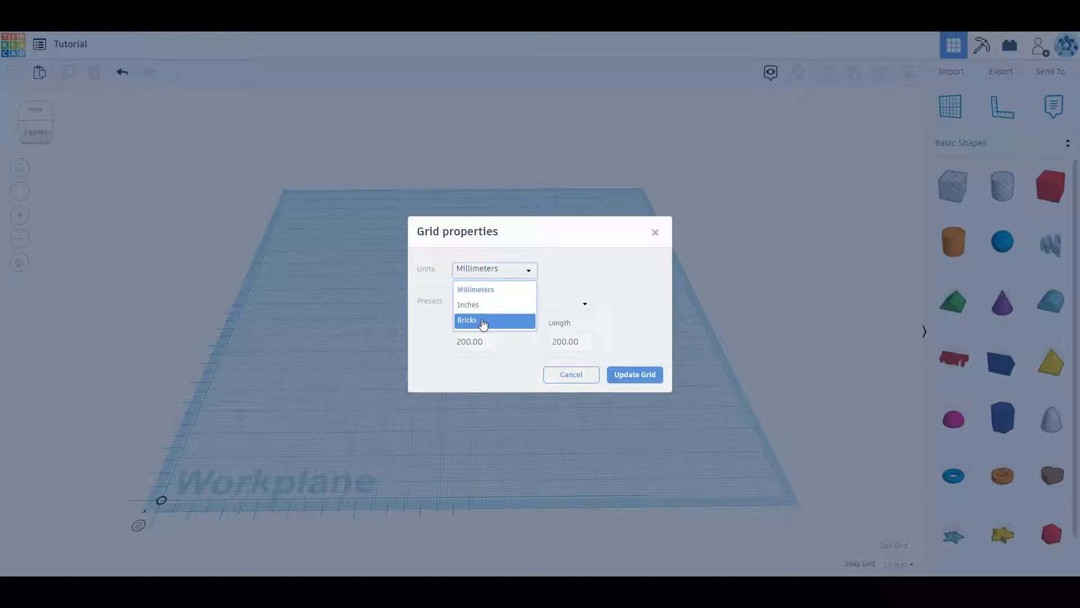
mouse_move(479, 304)
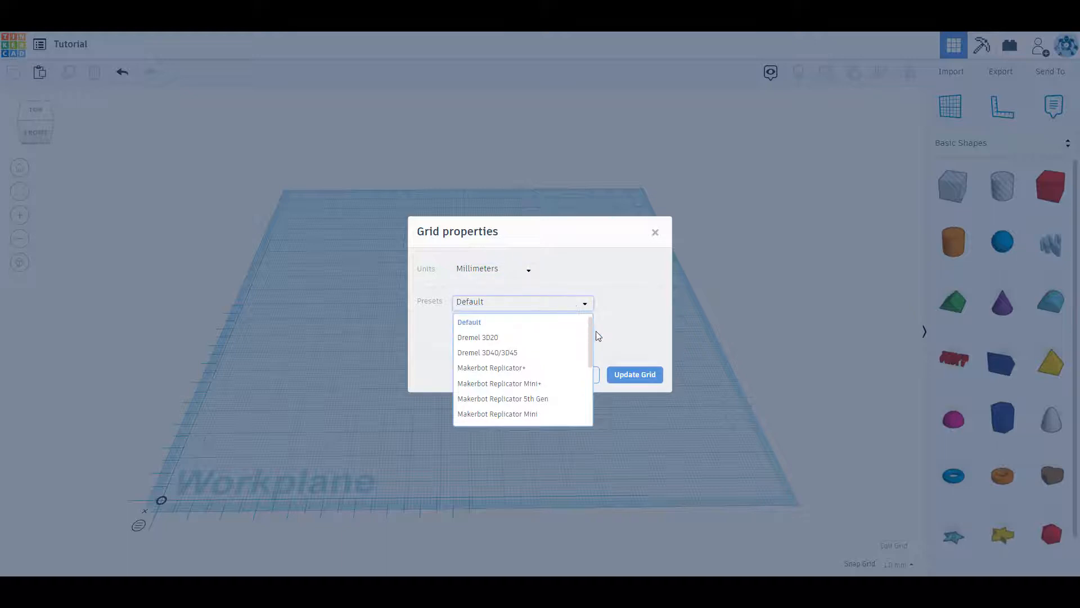
scroll("down", 3)
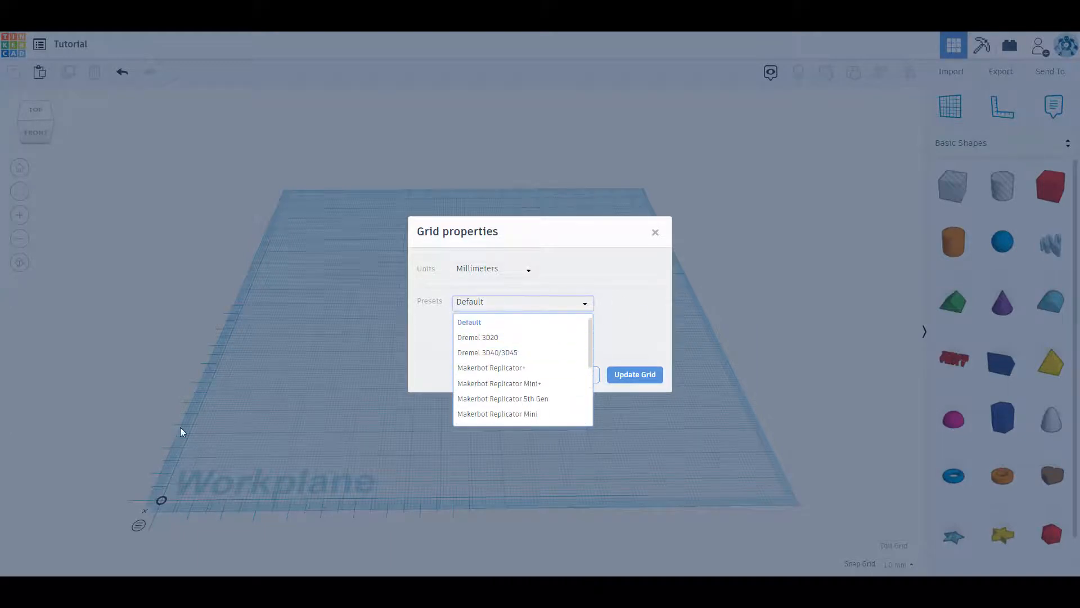
left_click(469, 322)
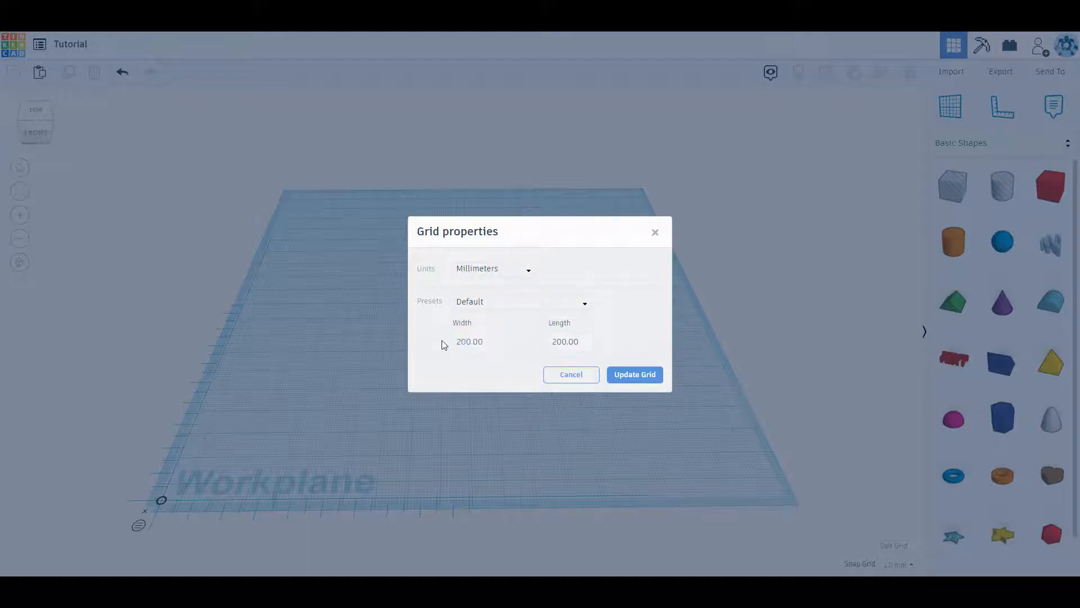
left_click(473, 341)
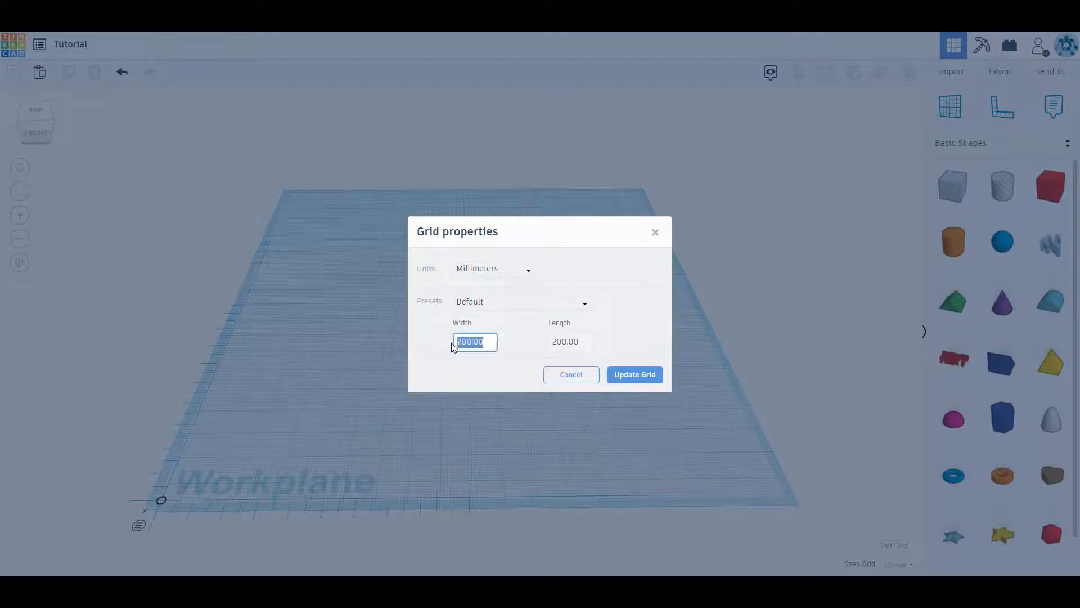
type("200.00")
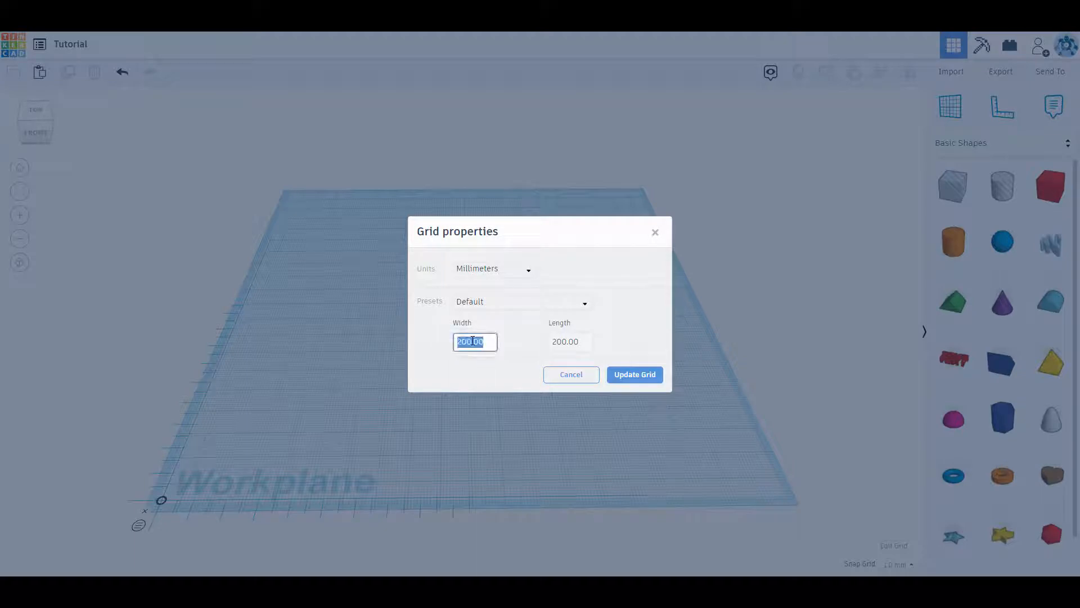
type("180")
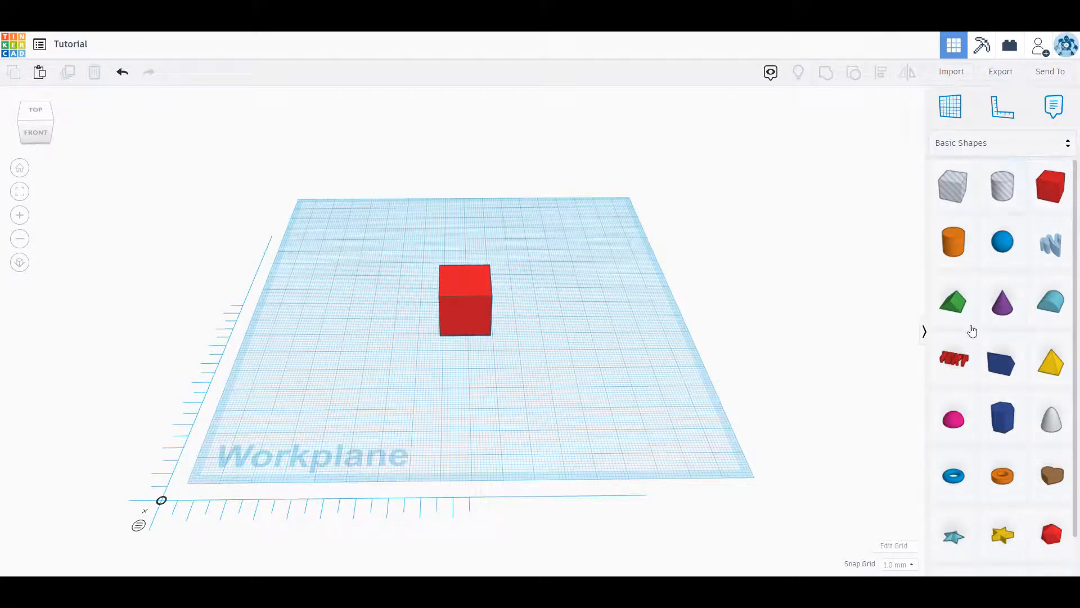
mouse_move(952, 186)
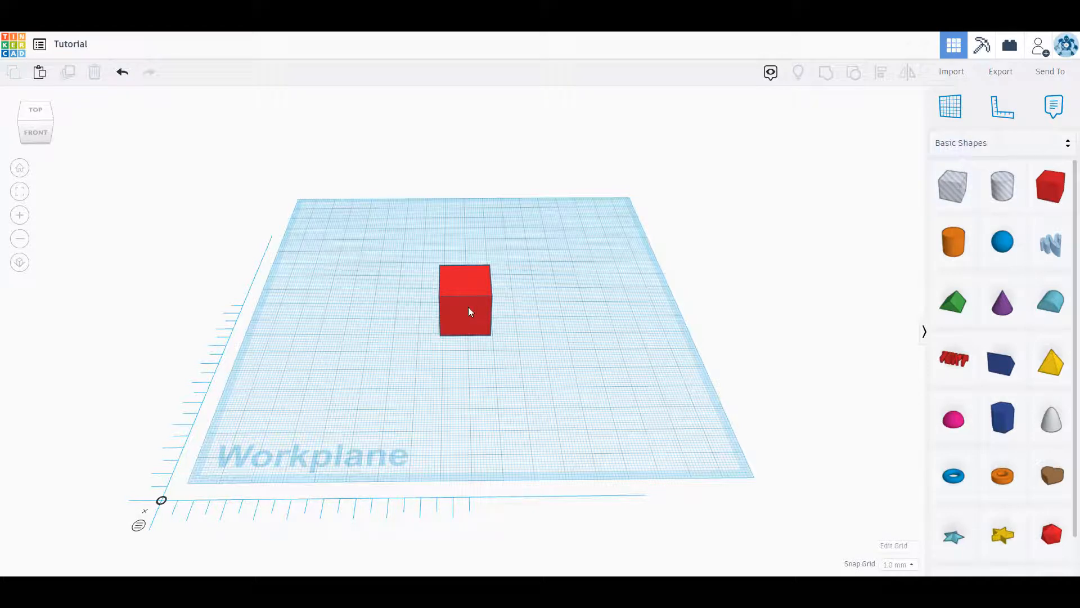
Add a Box Hole beside the red box and slide it into the box
left_click(465, 300)
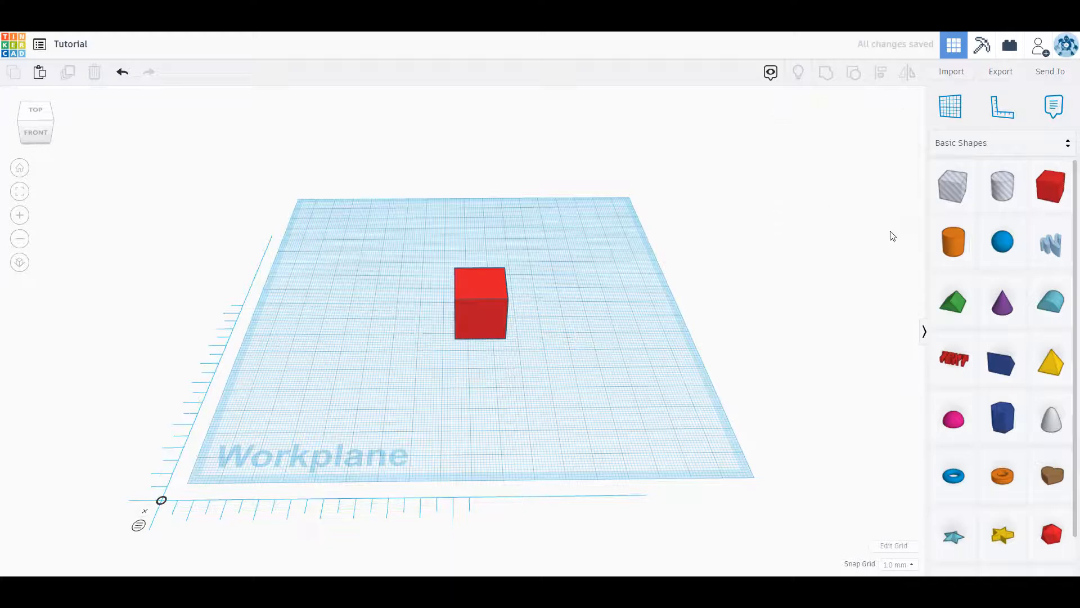
left_click(952, 185)
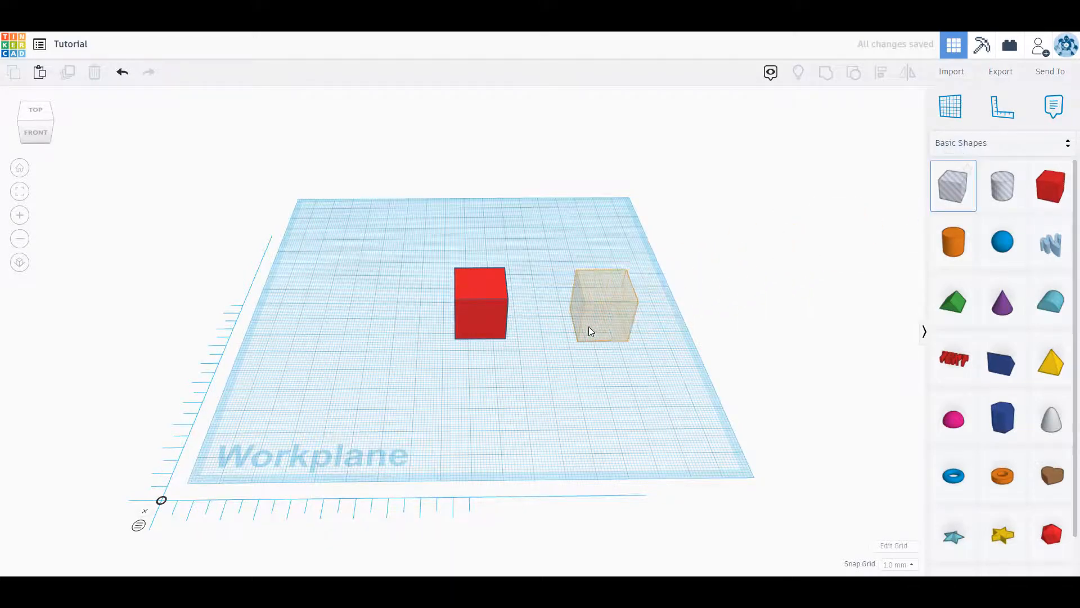
left_click(602, 303)
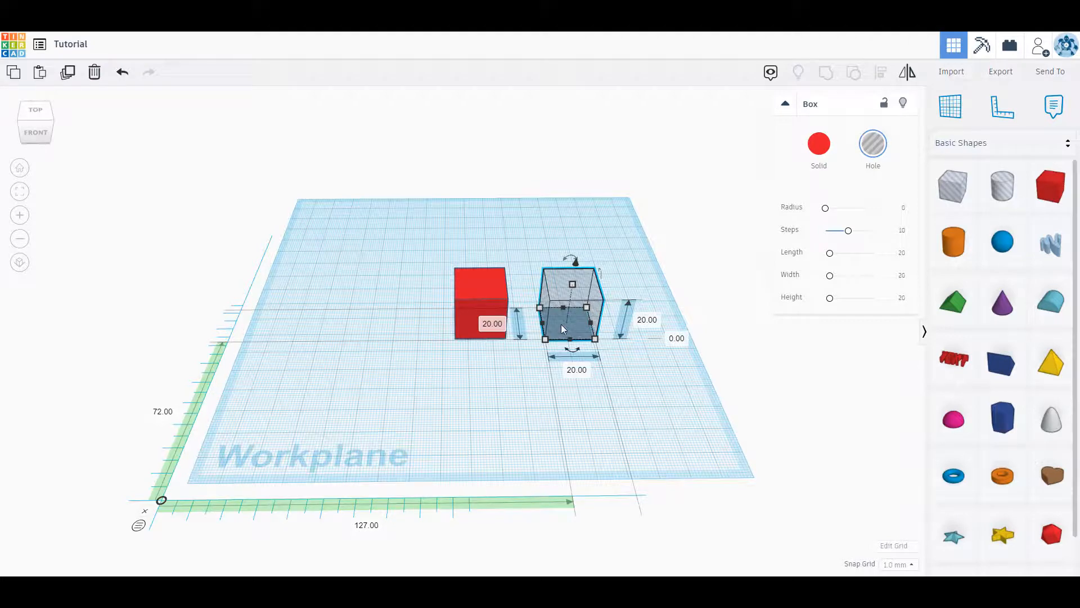
left_click_drag(569, 303, 520, 304)
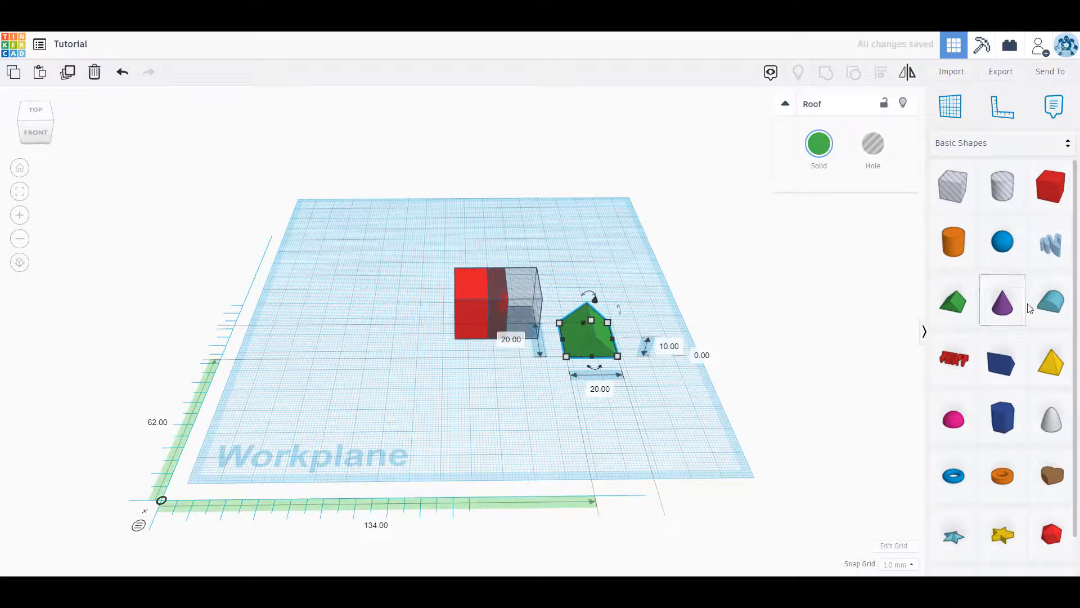
mouse_move(1050, 300)
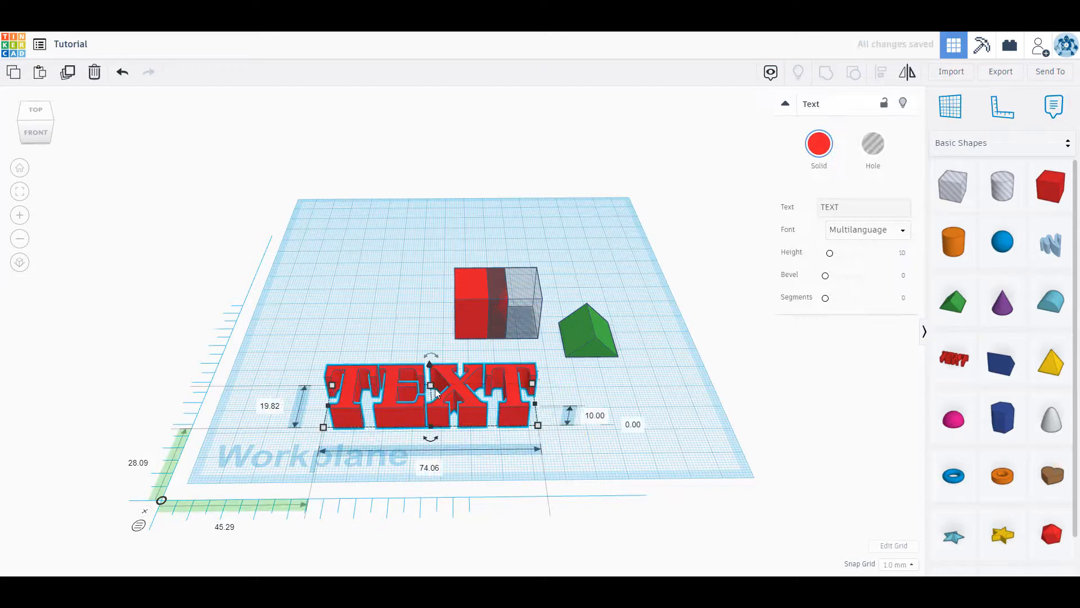
Set the text shape to 'DIY SLAPS' and drop a Scribble shape on the workplane
left_click(864, 208)
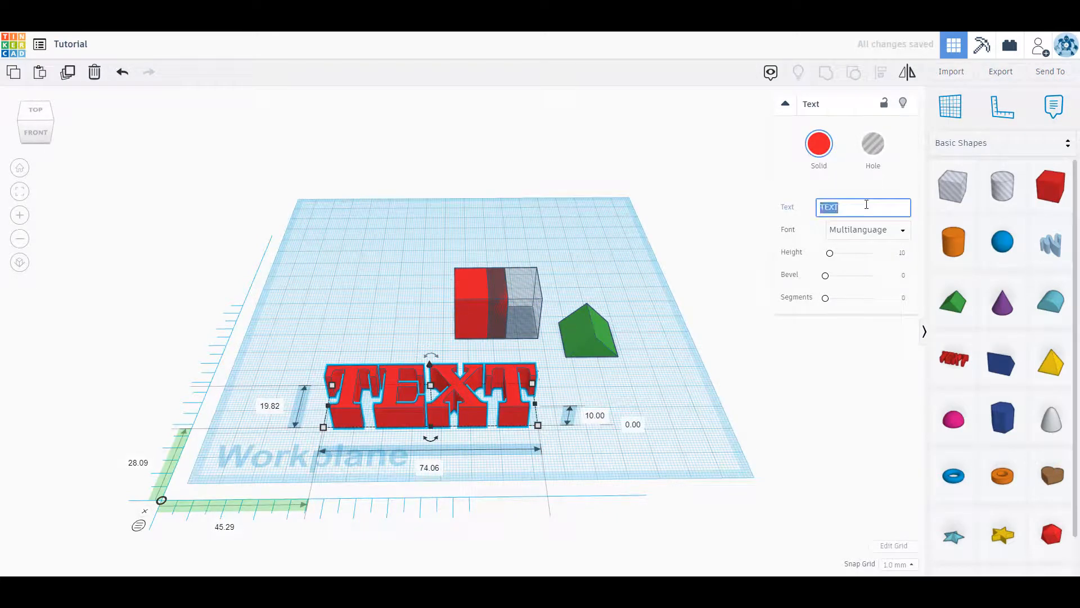
type("DIY SLAPS")
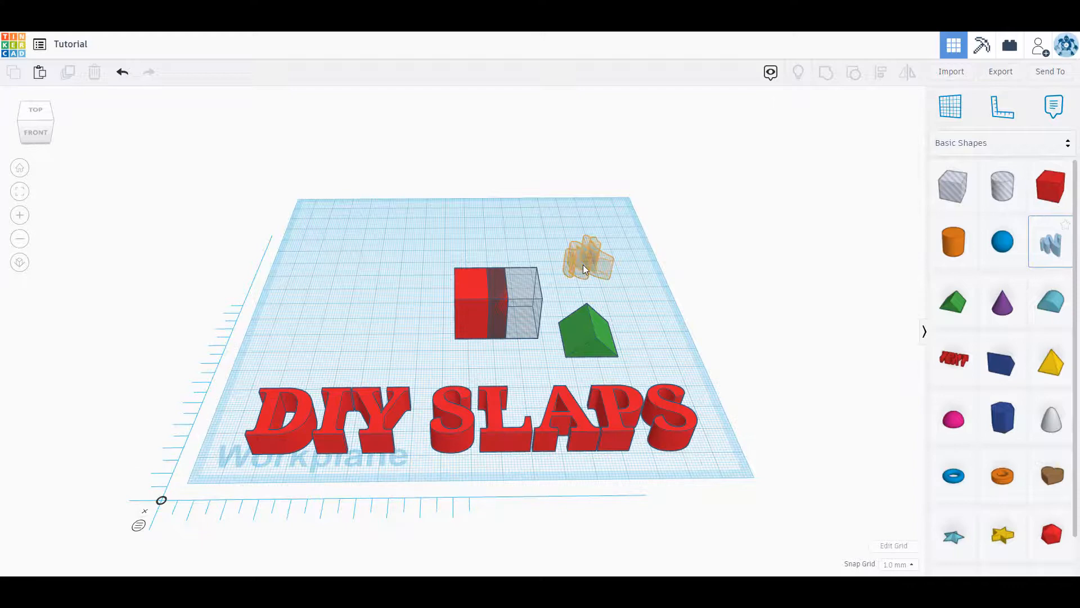
left_click_drag(586, 261, 351, 297)
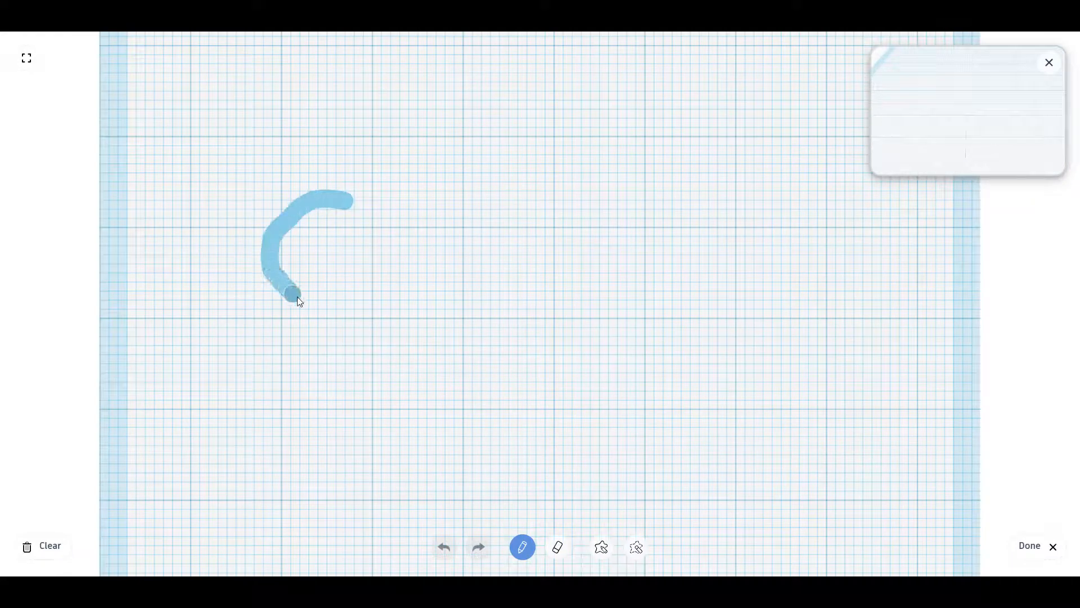
Draw a closed loop in Scribble and finish, creating a light-blue hollow ring
left_click_drag(293, 295, 358, 205)
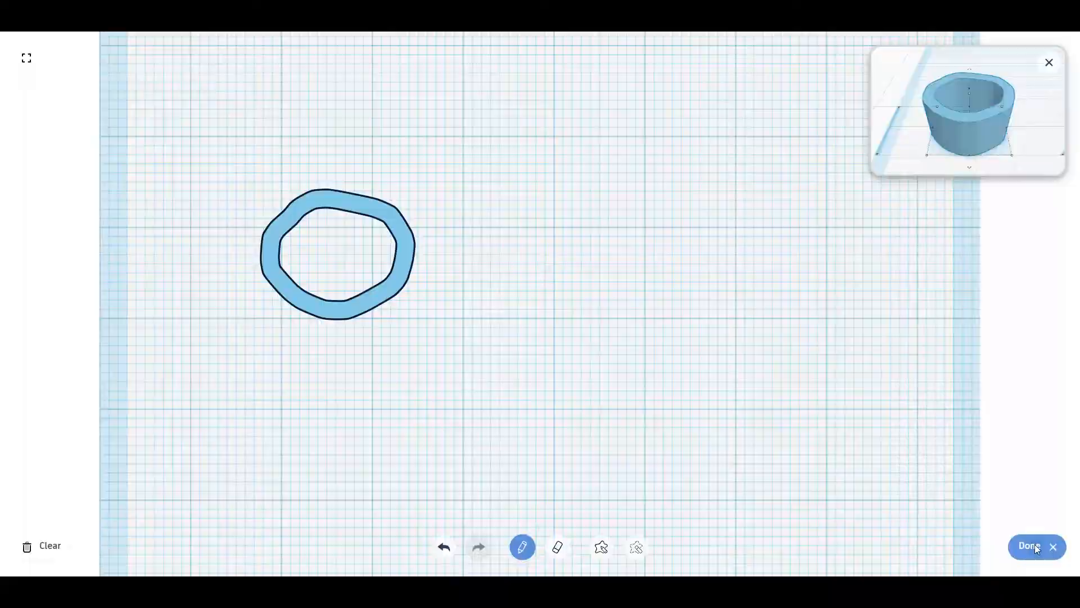
left_click(1029, 546)
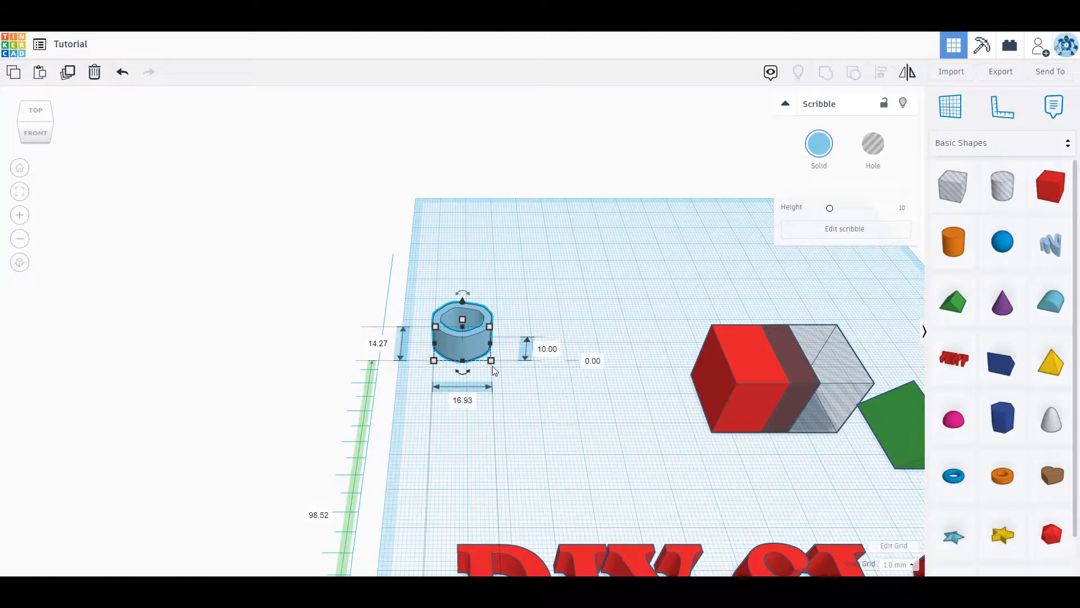
mouse_move(522, 331)
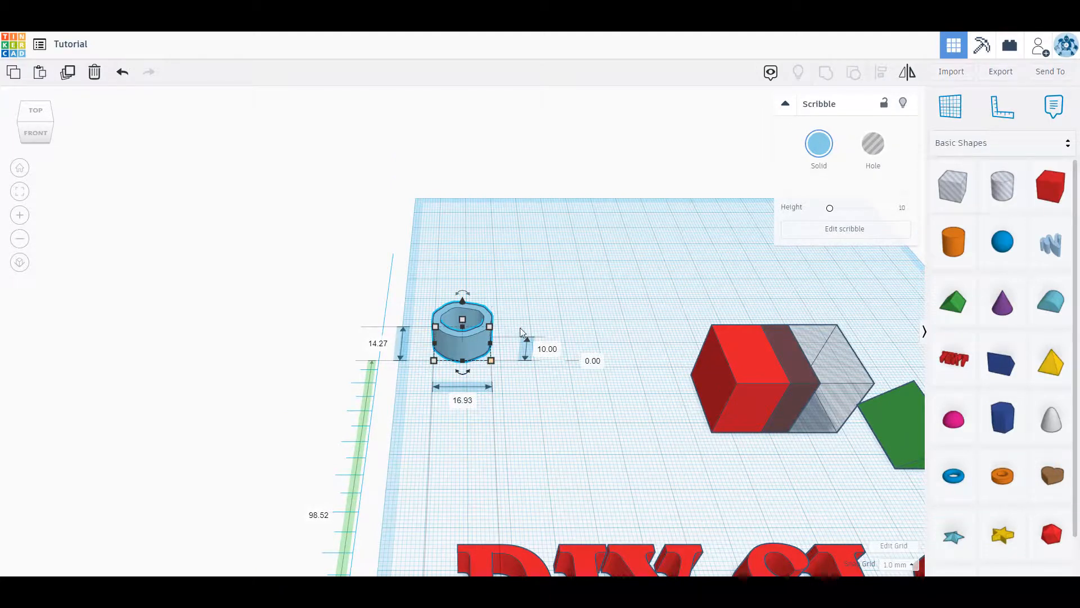
mouse_move(491, 289)
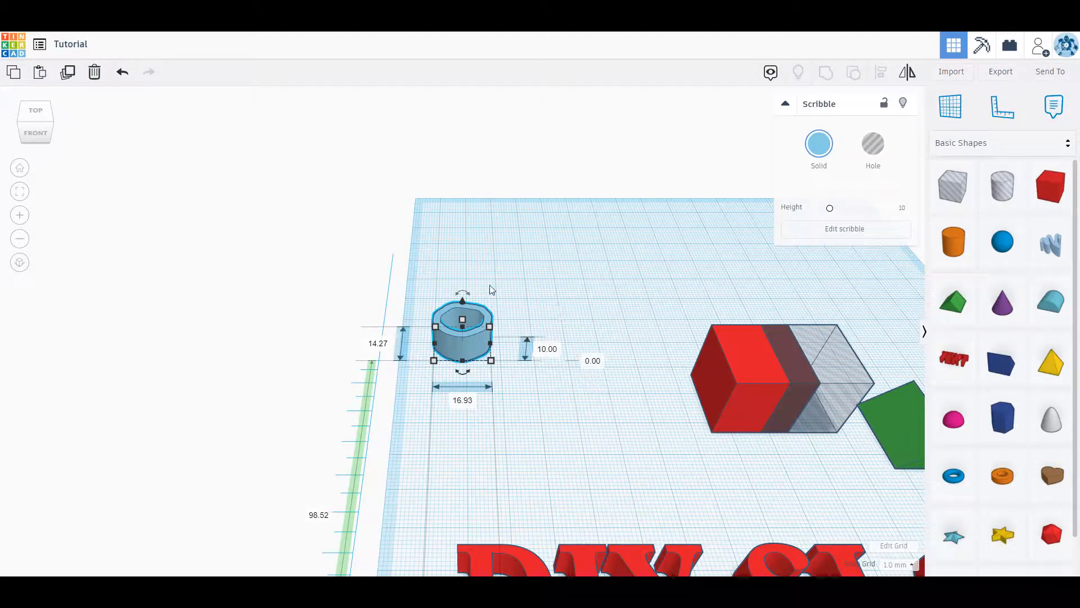
mouse_move(424, 312)
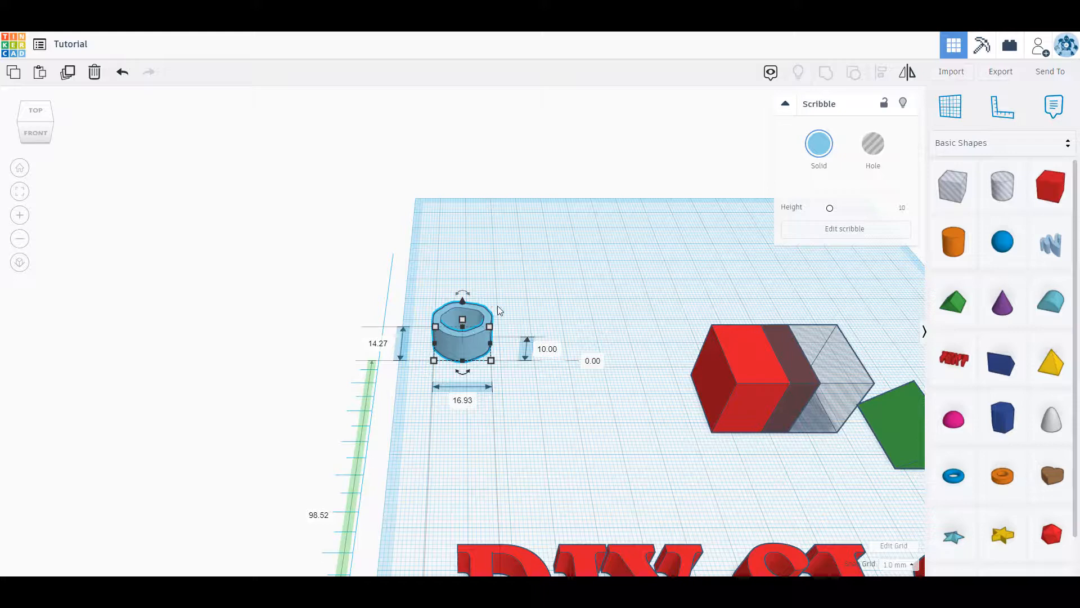
mouse_move(521, 301)
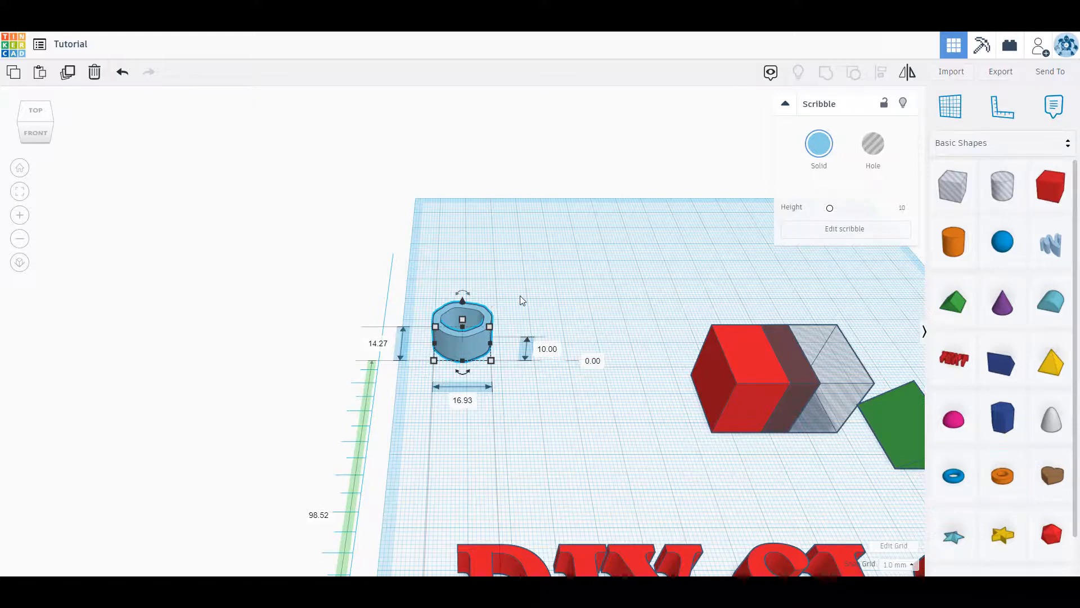
mouse_move(433, 260)
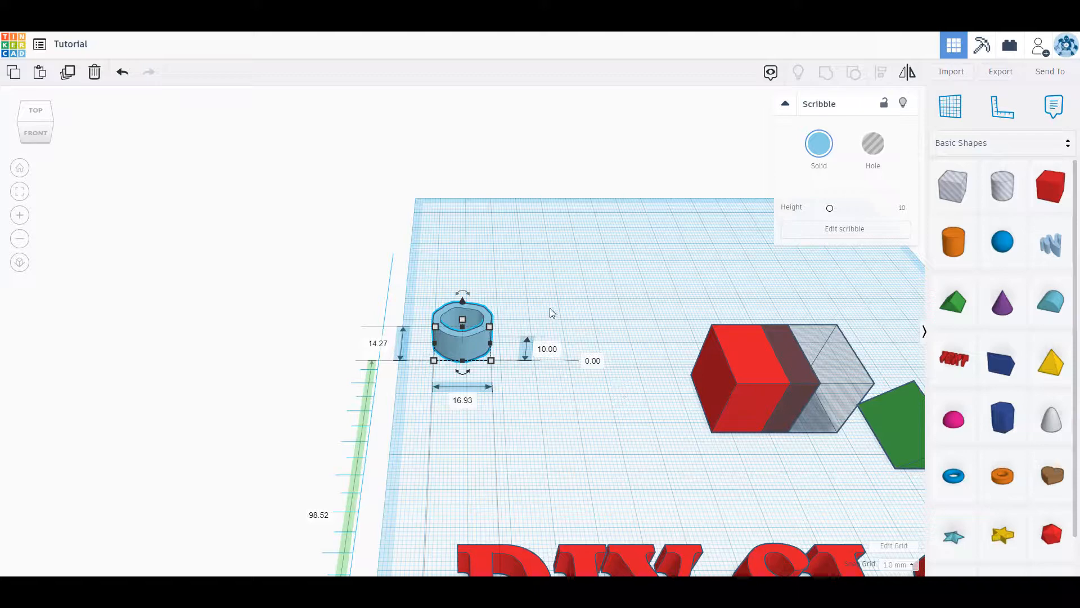
mouse_move(441, 230)
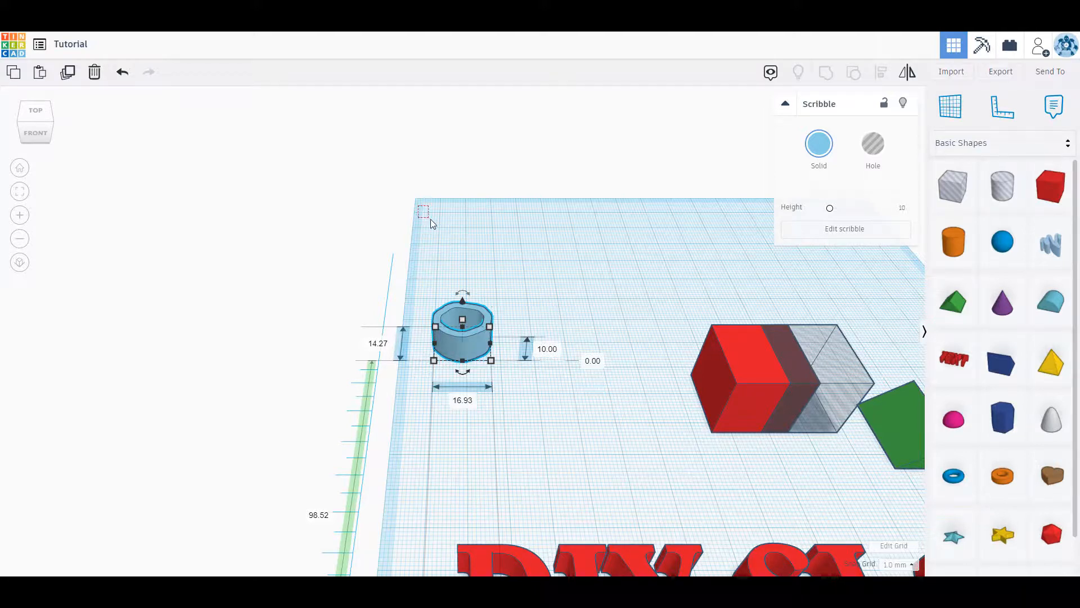
left_click_drag(424, 211, 754, 463)
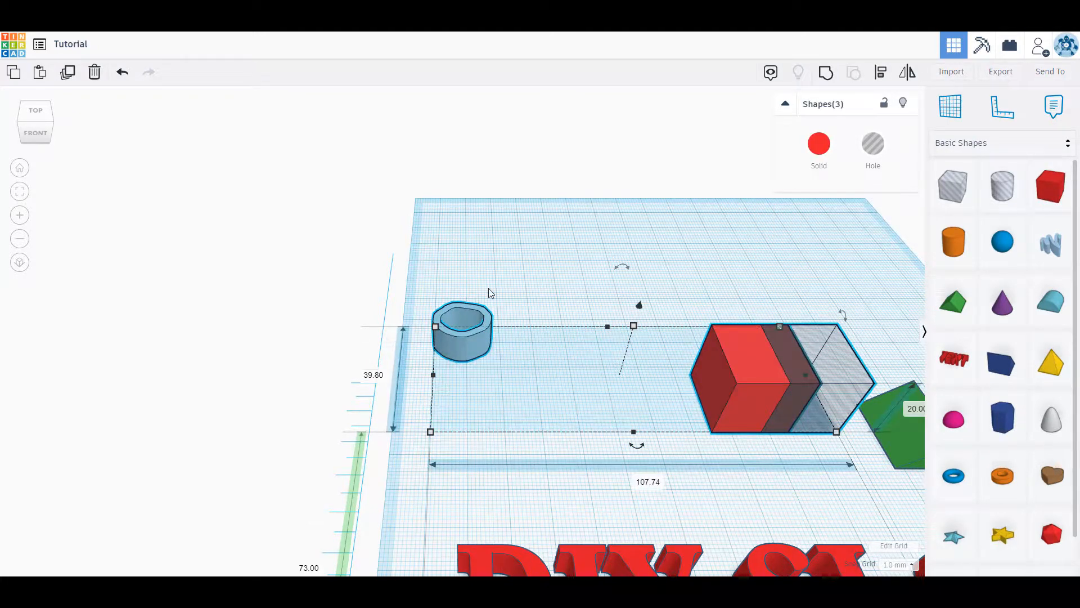
mouse_move(478, 244)
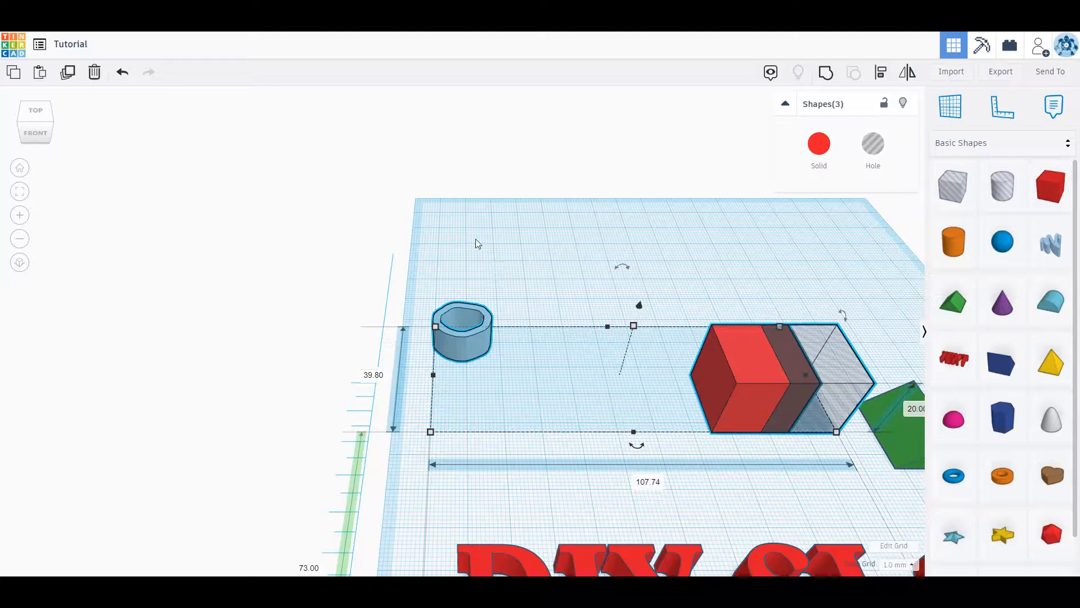
mouse_move(518, 254)
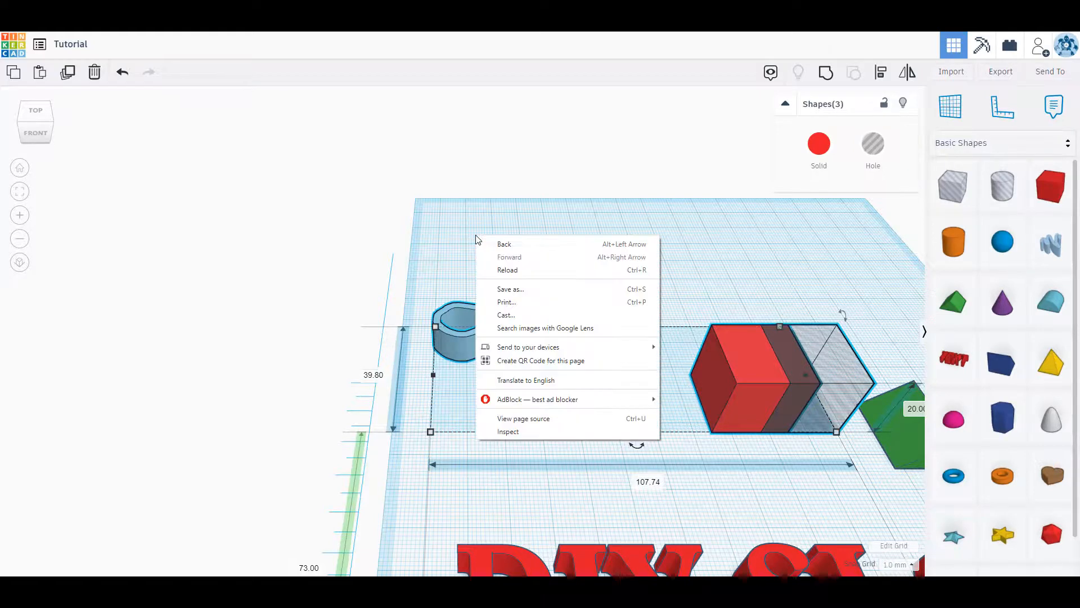
left_click(527, 261)
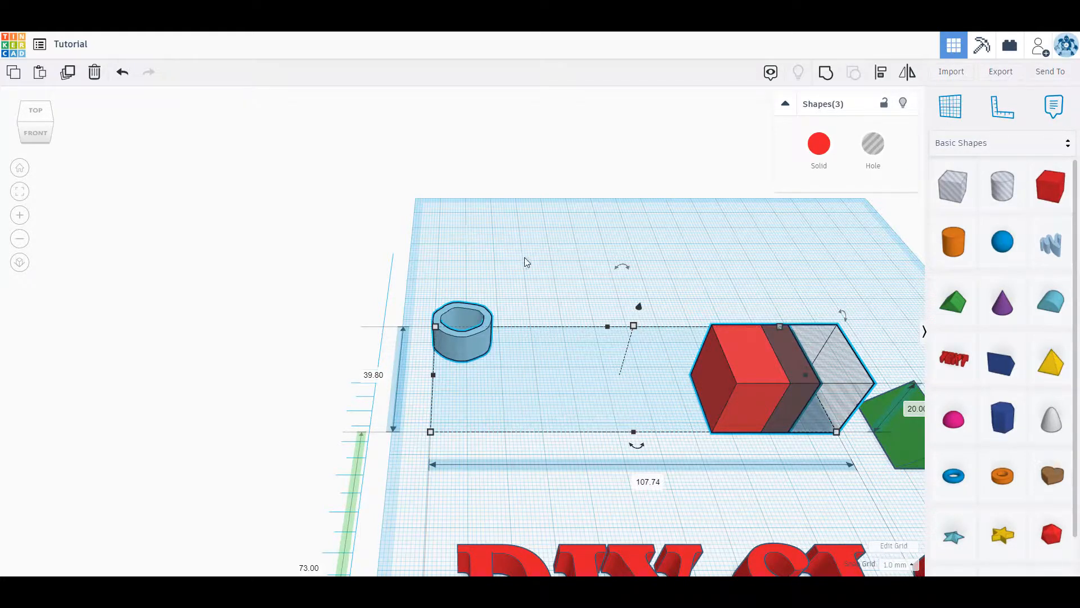
mouse_move(499, 236)
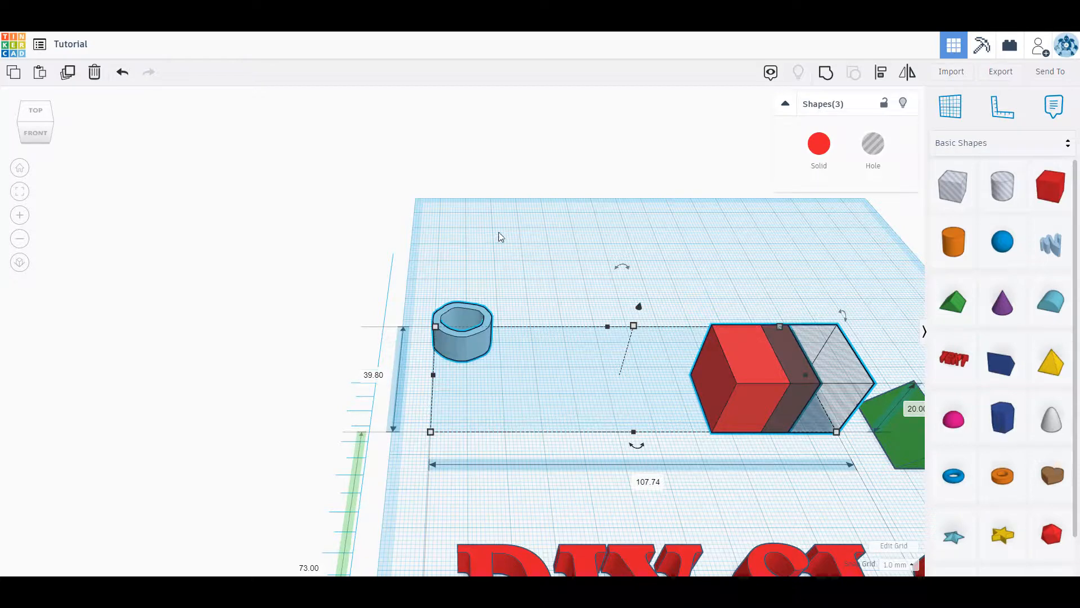
mouse_move(556, 298)
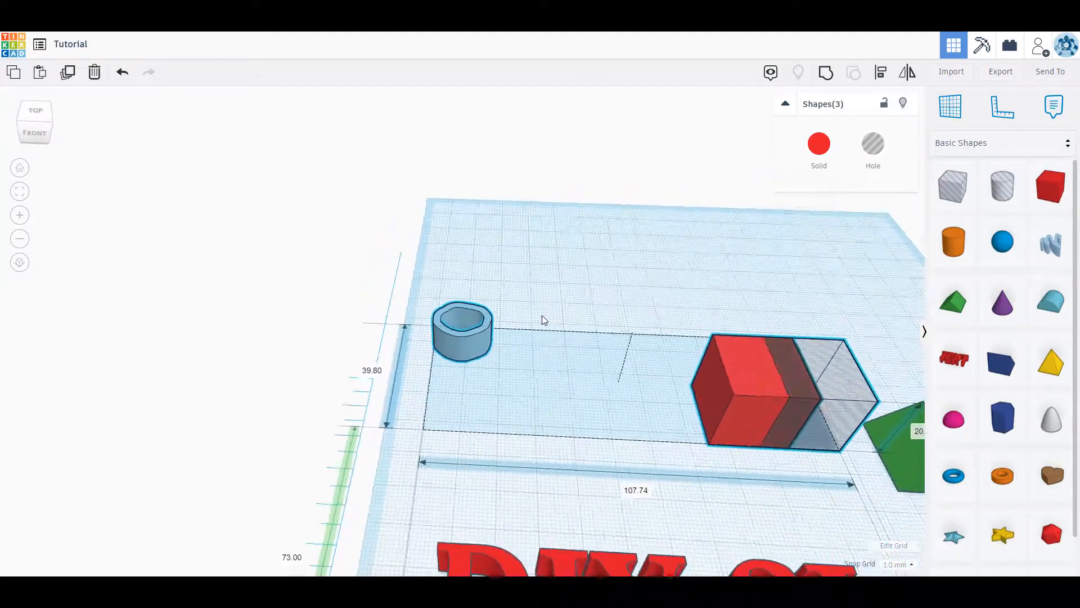
Orbit the view with a right-drag to see the whole workplane
right_click(557, 306)
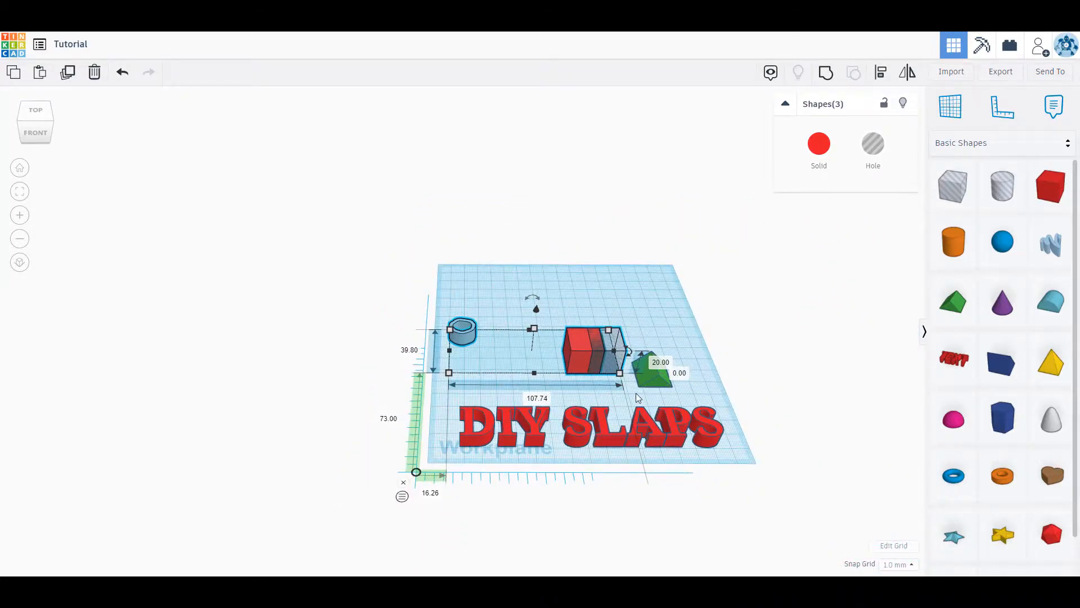
mouse_move(600, 386)
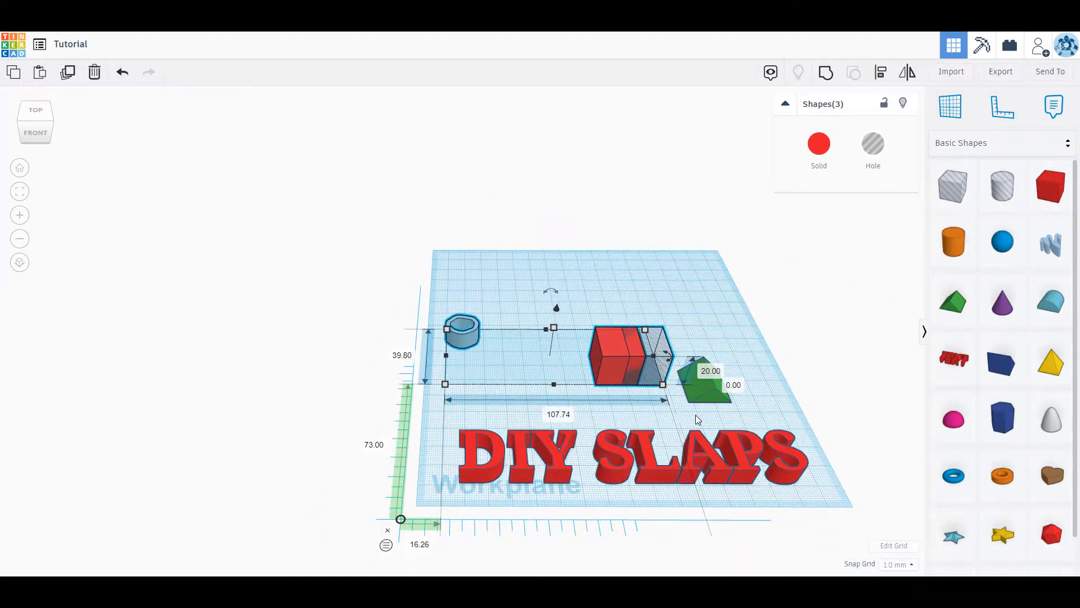
mouse_move(826, 484)
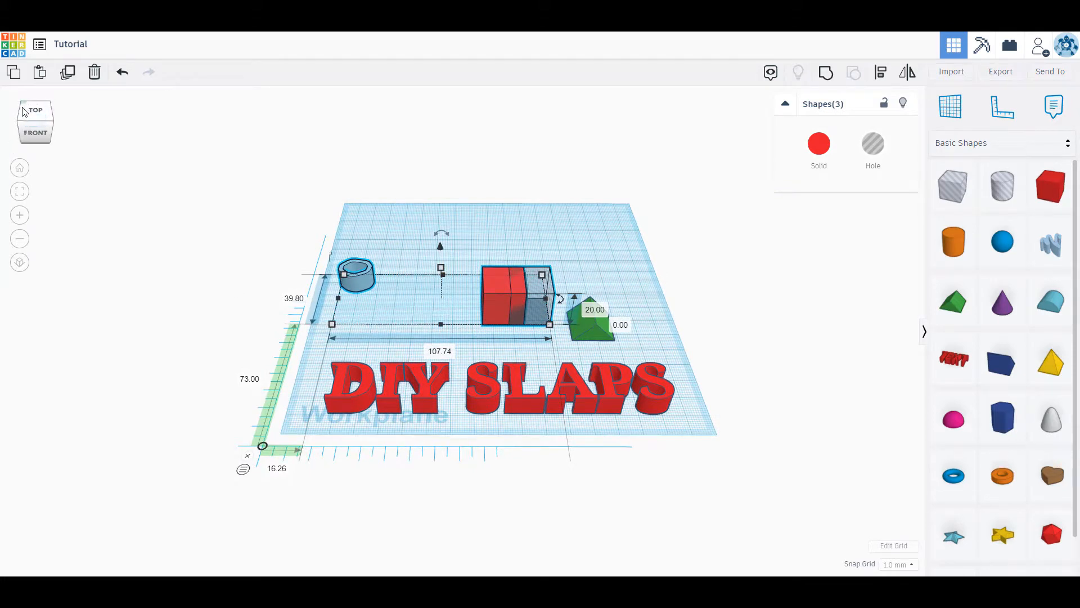
mouse_move(58, 134)
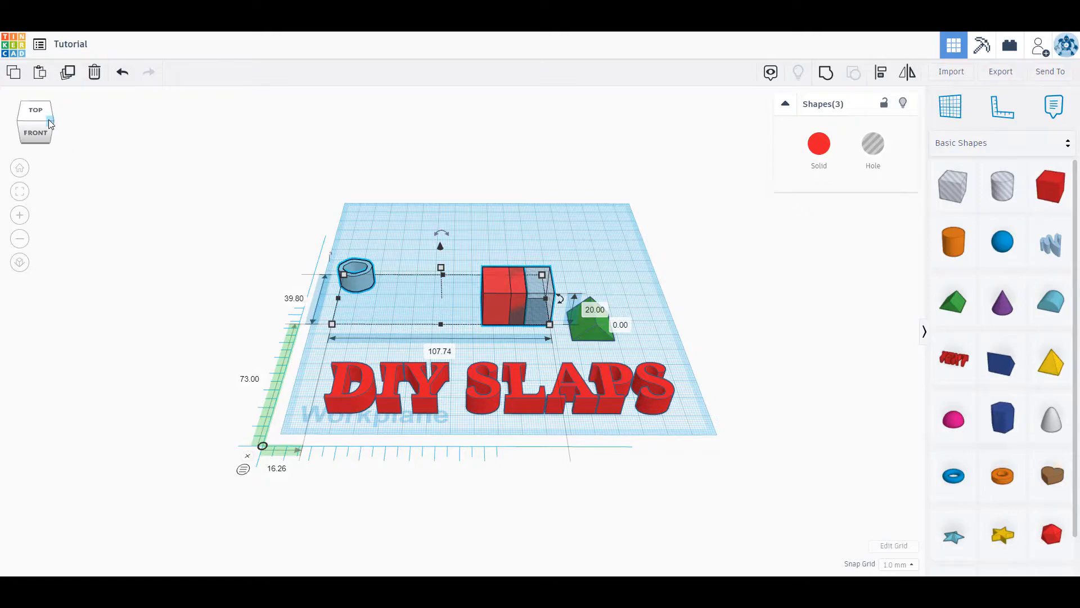
Tilt the view cube, fit the view to the selected shapes, zoom out, and toggle flat orthographic view
left_click_drag(35, 124, 45, 121)
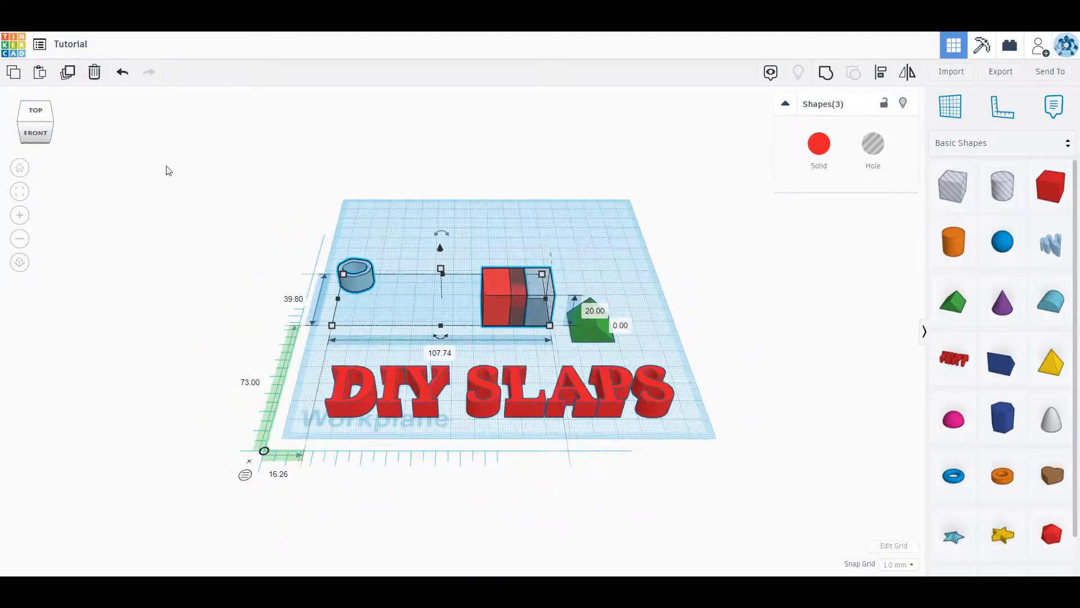
mouse_move(19, 168)
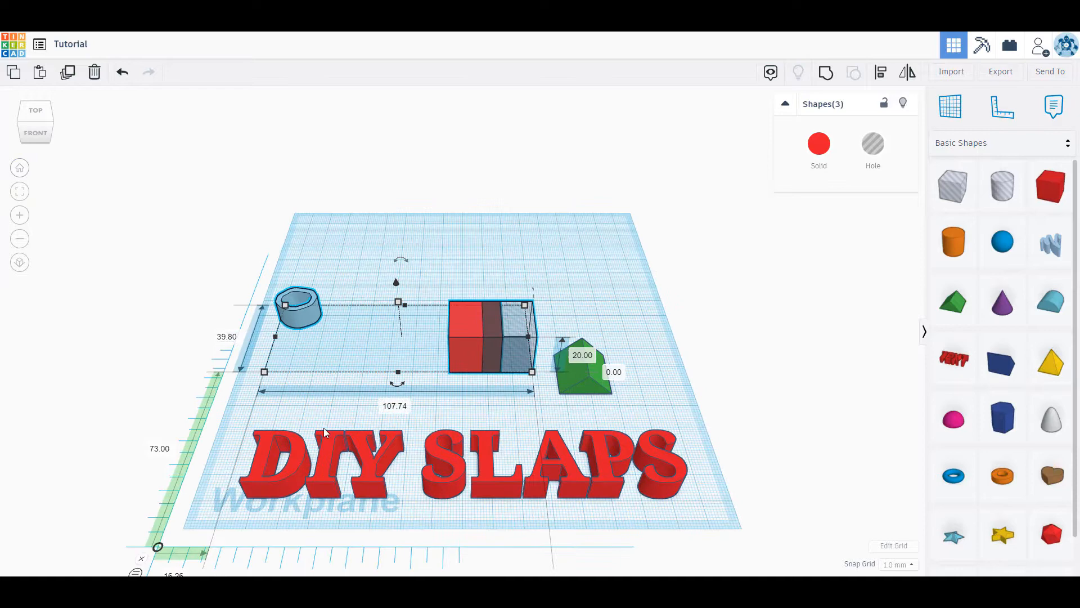
mouse_move(20, 191)
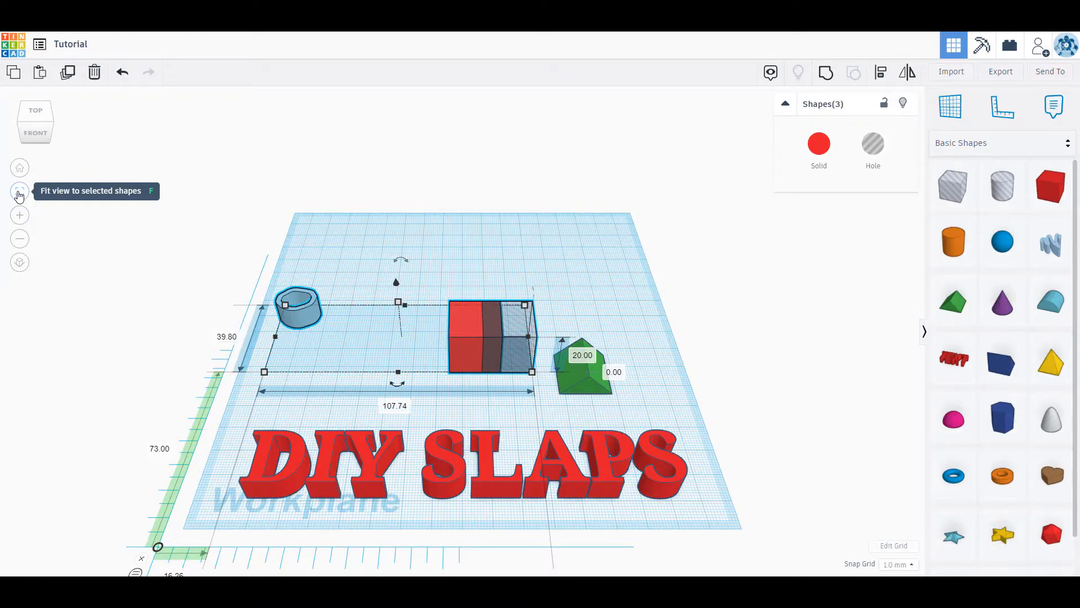
left_click(19, 191)
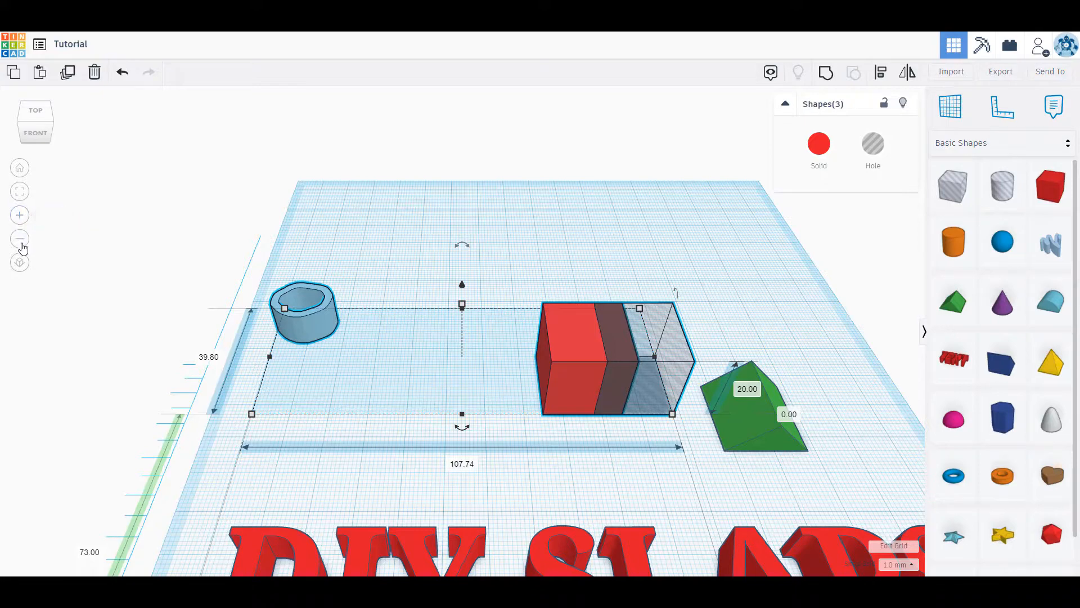
mouse_move(21, 237)
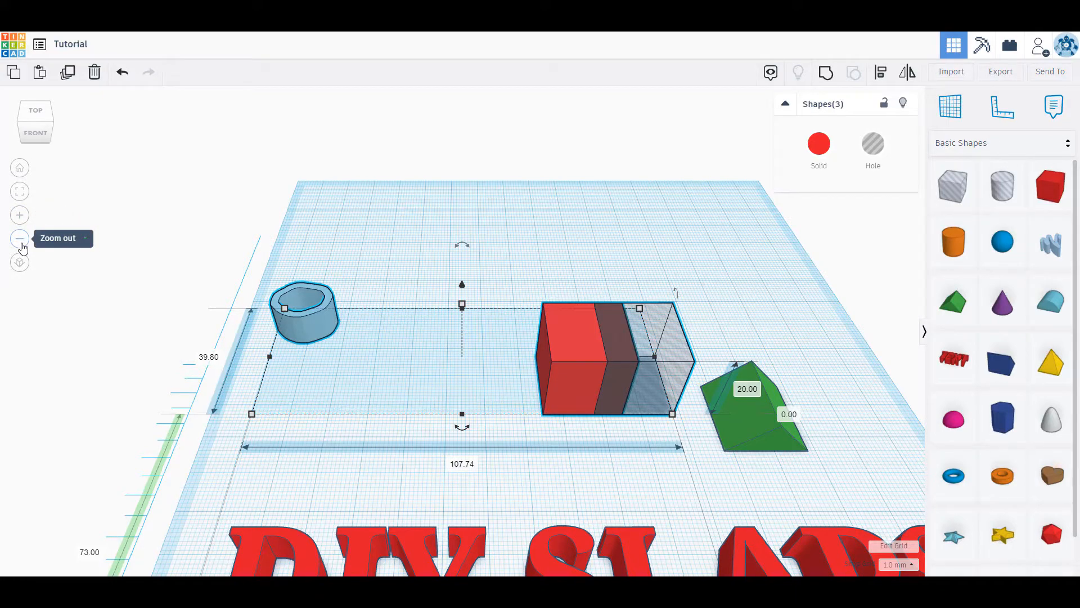
left_click(19, 239)
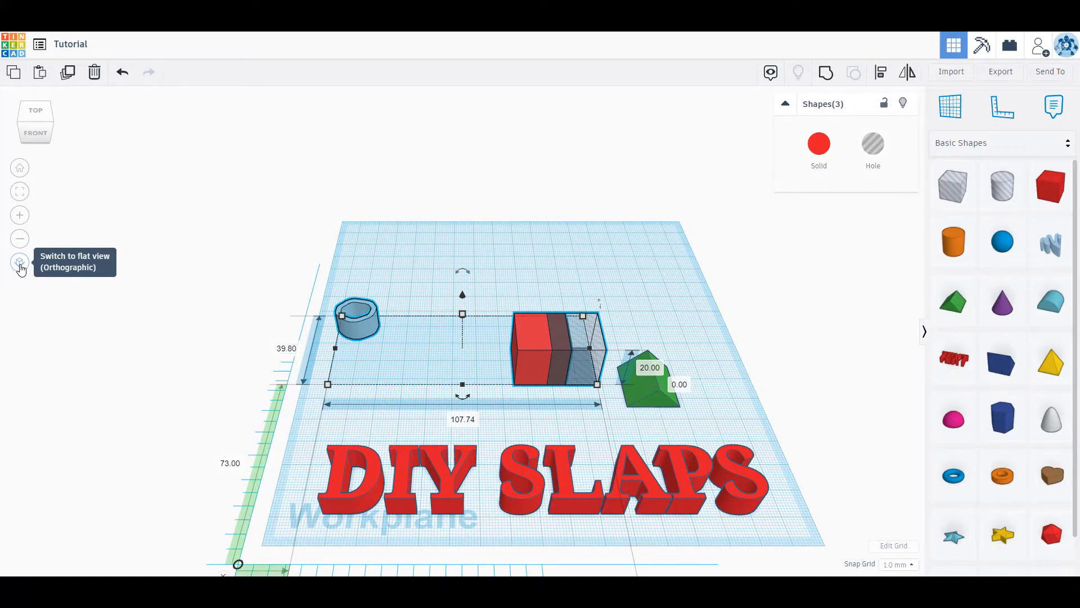
left_click(19, 263)
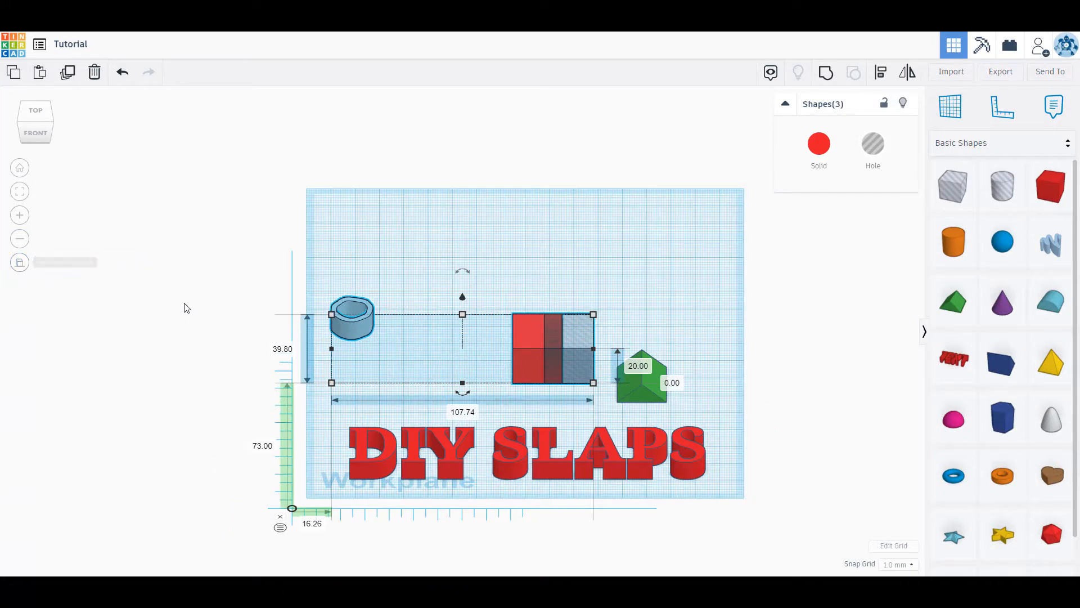
mouse_move(611, 488)
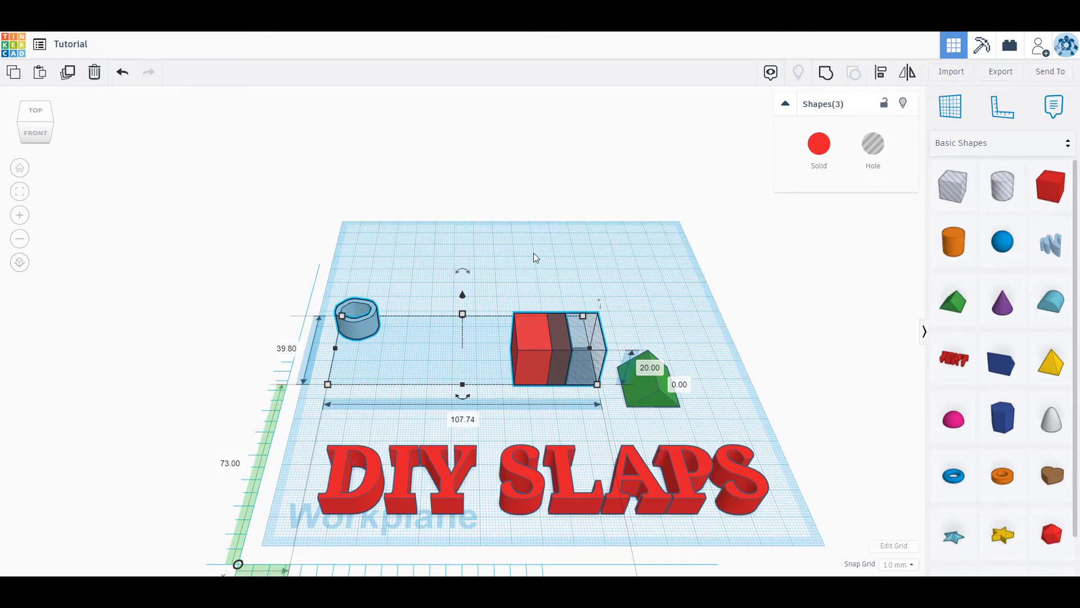
mouse_move(707, 375)
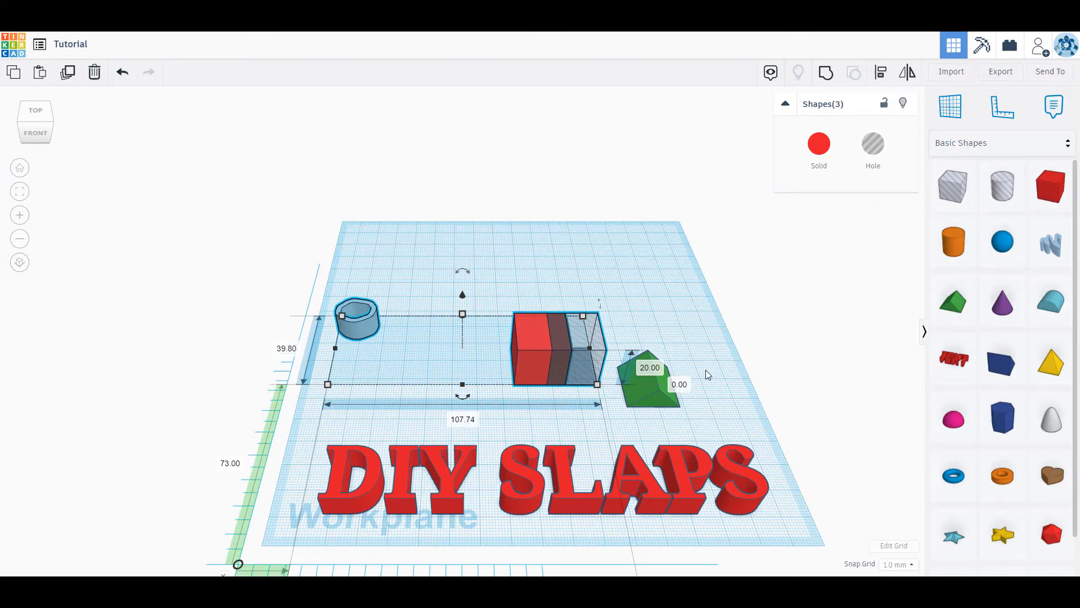
mouse_move(706, 215)
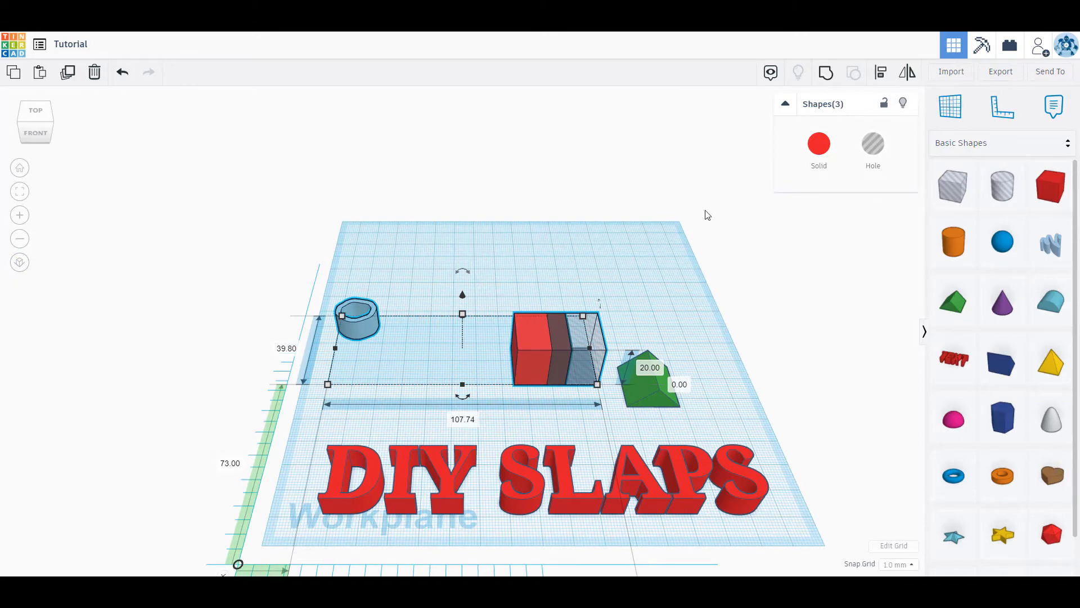
mouse_move(660, 412)
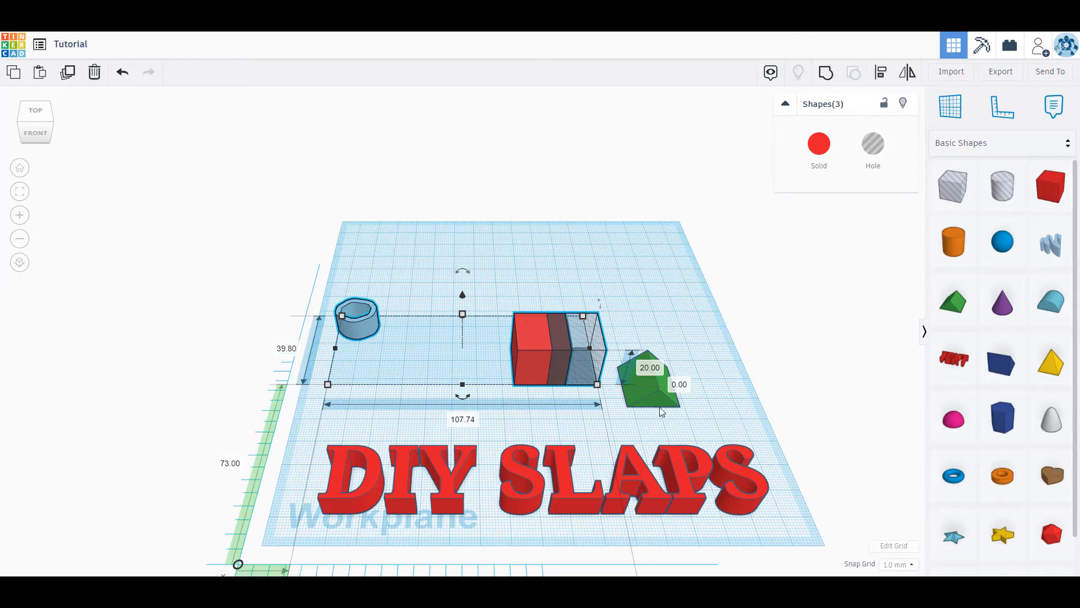
mouse_move(584, 347)
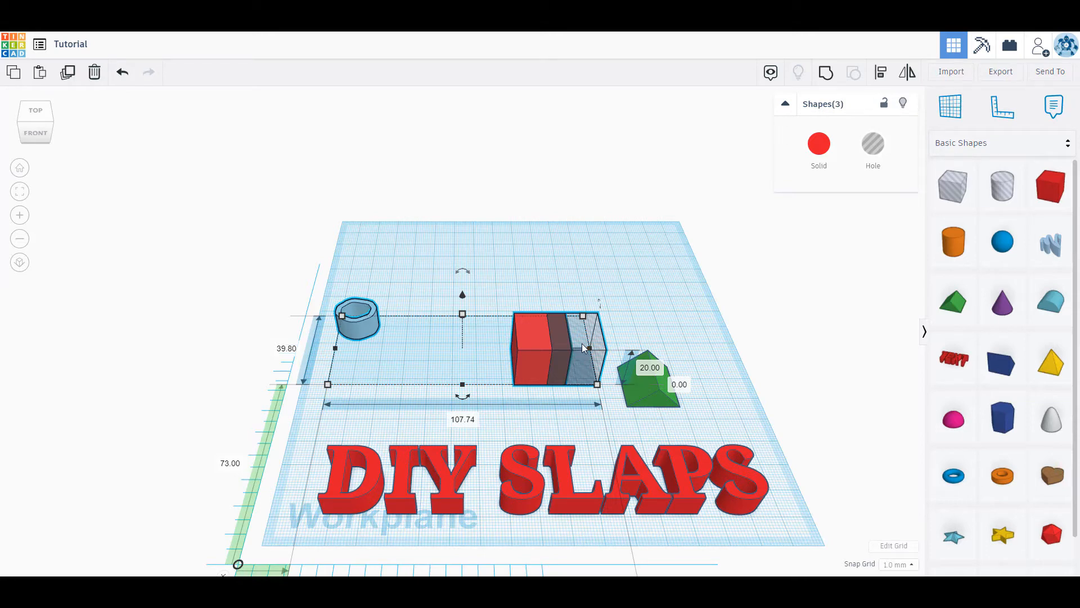
mouse_move(587, 451)
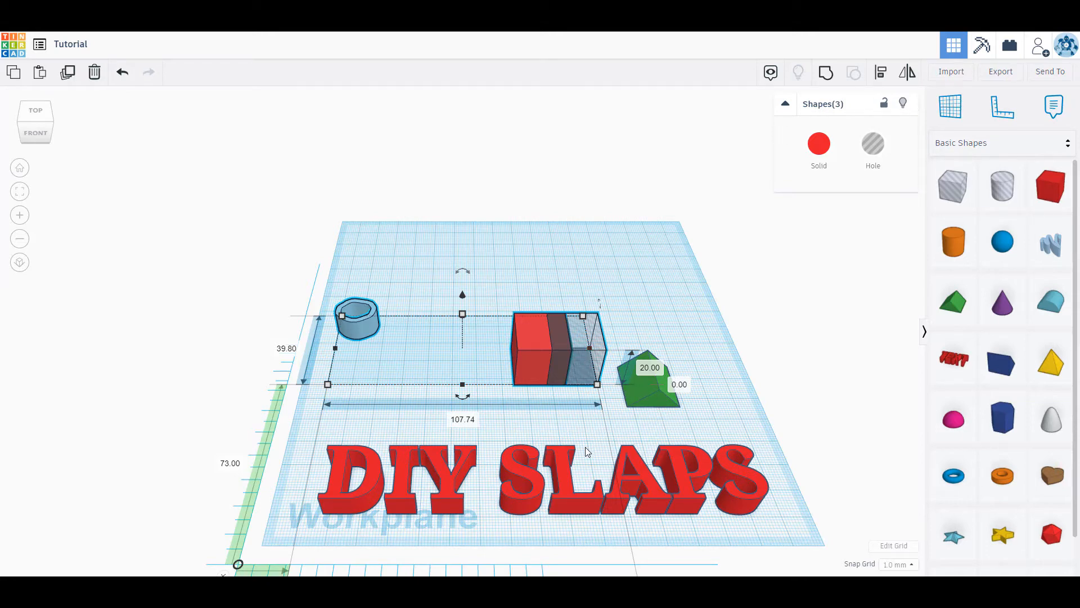
mouse_move(768, 296)
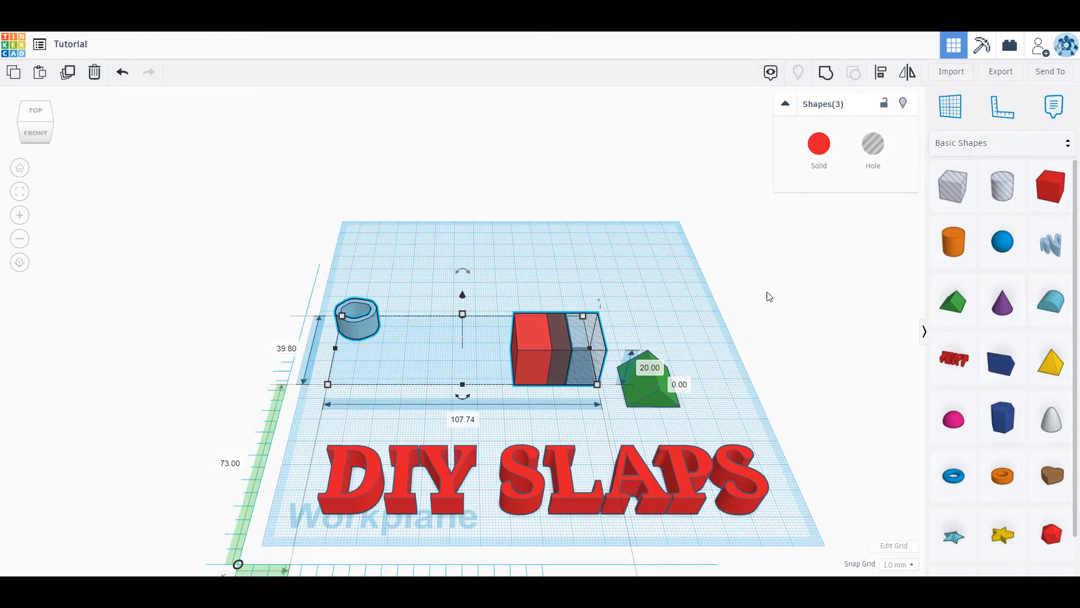